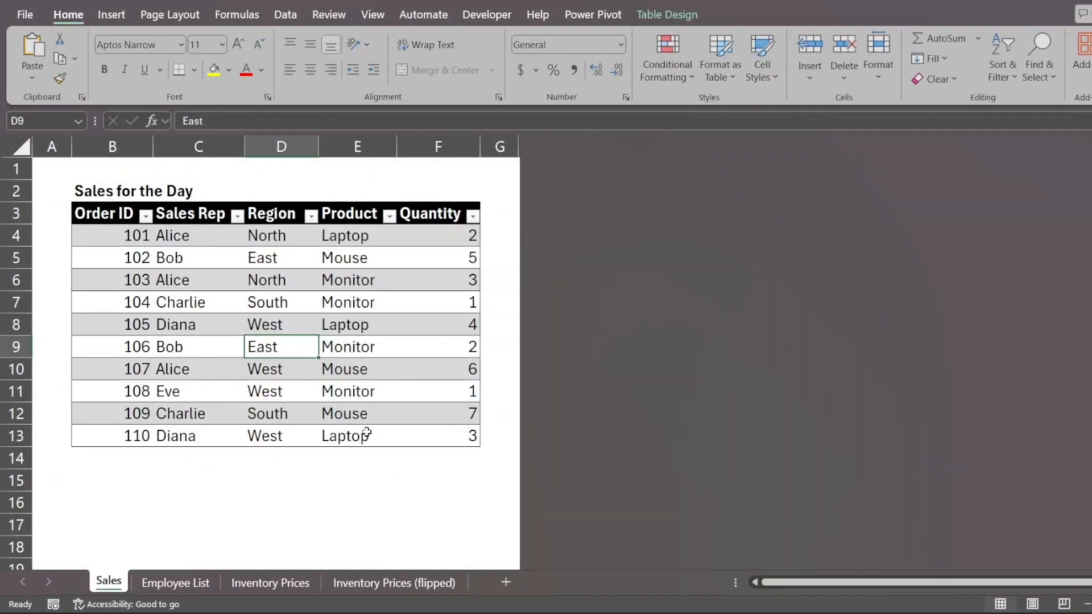
mouse_move(341, 517)
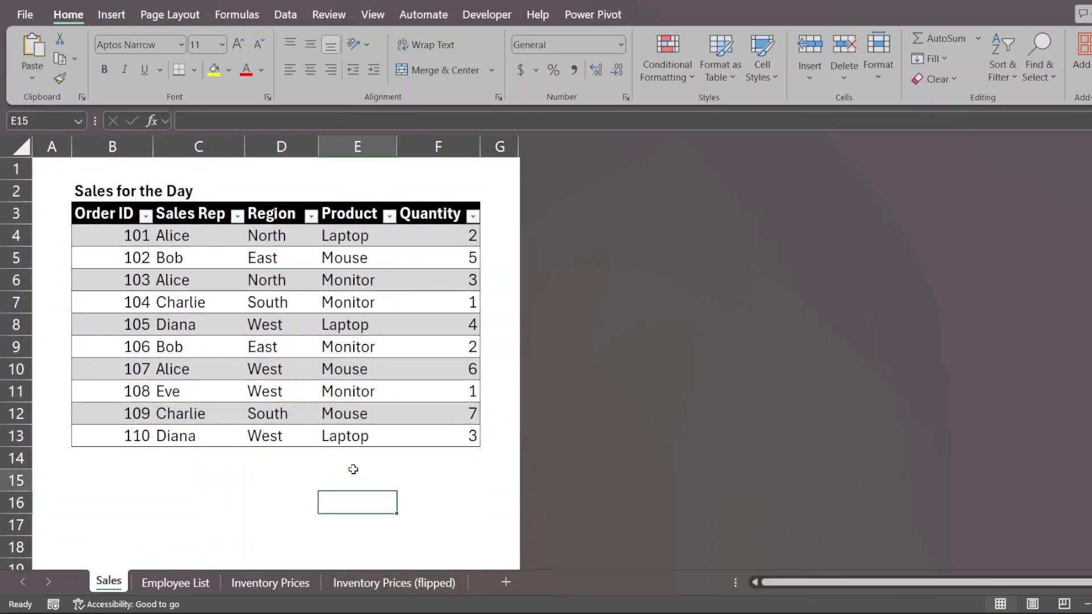
Begin a =SUMIF formula in an empty cell below the sales table.
click(446, 235)
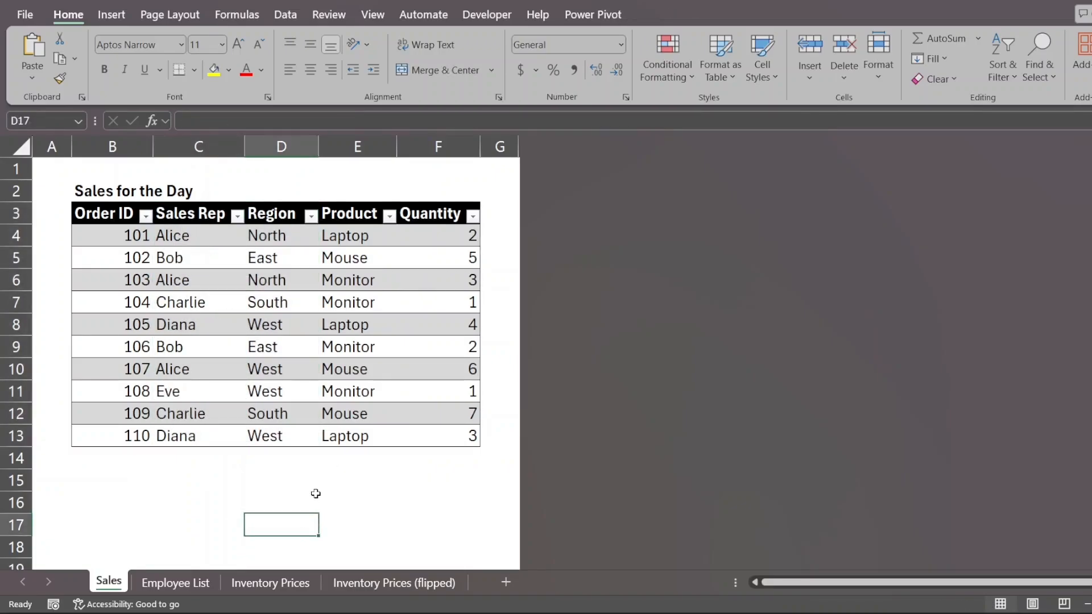
scroll(down, 3)
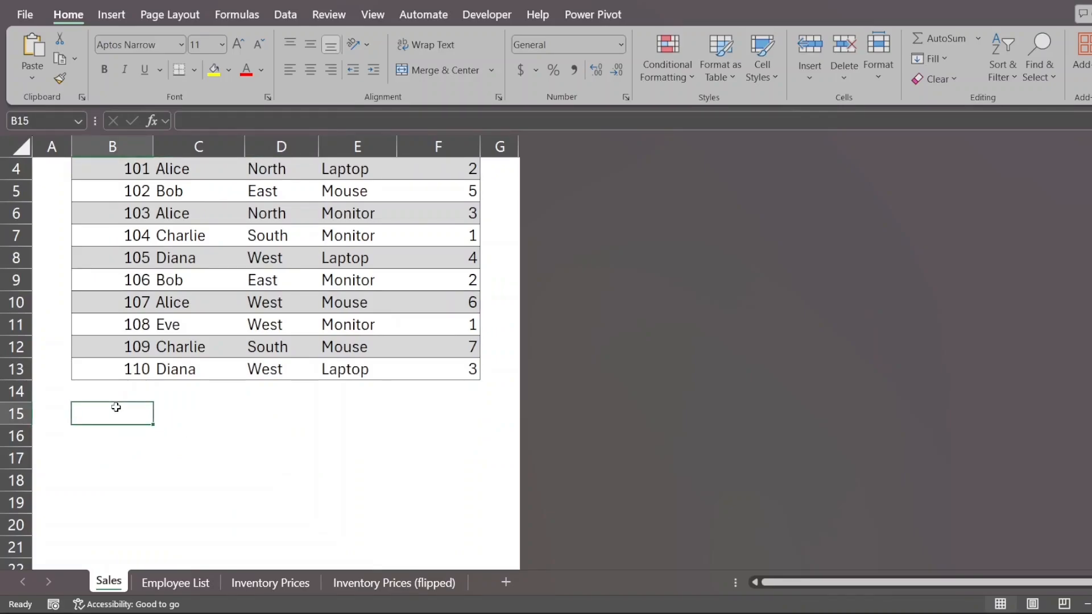
text(=sumif)
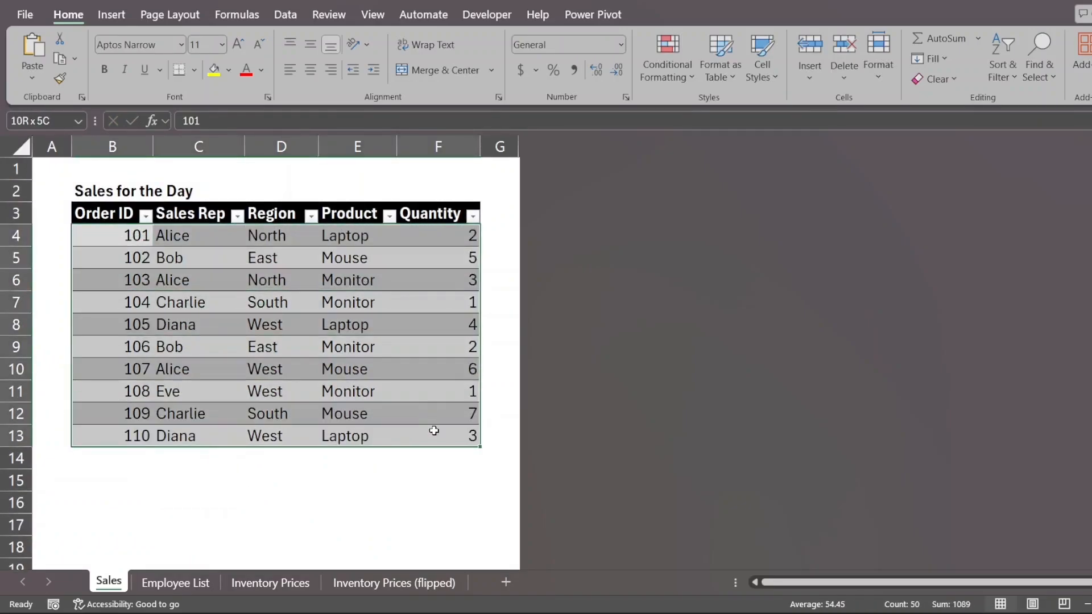
Insert a PivotTable from the Sales table onto a new worksheet.
click(38, 56)
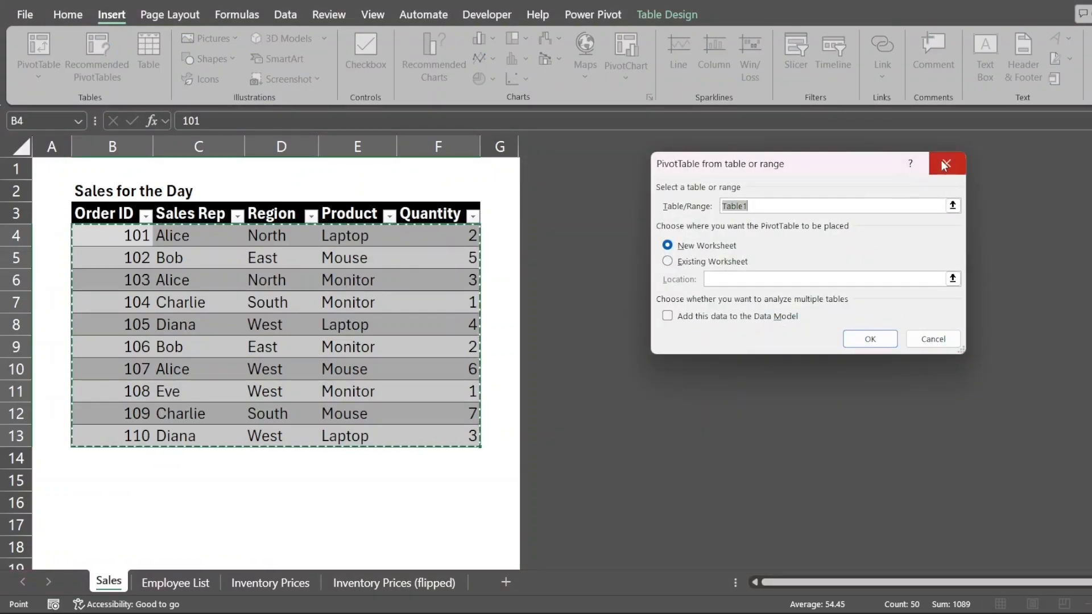
mouse_move(946, 164)
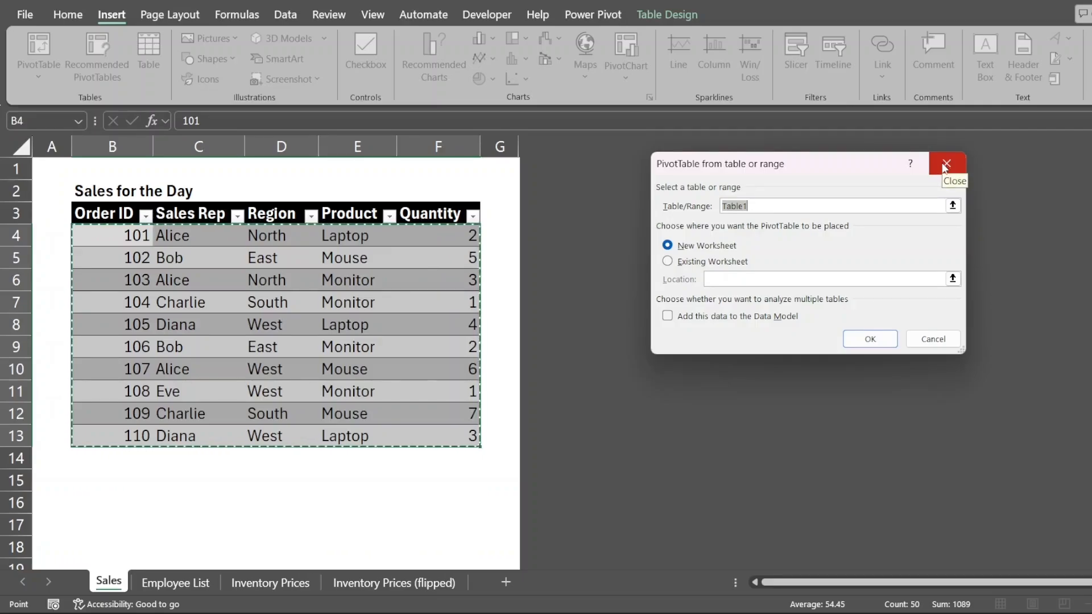
click(947, 164)
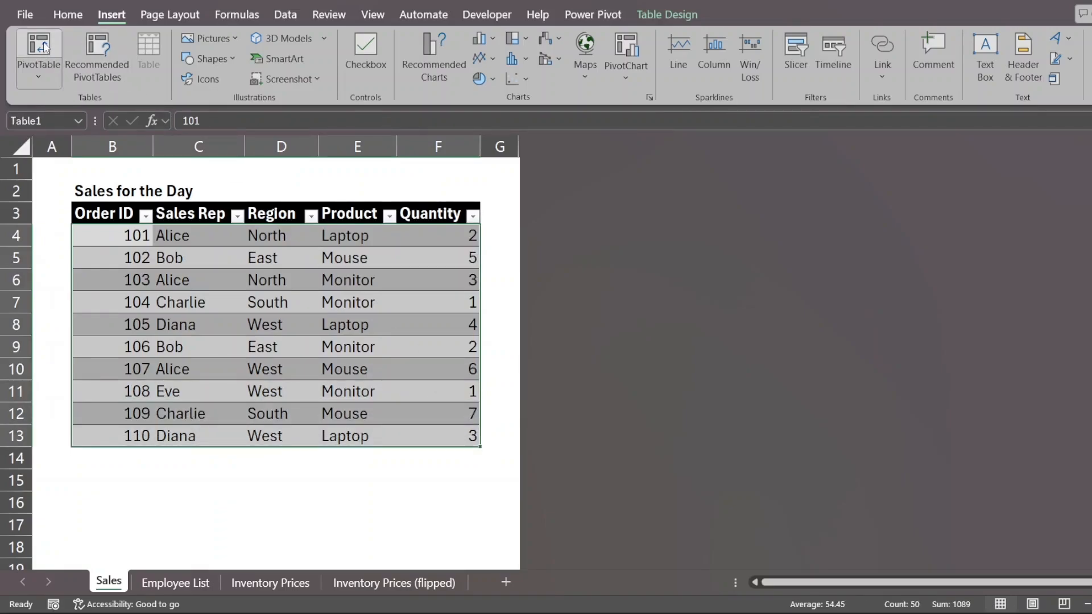
mouse_move(38, 57)
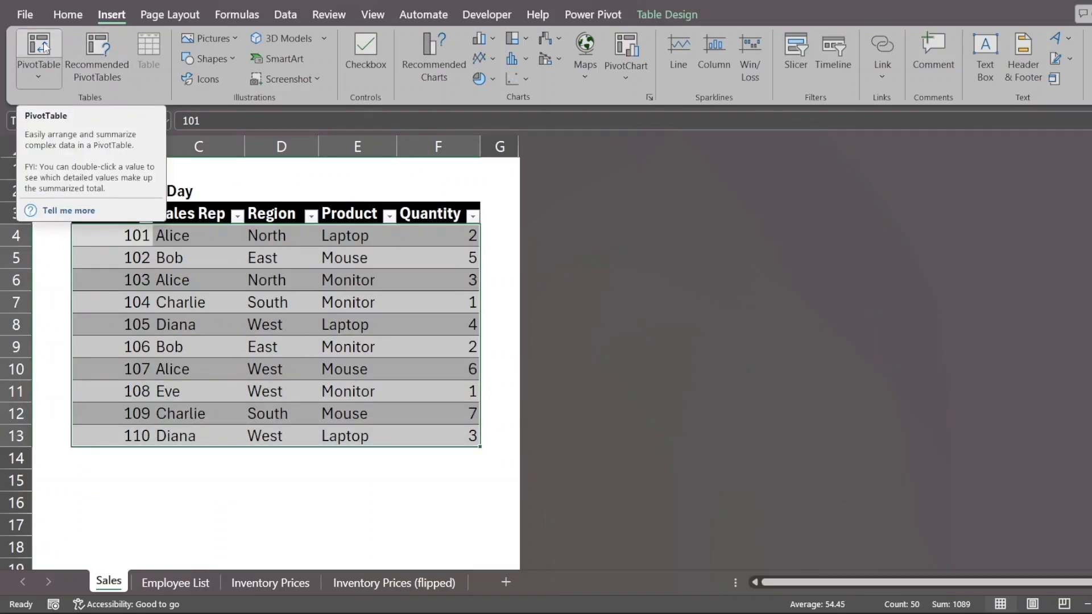
click(38, 53)
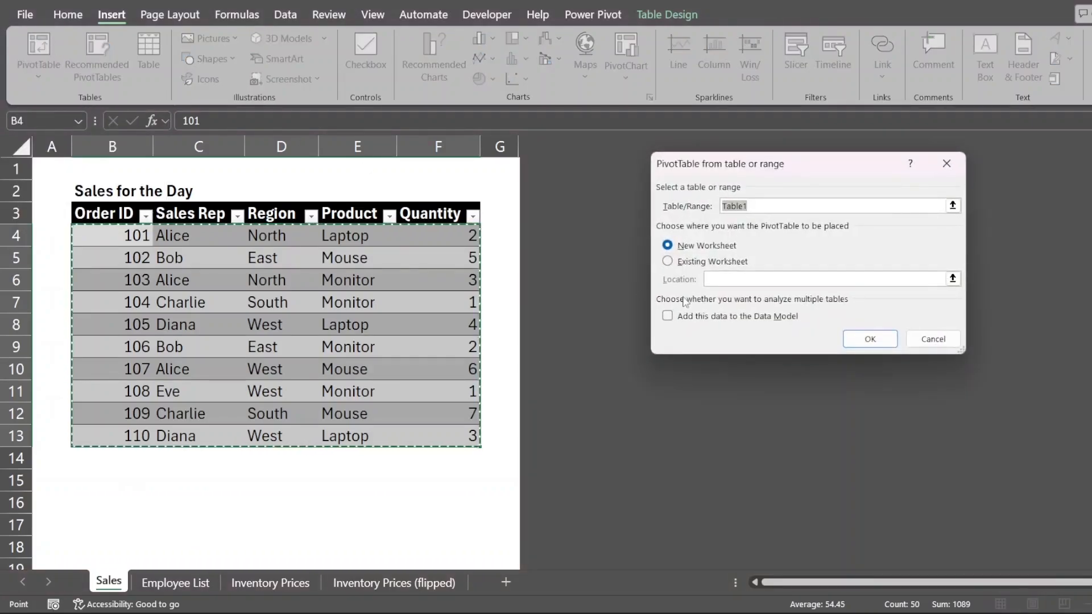
mouse_move(780, 244)
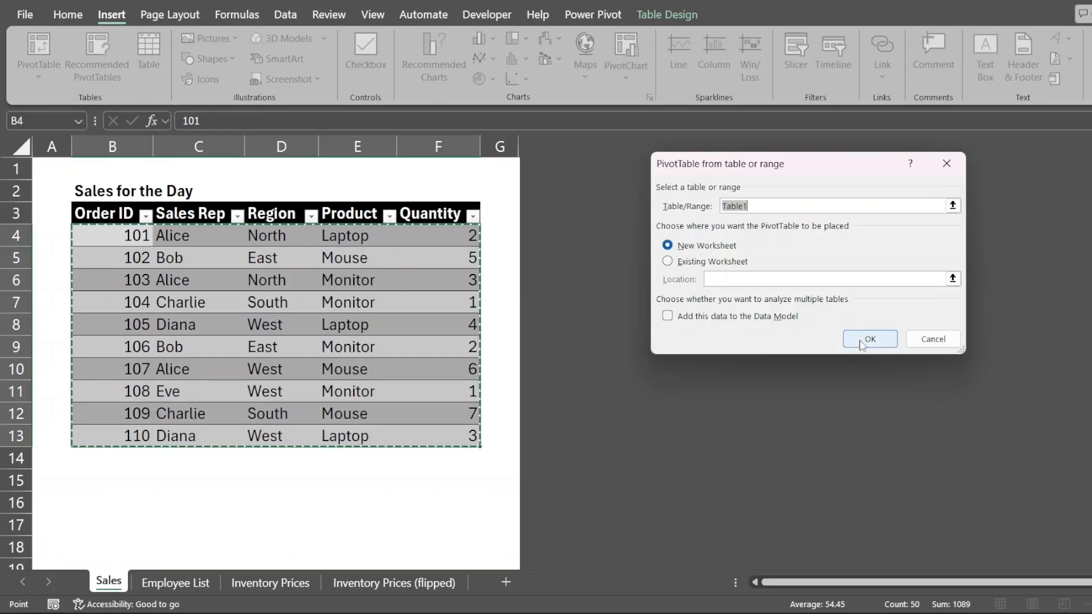
click(869, 339)
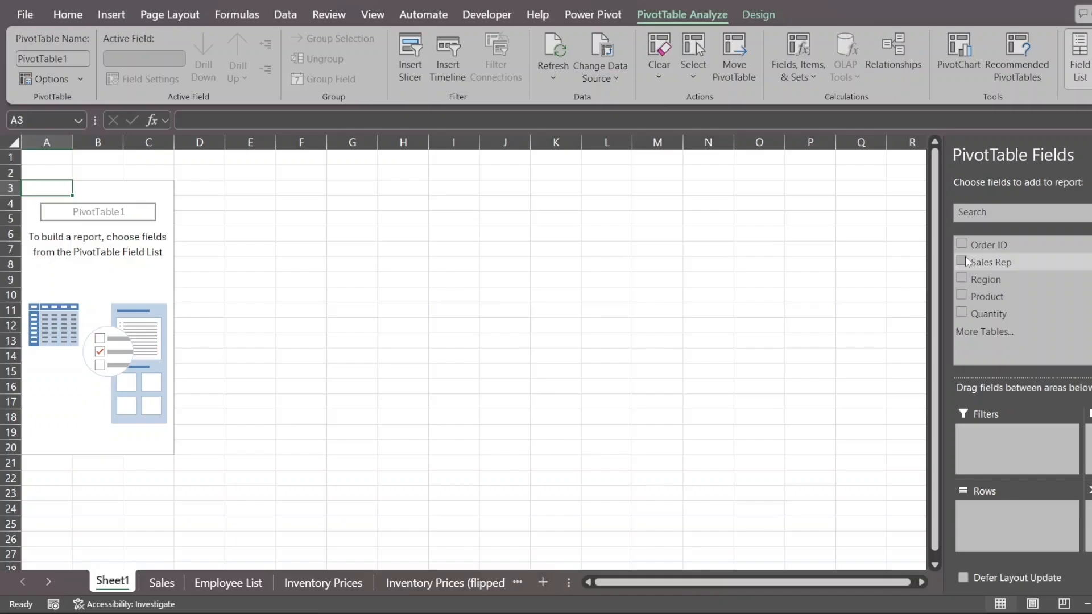
Swap row fields from Sales Rep and Region to Product, summing Quantity (Laptop 9, Monitor 7, Mouse 18).
click(961, 262)
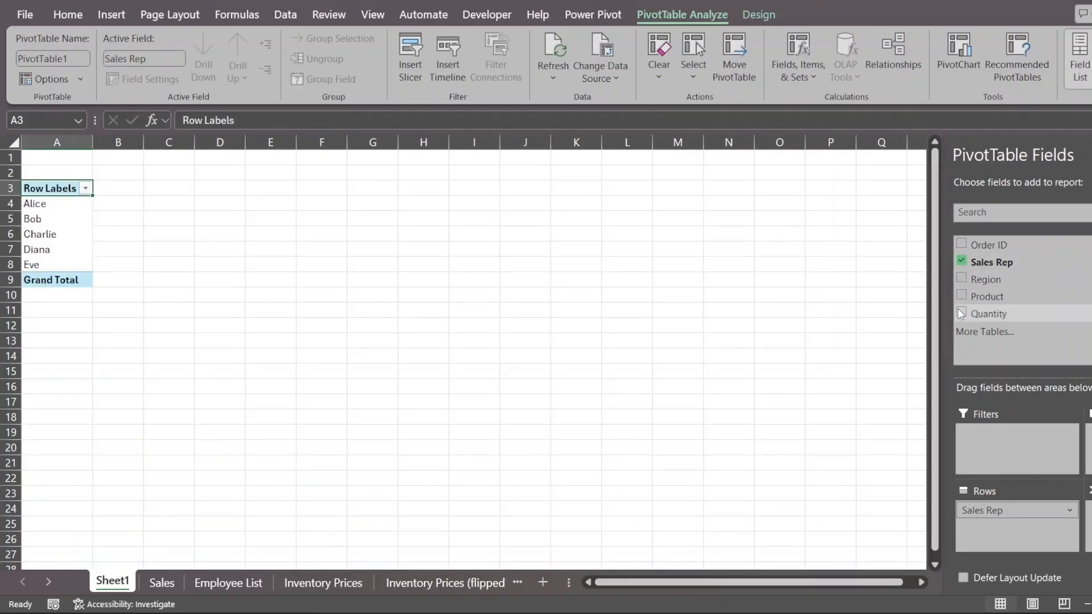
click(962, 314)
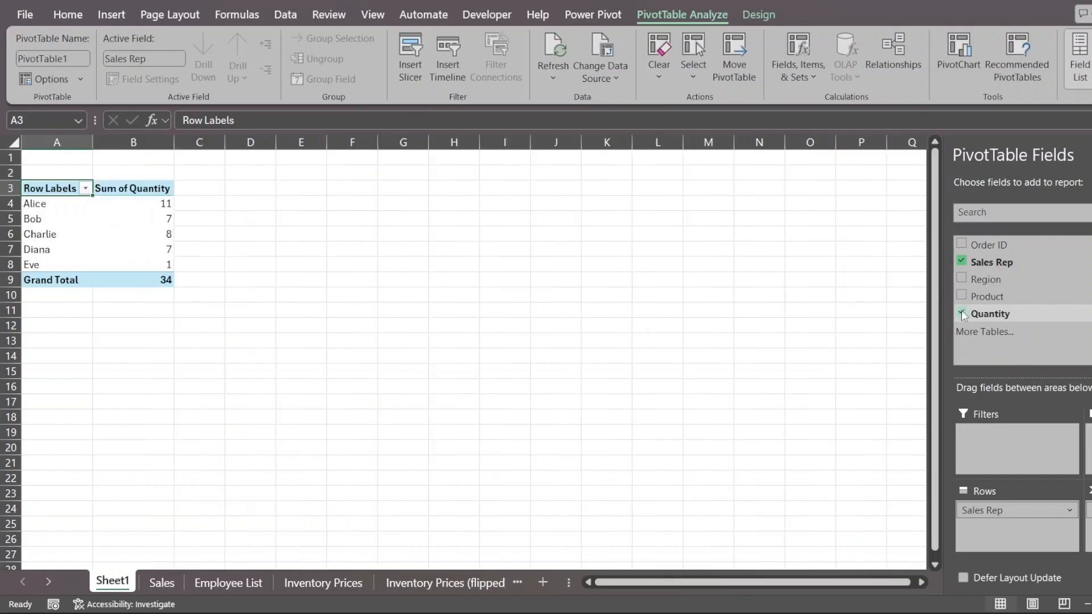
click(962, 314)
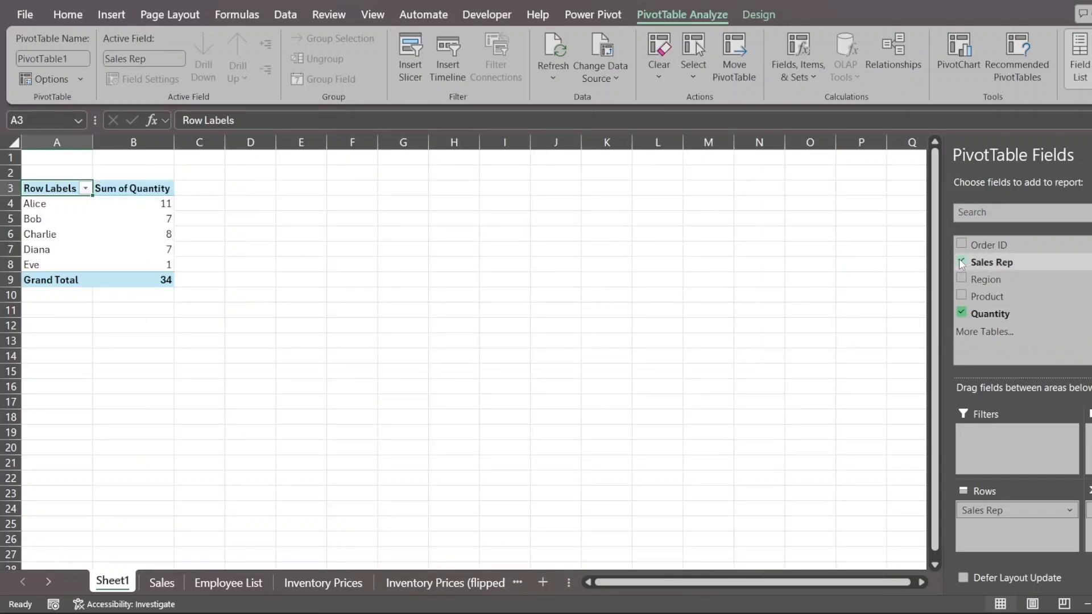
click(962, 296)
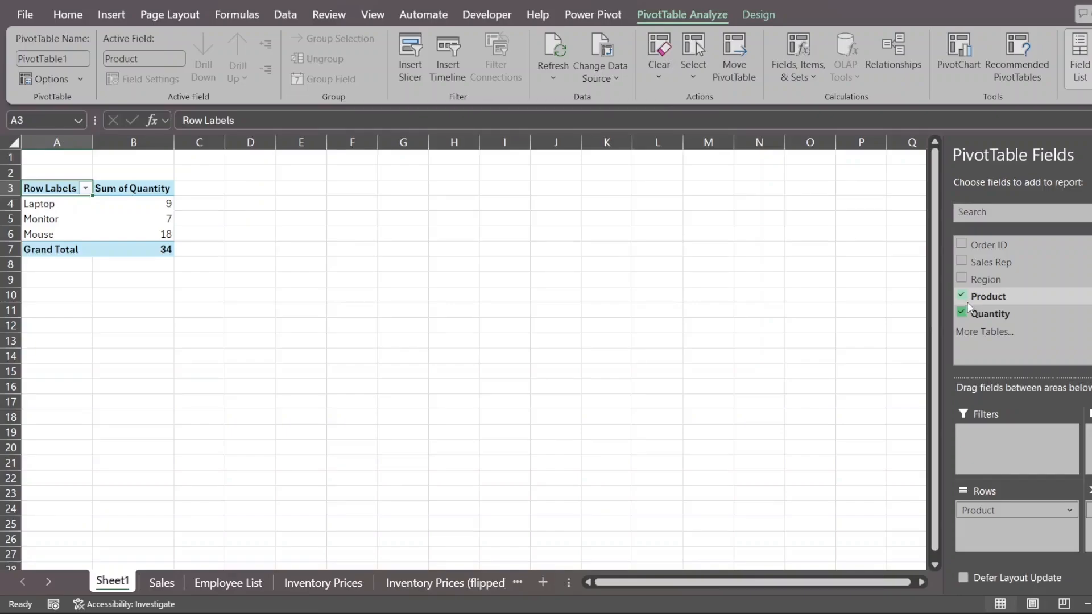
click(962, 279)
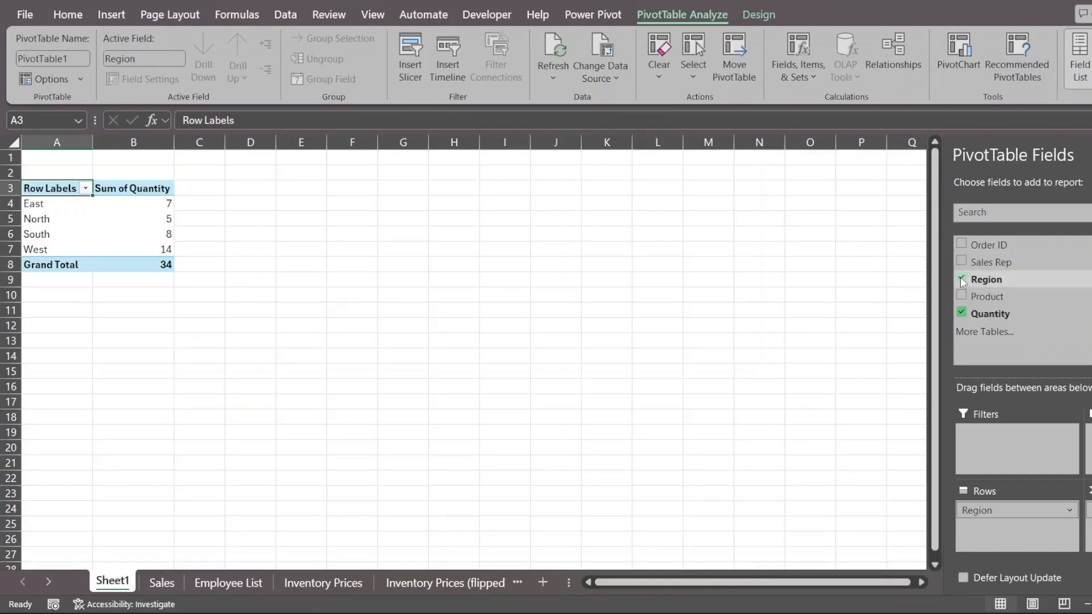
click(962, 280)
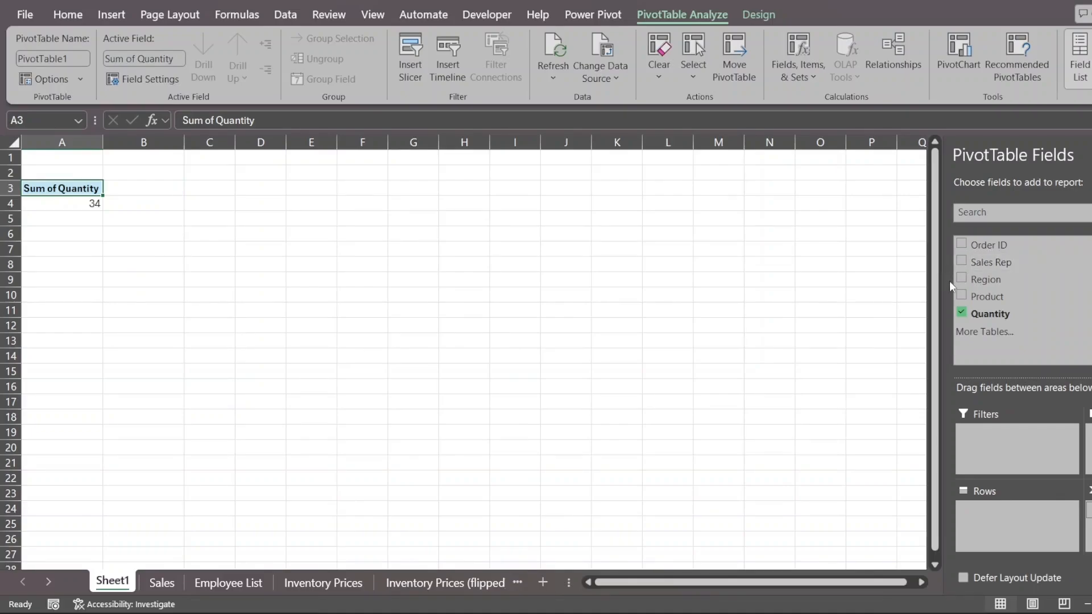
click(961, 296)
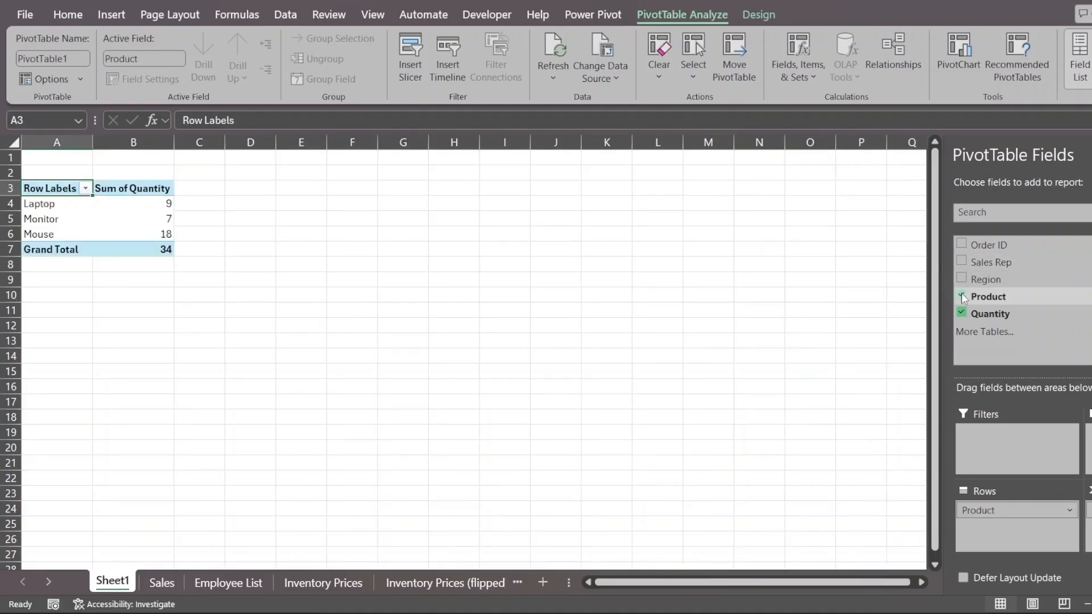
click(962, 296)
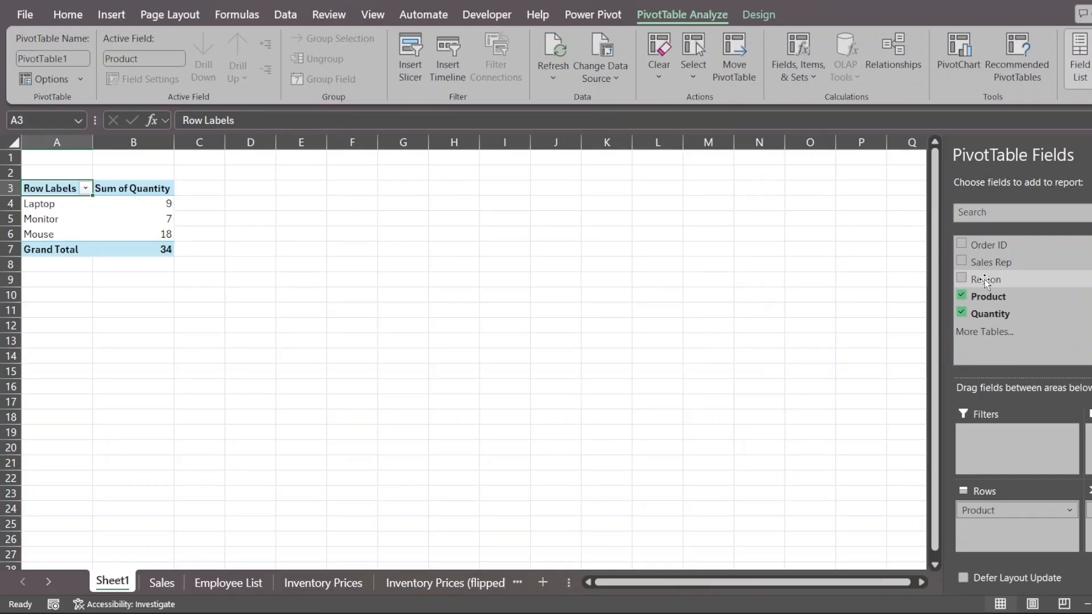
Add Region as PivotTable columns, giving East, North, South and West quantity totals per product.
click(962, 280)
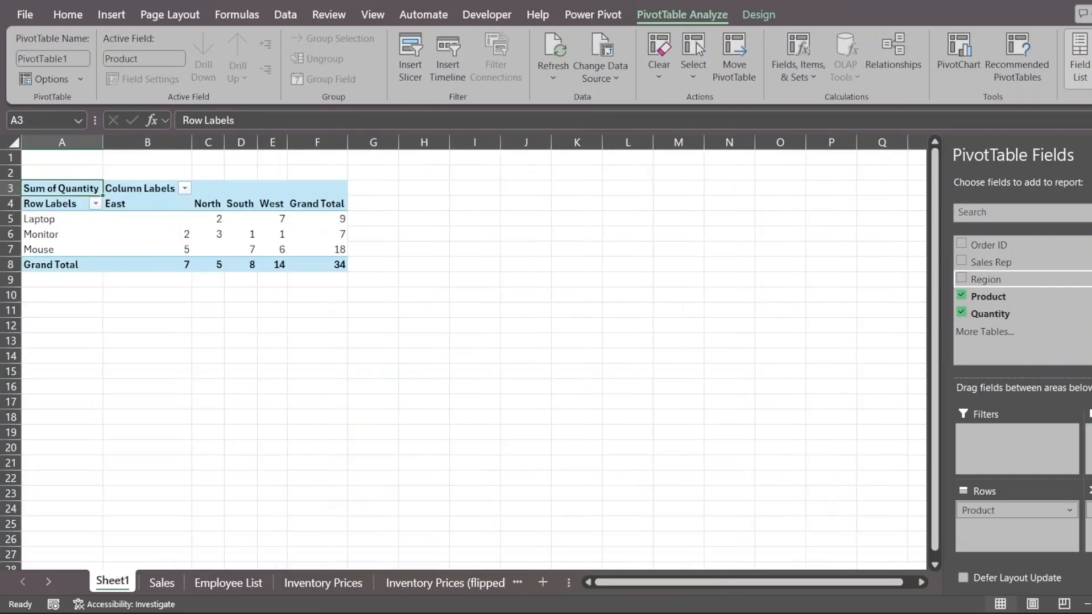
click(962, 278)
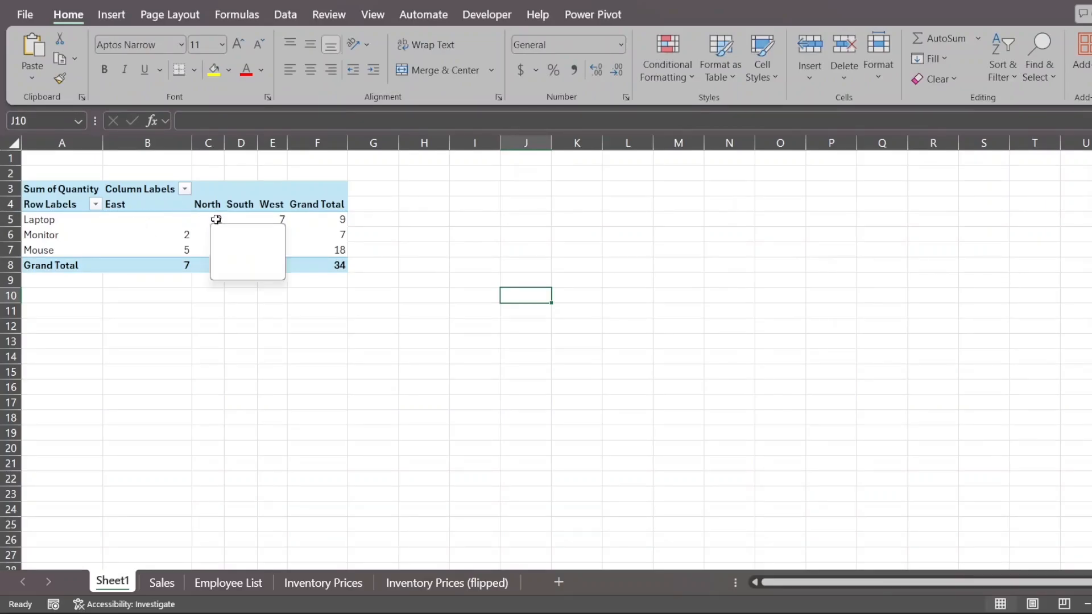
click(207, 220)
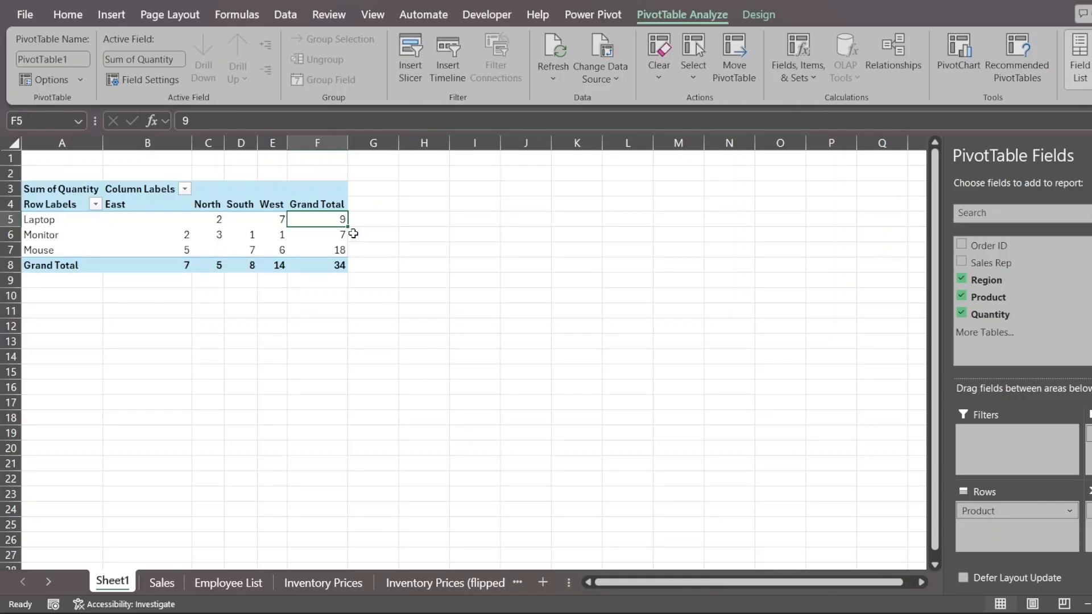
mouse_move(373, 241)
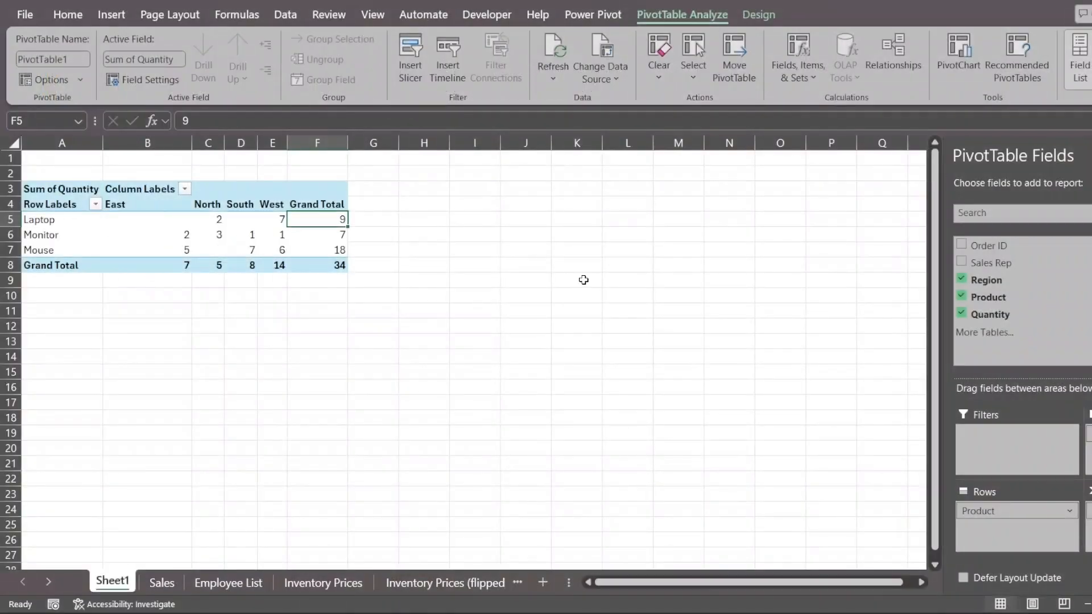
Return to the Sales sheet, select the table area and show the Data tab.
click(577, 279)
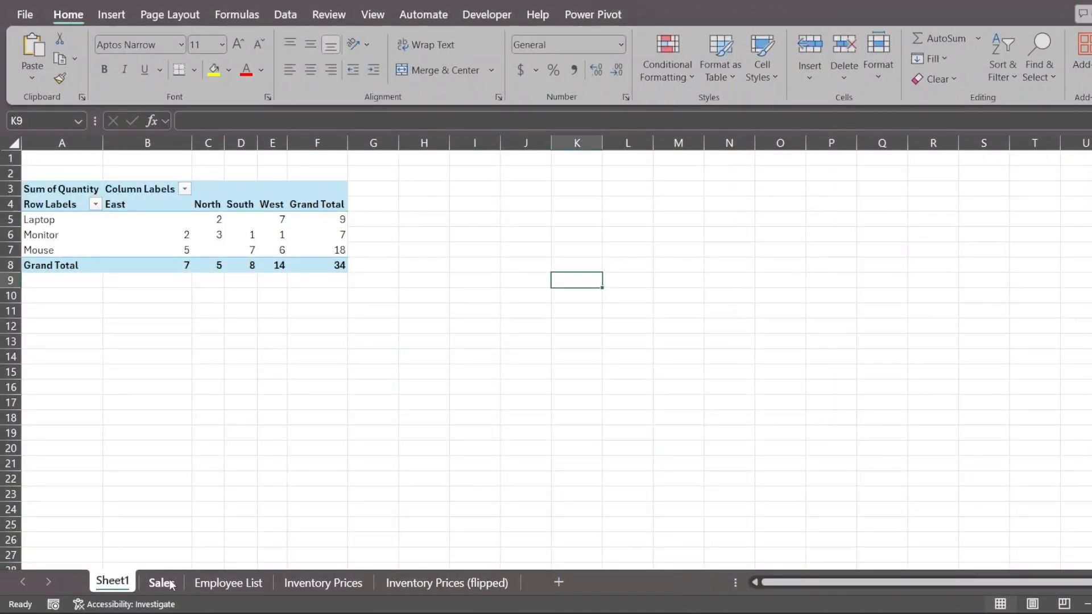
click(161, 583)
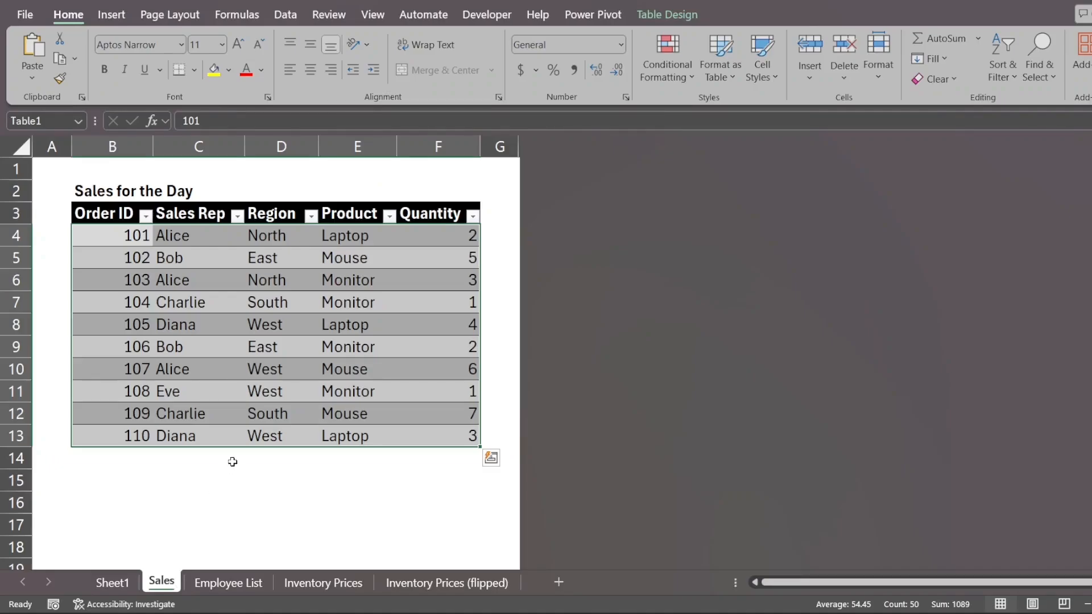
drag(112, 236, 374, 280)
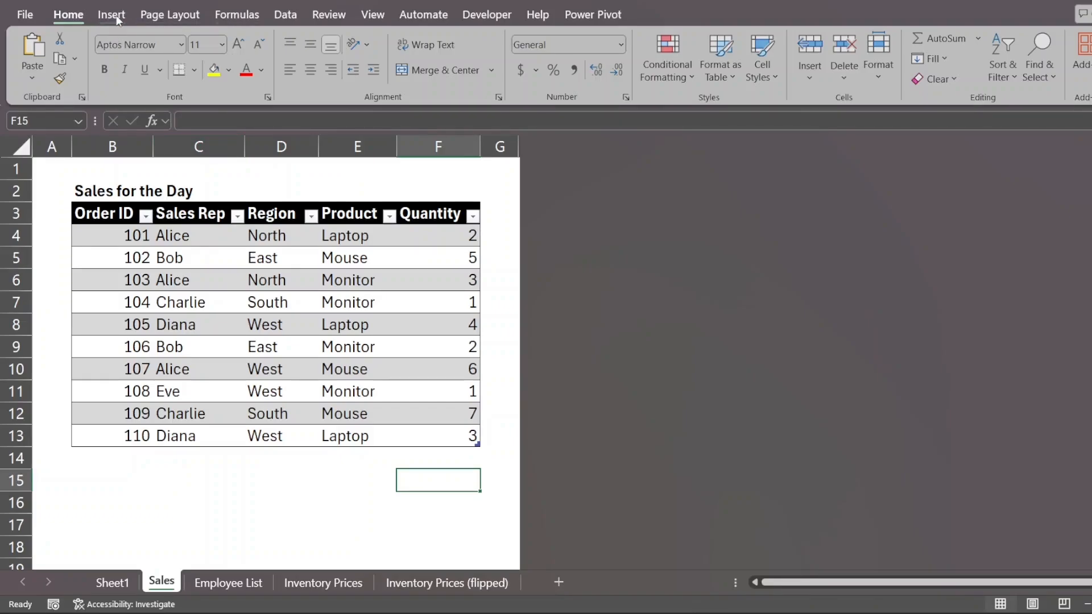
click(284, 14)
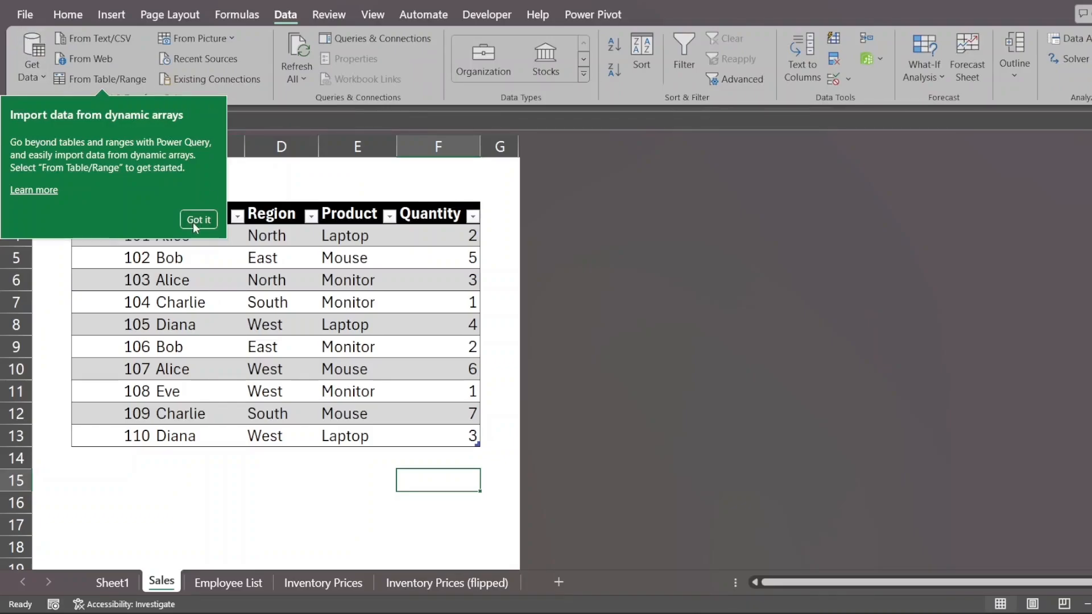
click(199, 220)
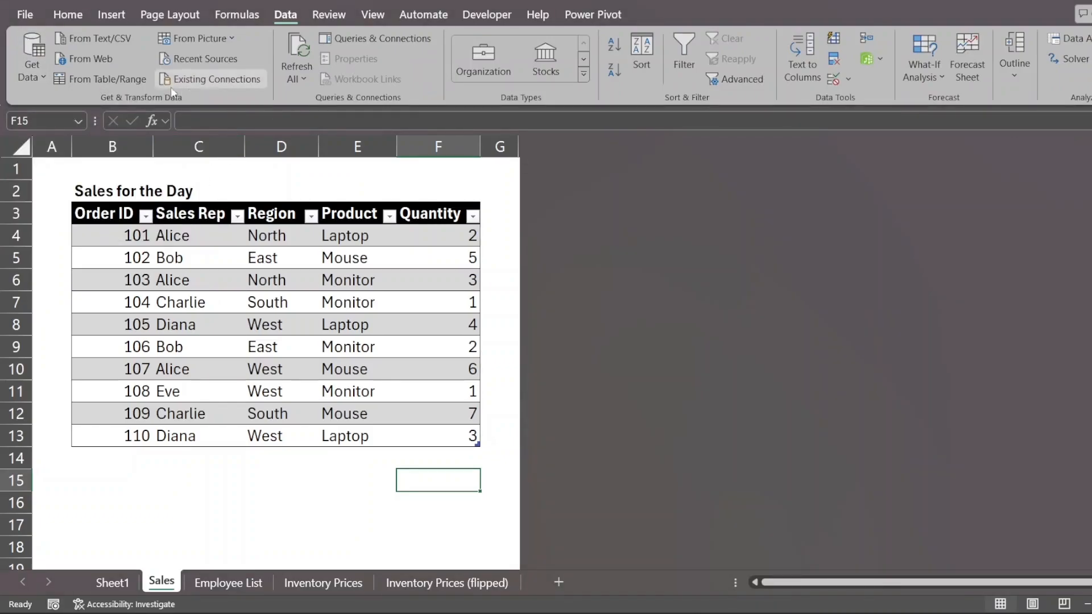
mouse_move(198, 93)
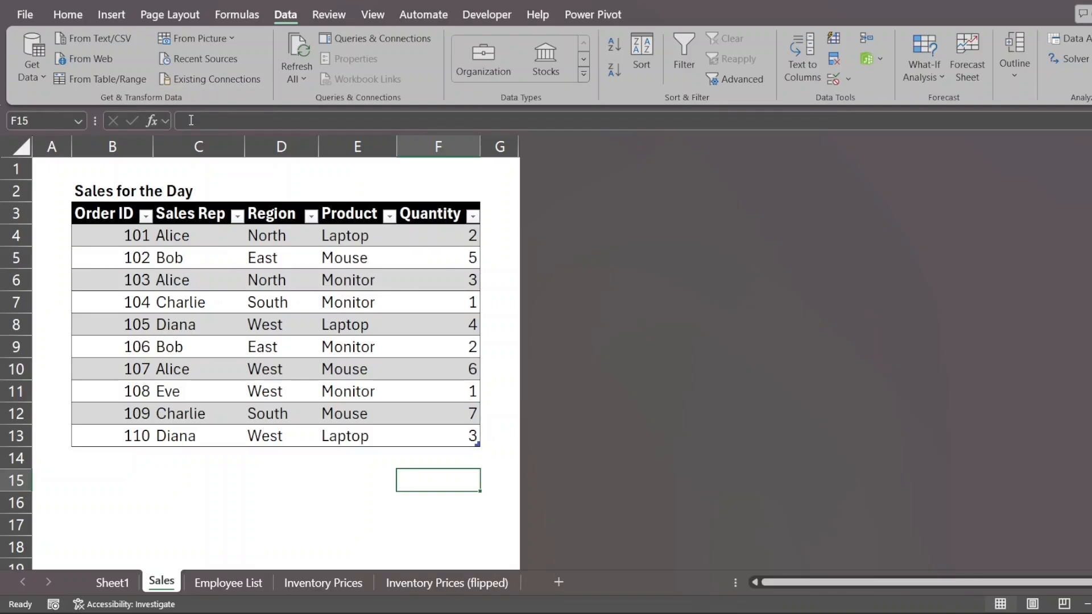
mouse_move(189, 121)
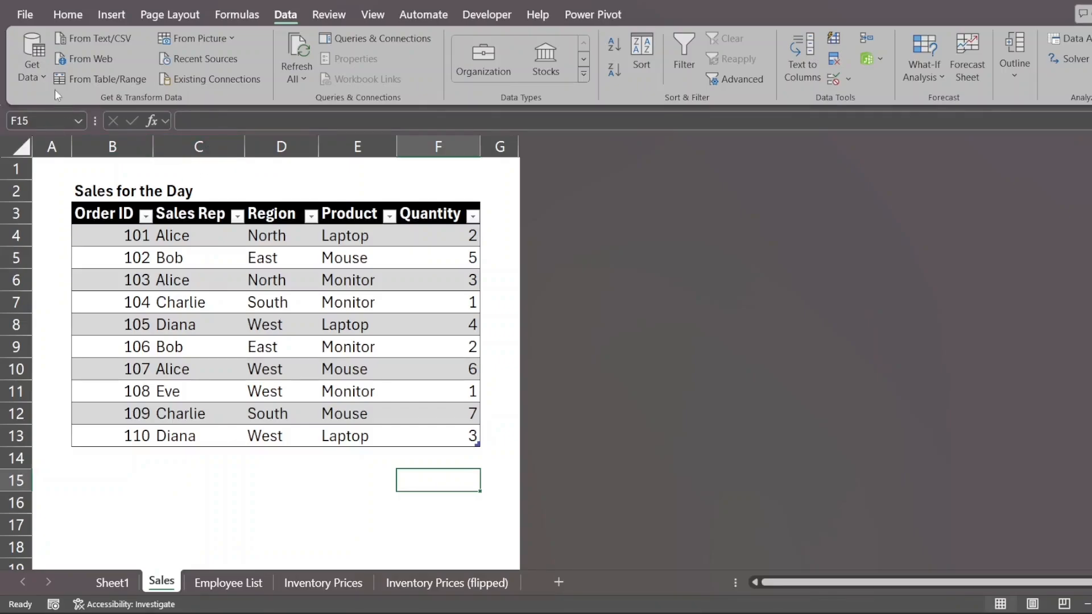
Import from the Documents\Wisdify\For combination folder via Get Data > From Folder.
click(31, 56)
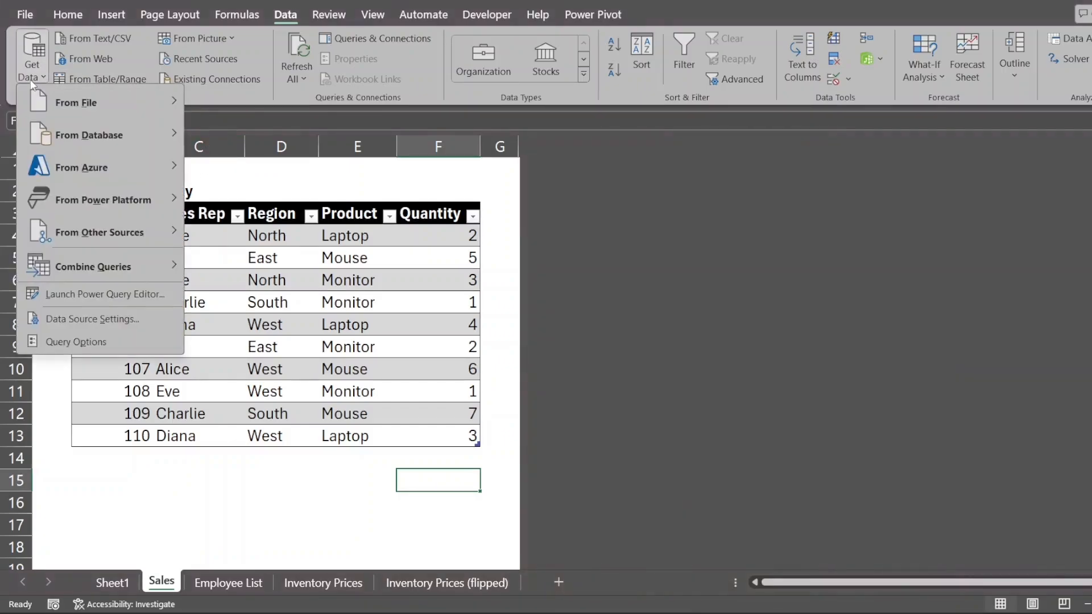
mouse_move(84, 168)
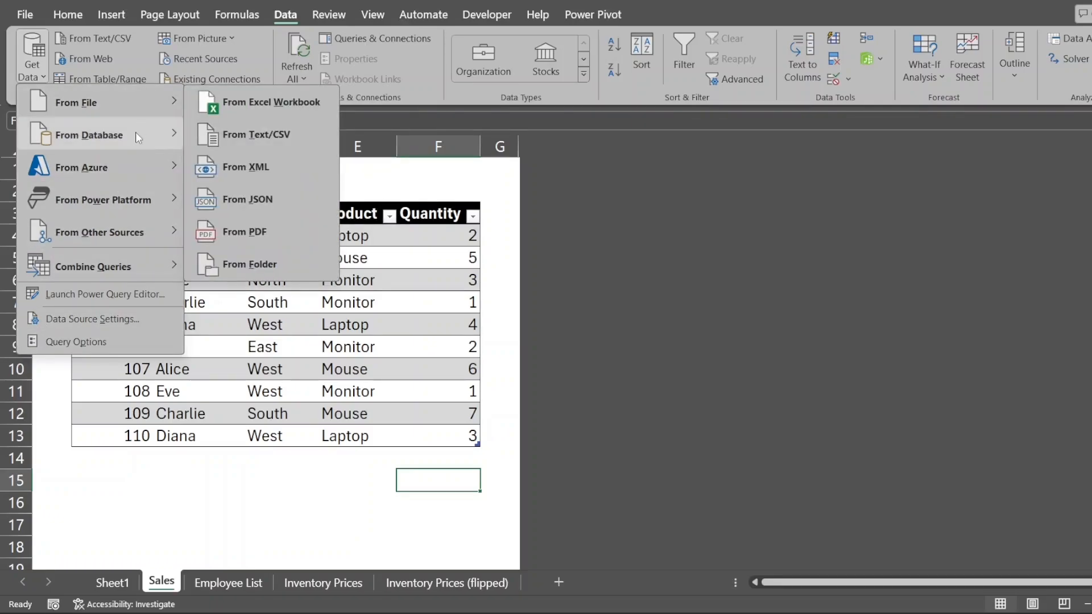
mouse_move(104, 135)
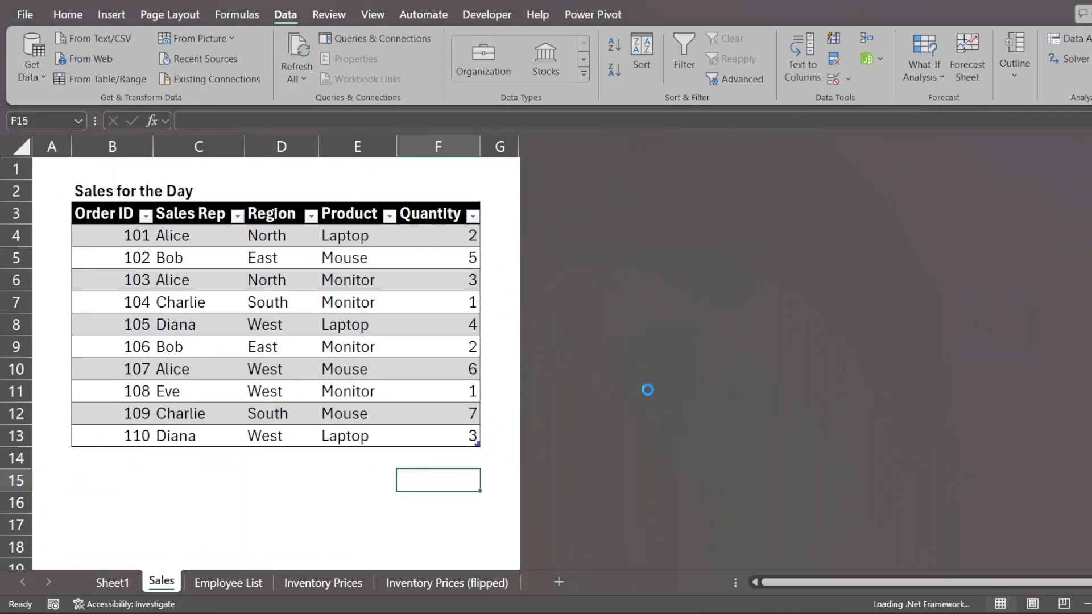
mouse_move(637, 406)
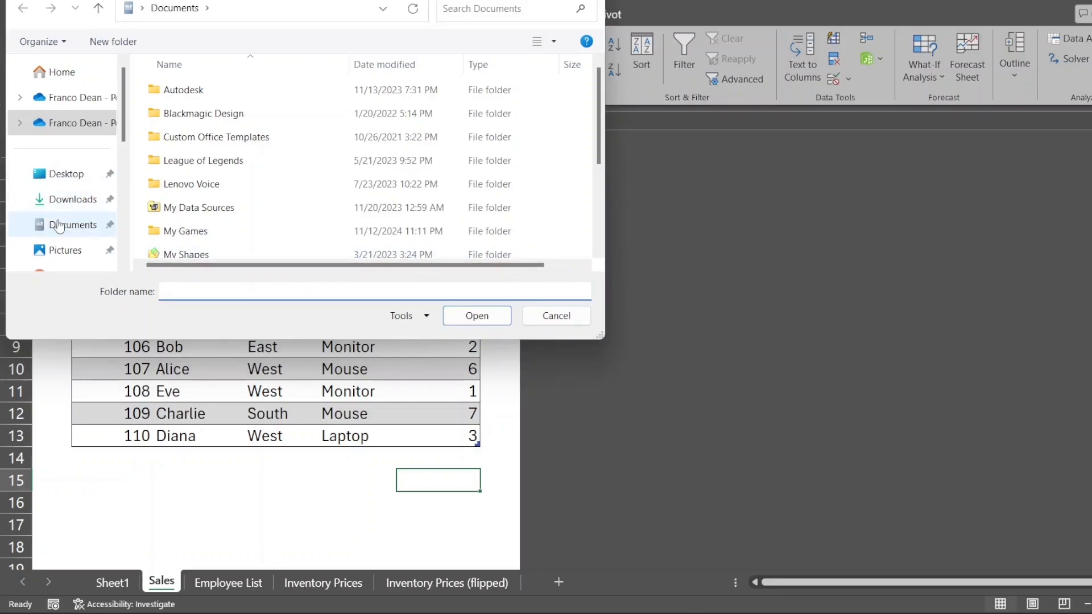
click(178, 225)
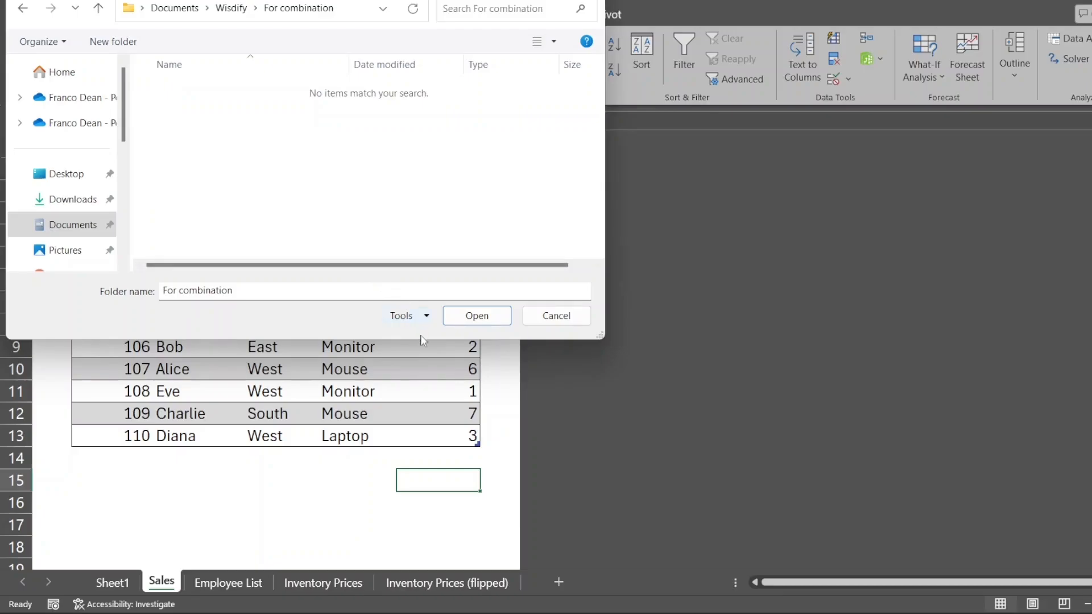
click(555, 316)
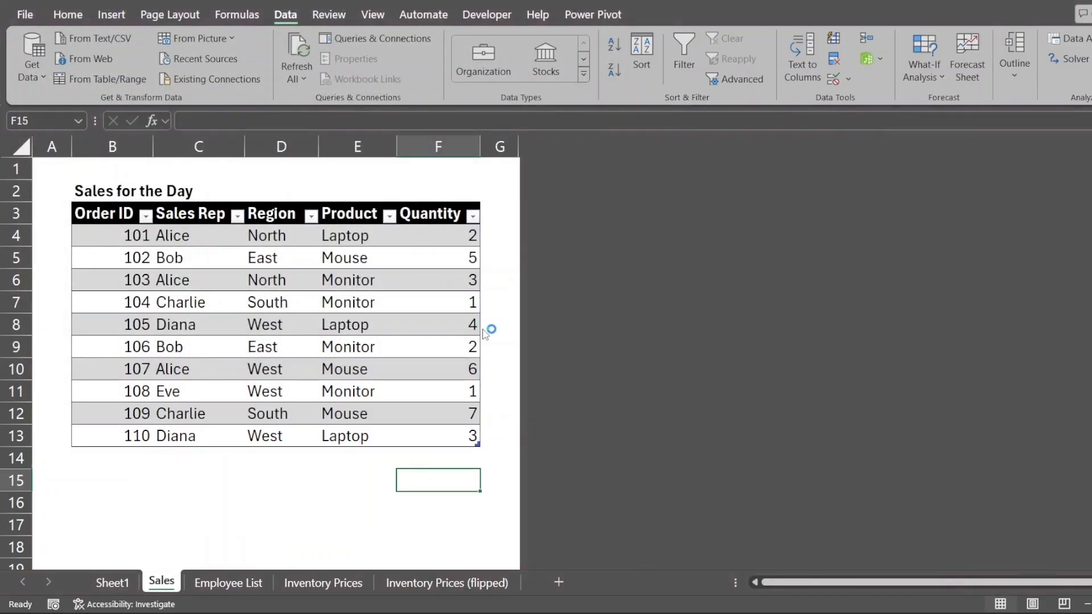
mouse_move(517, 348)
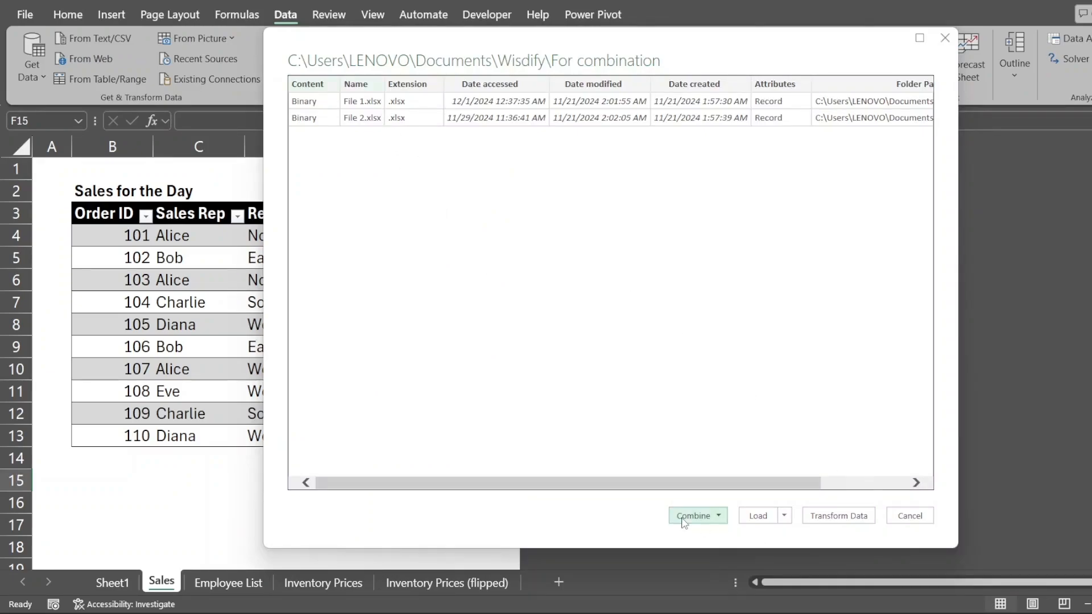
Combine & Load File 1 and File 2, extracting Sheet1 into a new sheet.
click(718, 515)
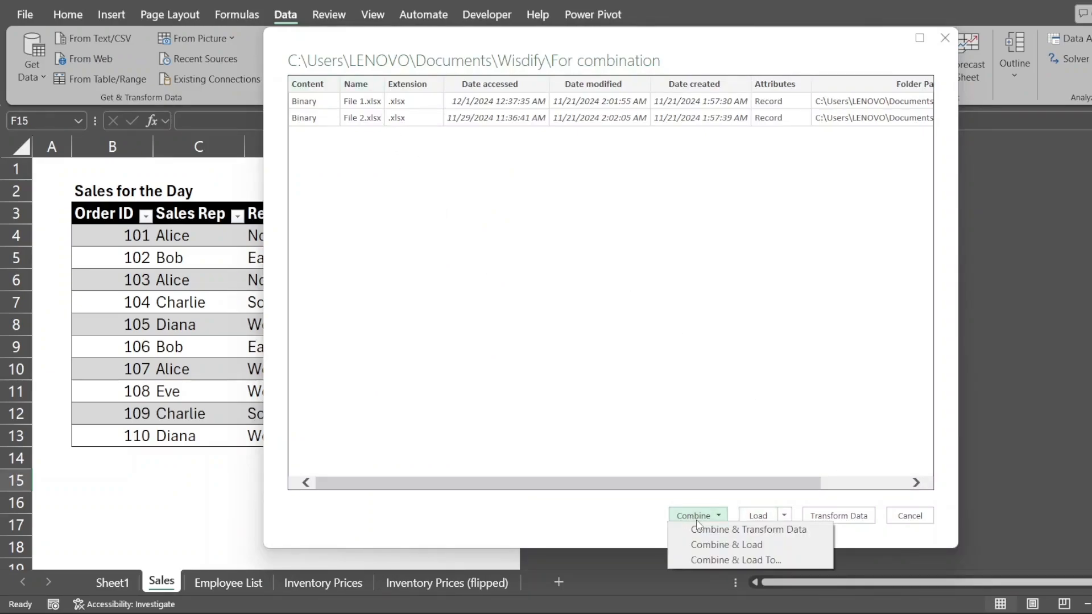
click(726, 544)
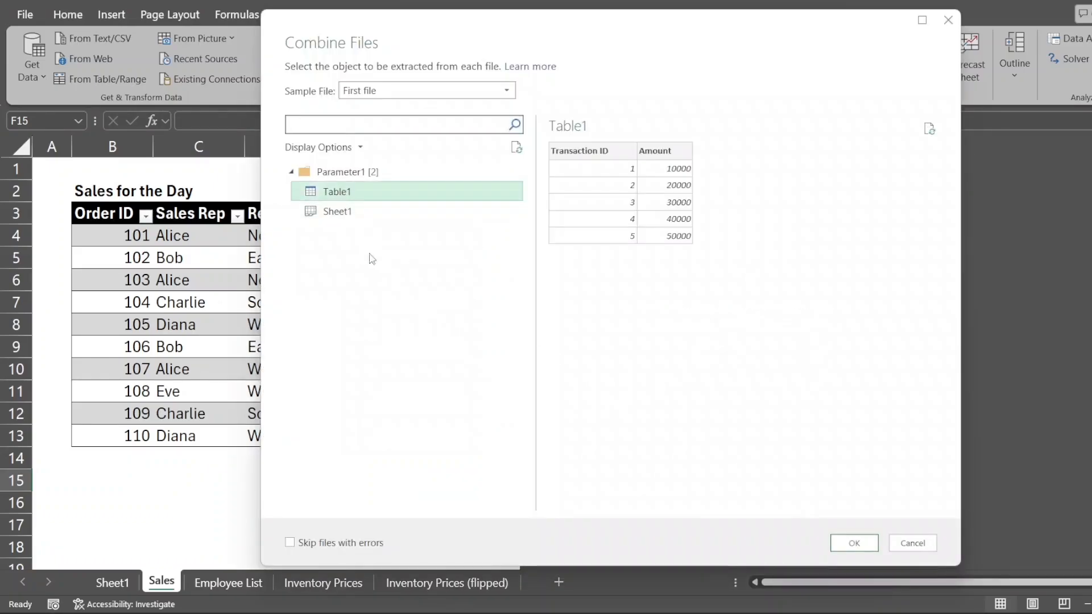
click(337, 211)
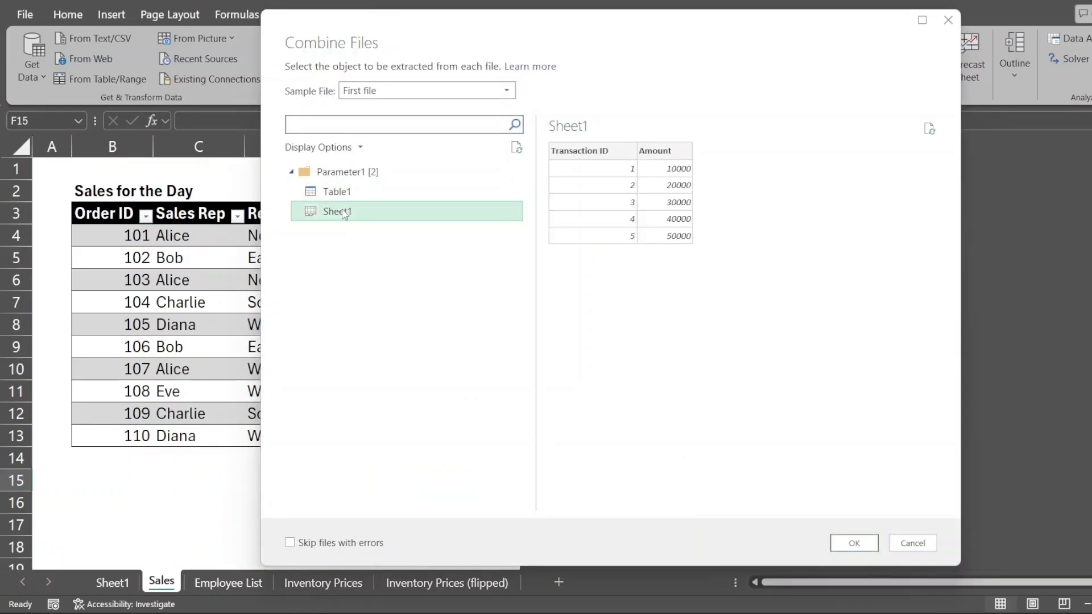
click(336, 192)
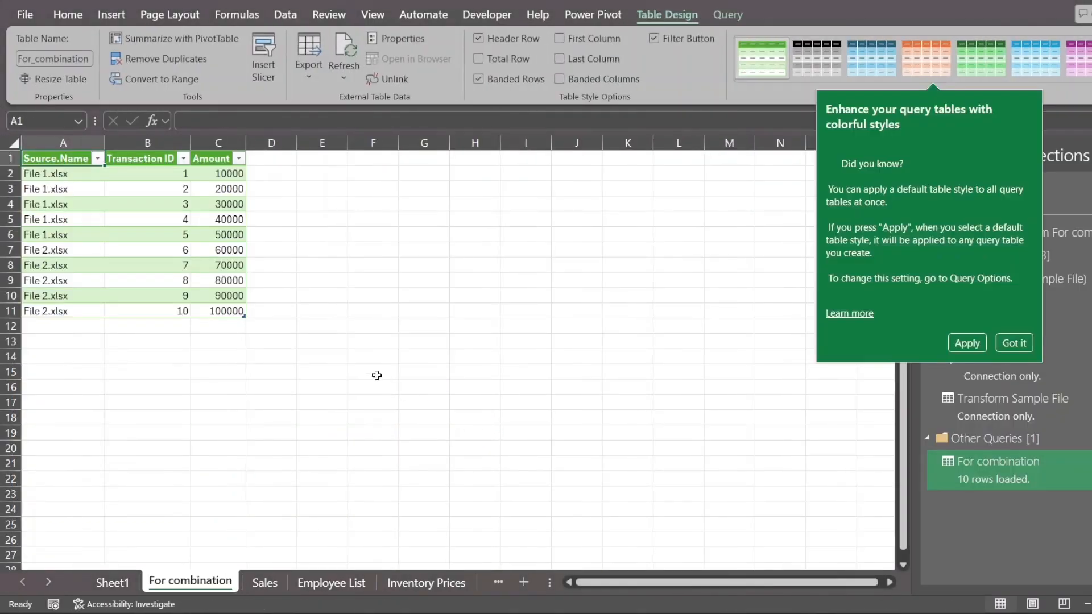
Dismiss the tip, check the Amount and Source.Name columns, then go to the Sales sheet.
click(1011, 342)
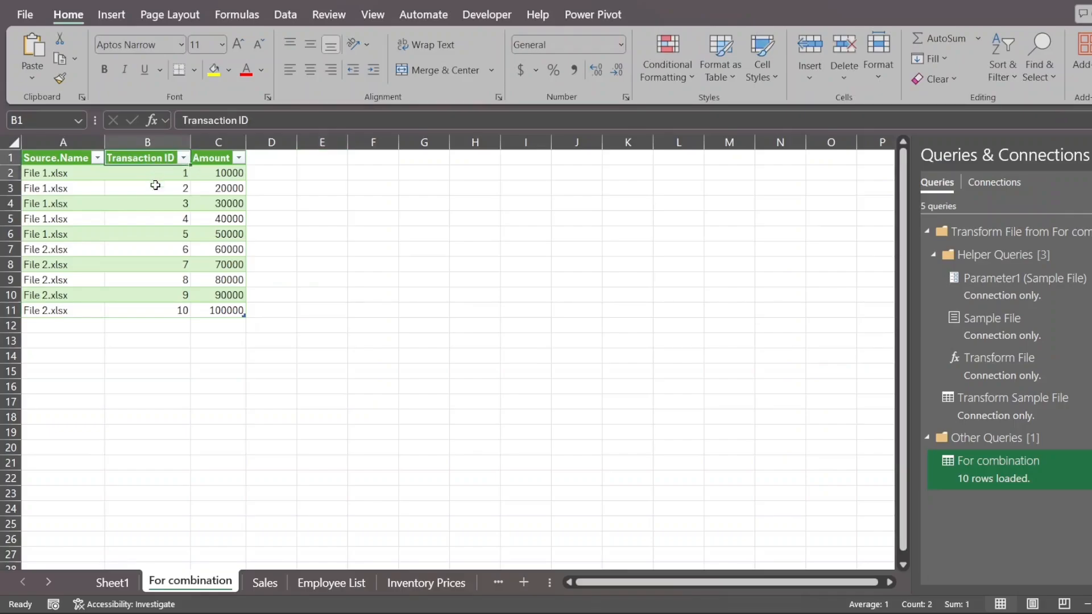
click(217, 157)
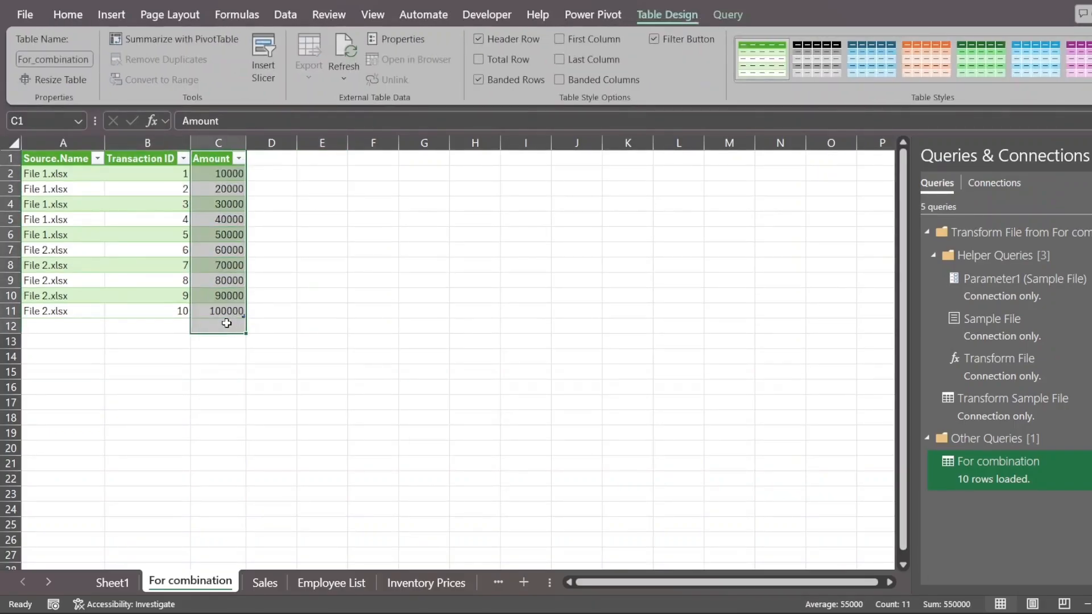
click(62, 158)
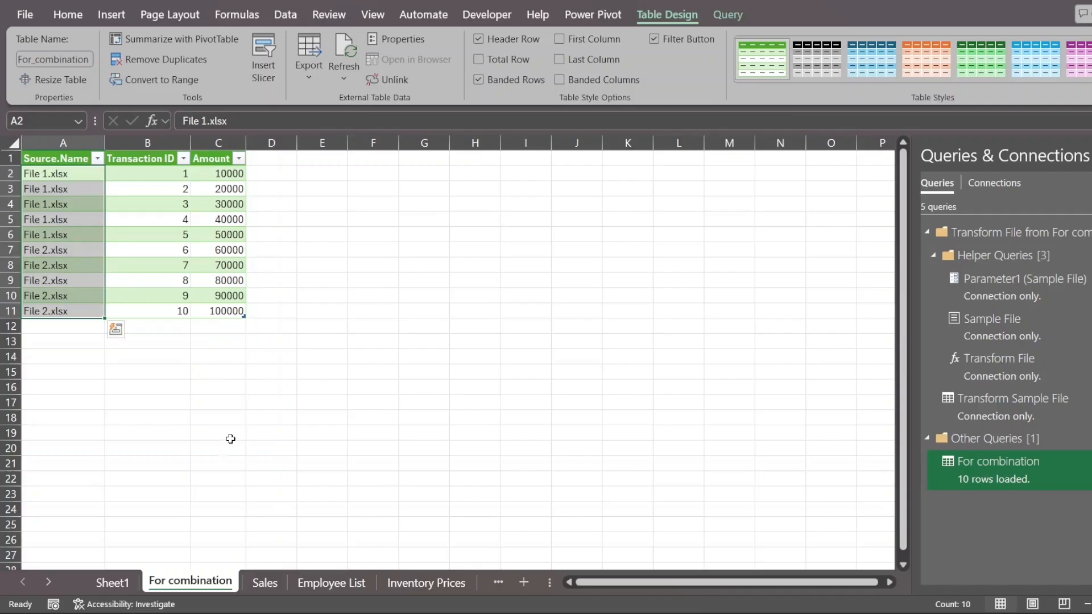
mouse_move(183, 474)
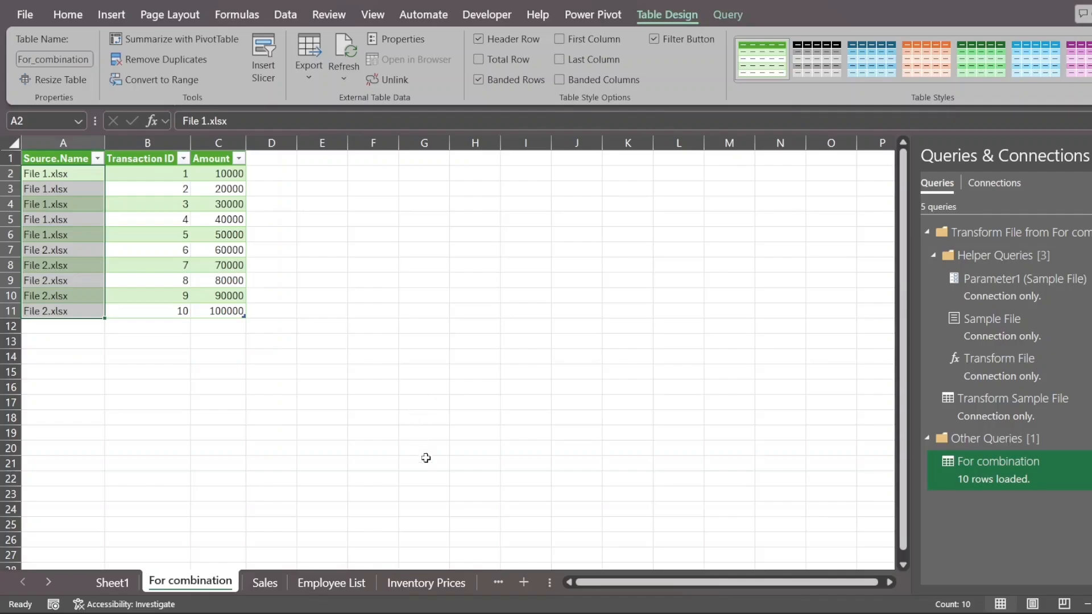
mouse_move(435, 431)
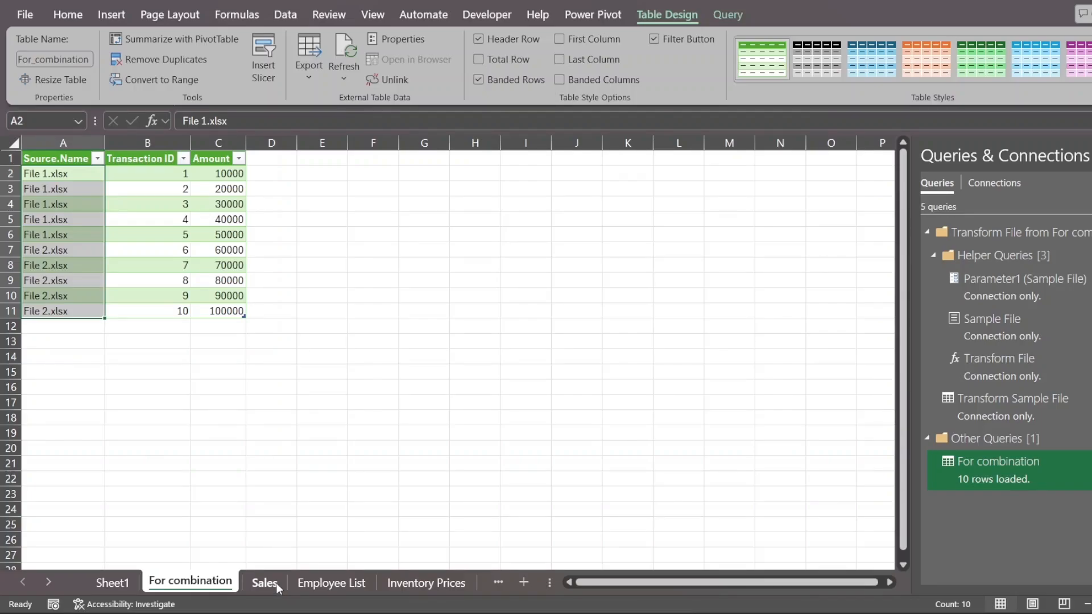
click(264, 583)
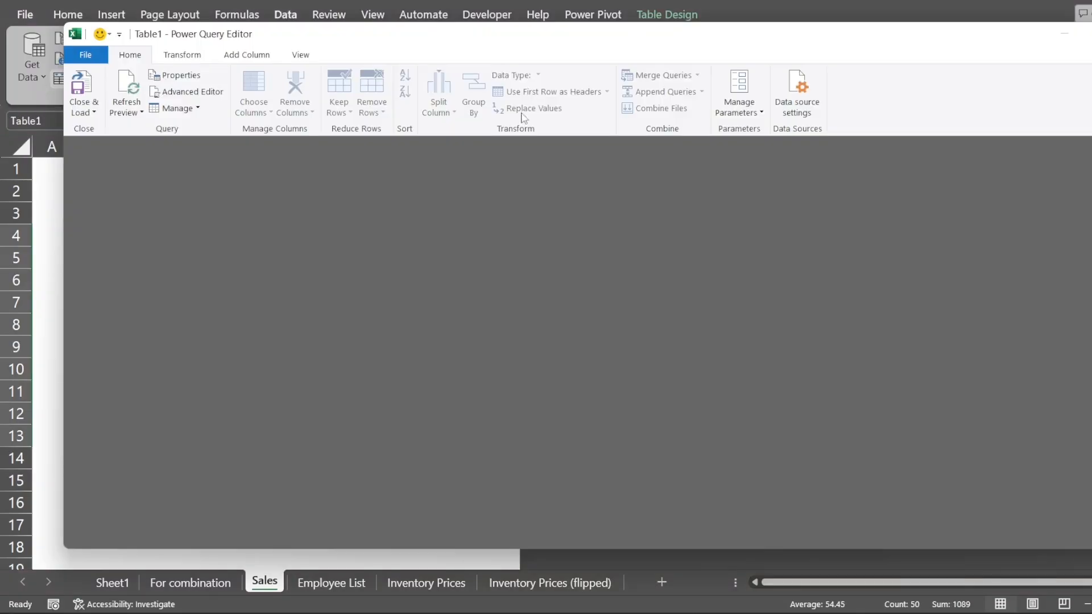
Select the Order ID column and browse its Transform and sort/filter options in Power Query.
click(130, 322)
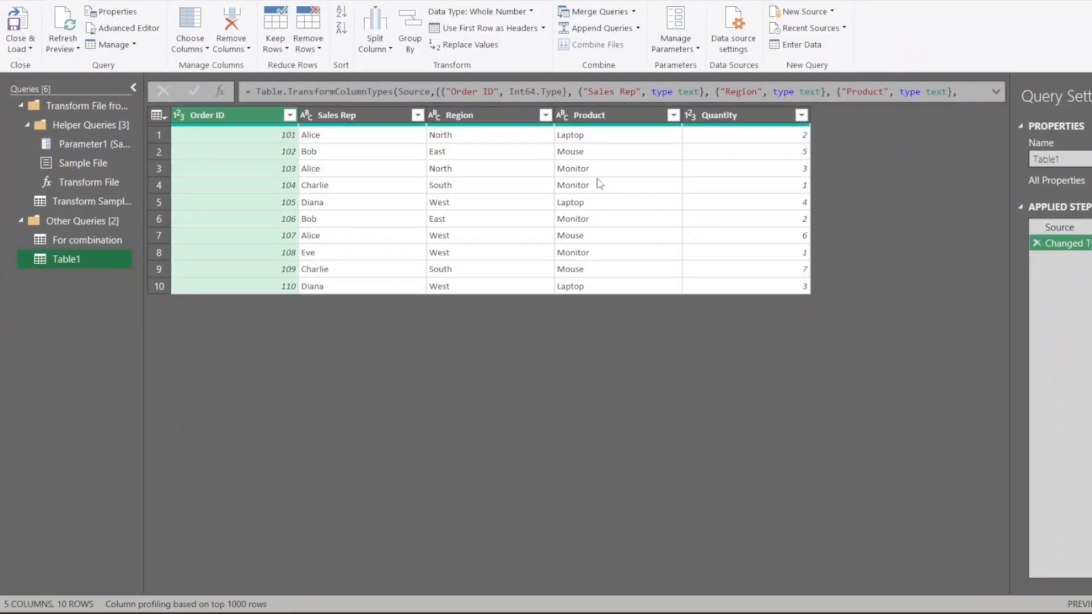
mouse_move(498, 128)
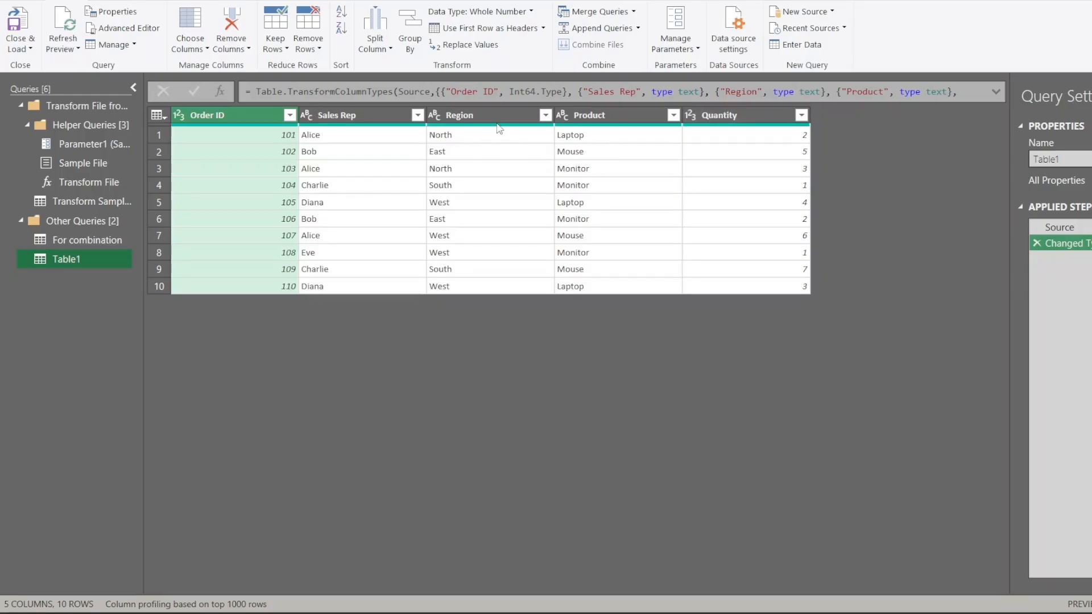
click(290, 115)
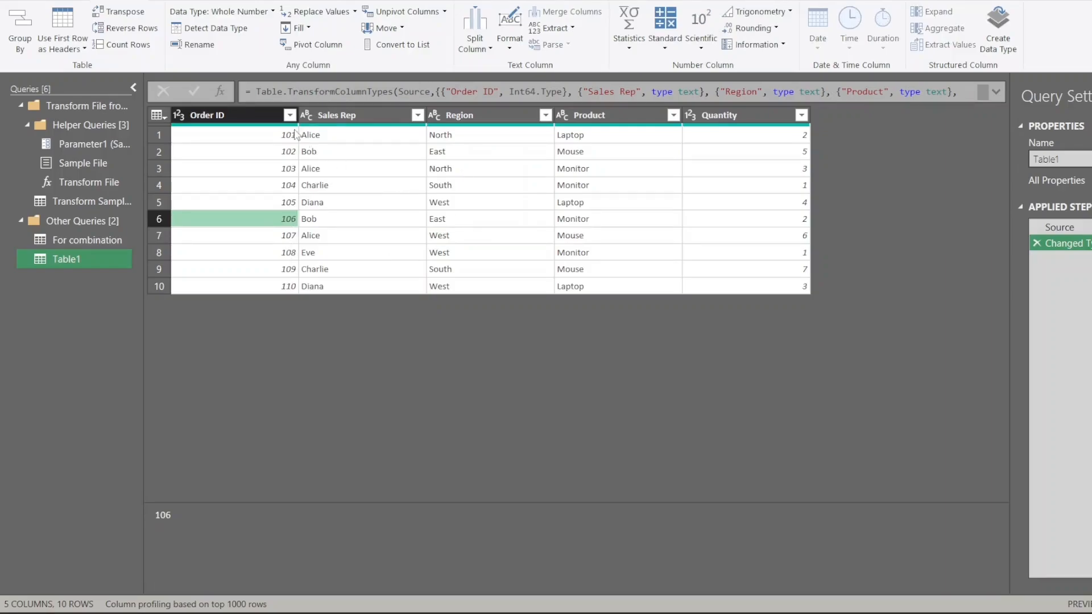
click(289, 115)
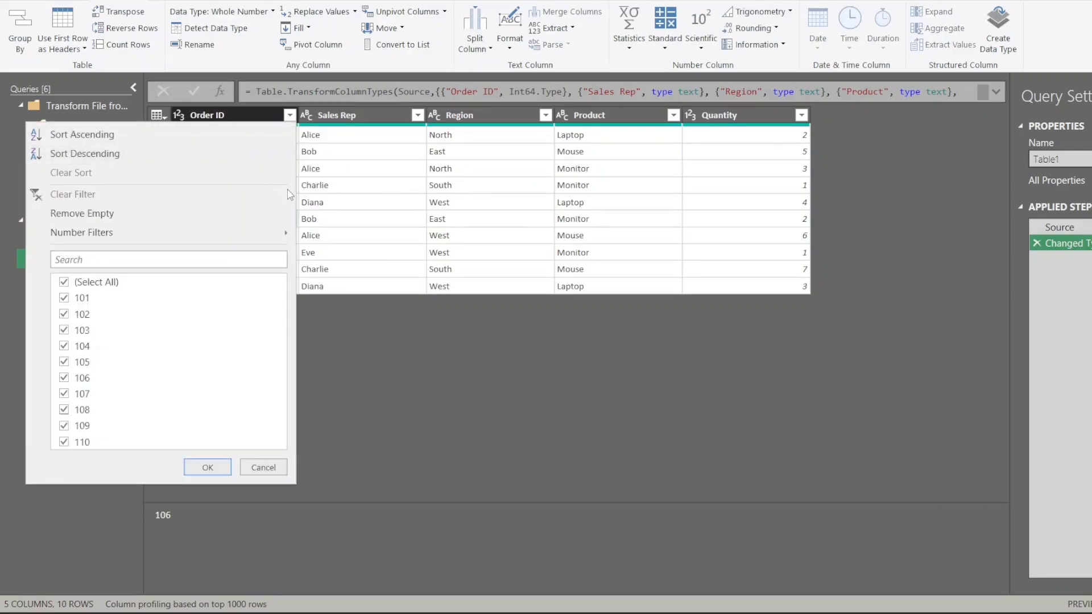
mouse_move(384, 272)
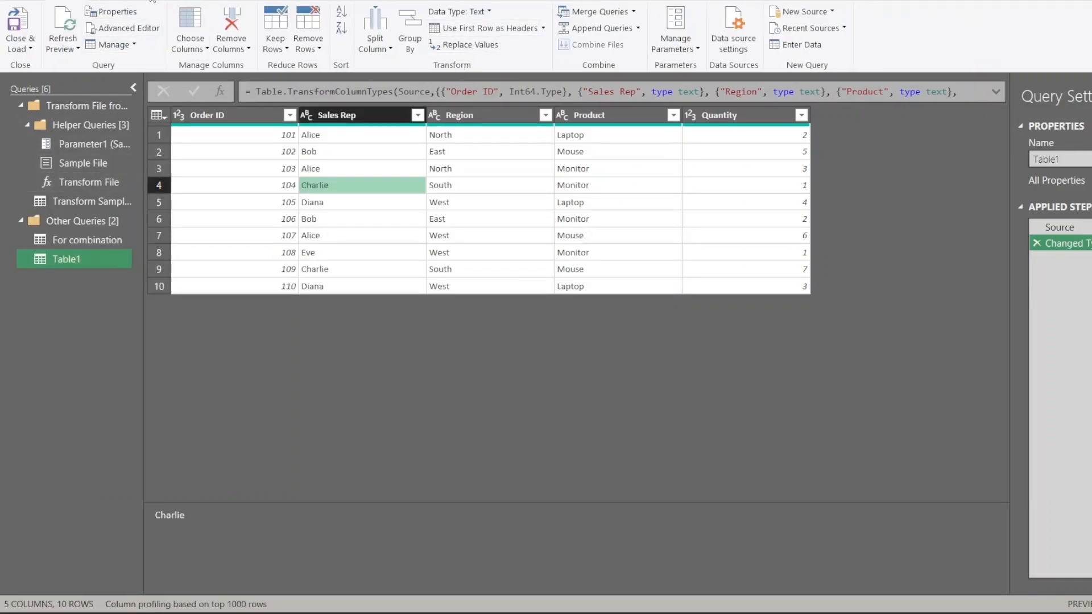
click(447, 29)
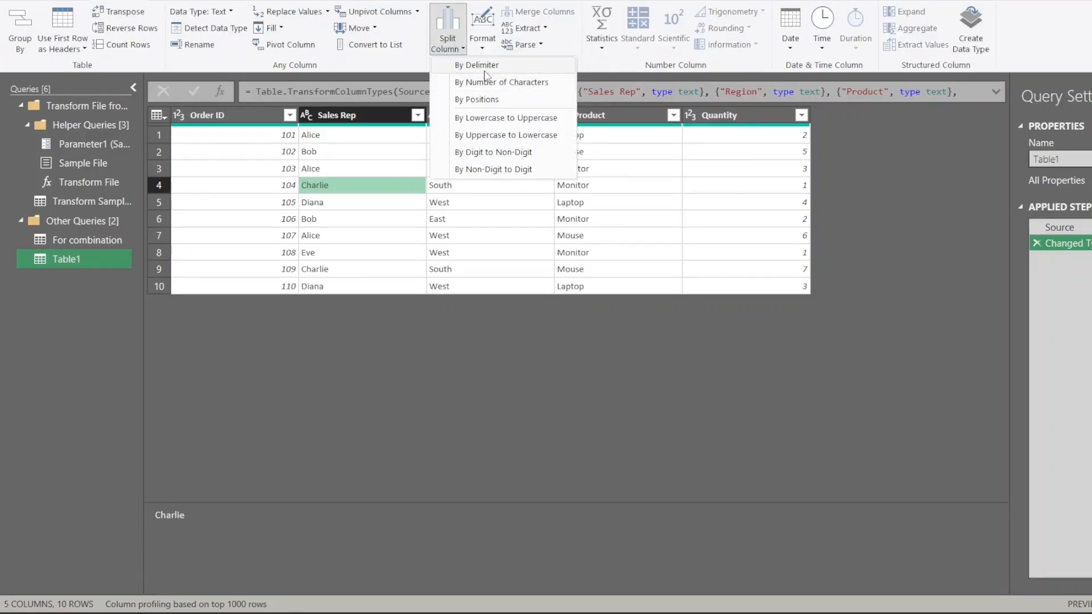
mouse_move(507, 118)
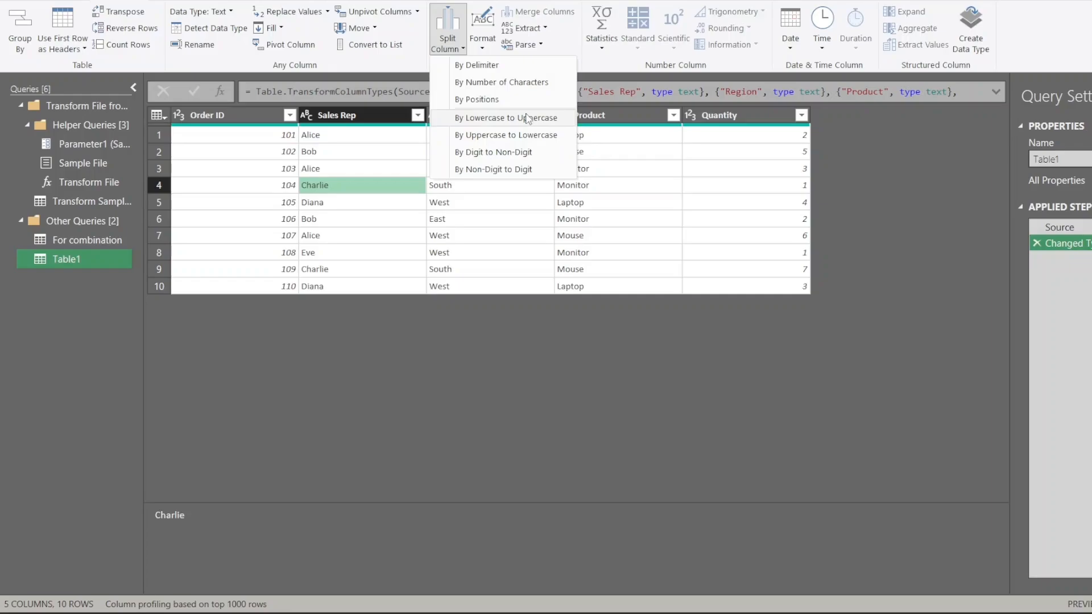
mouse_move(660, 184)
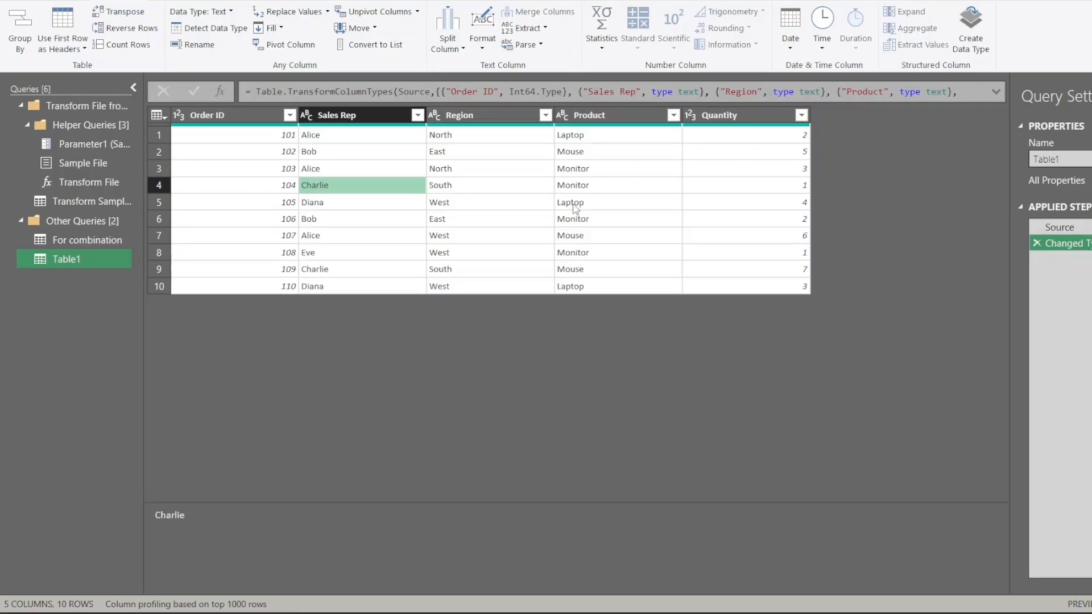
mouse_move(505, 221)
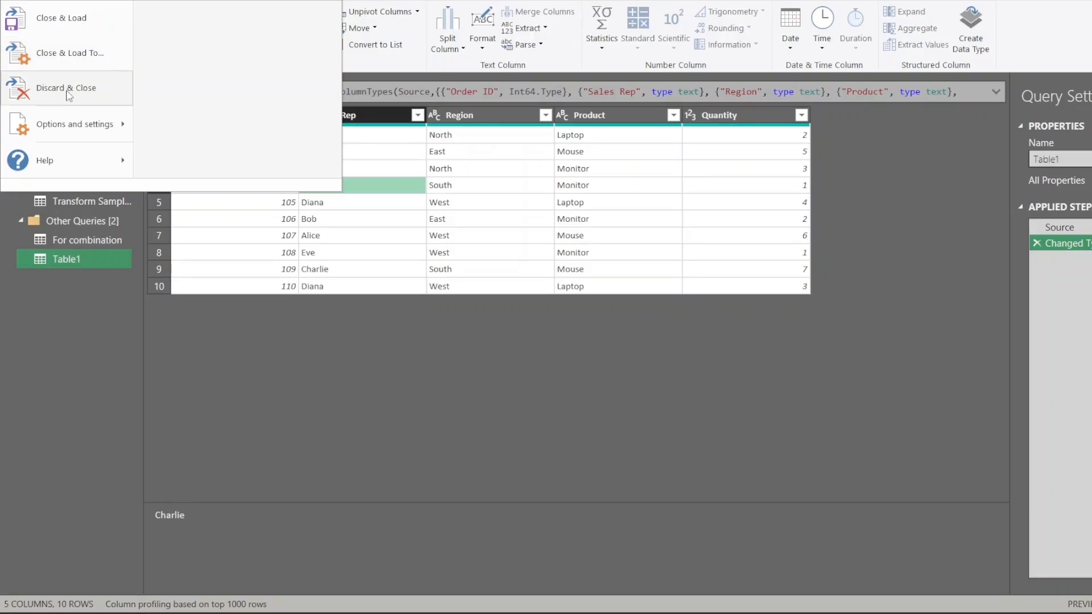
Discard and close the query editor, return to the For combination sheet and open File Explorer.
click(66, 88)
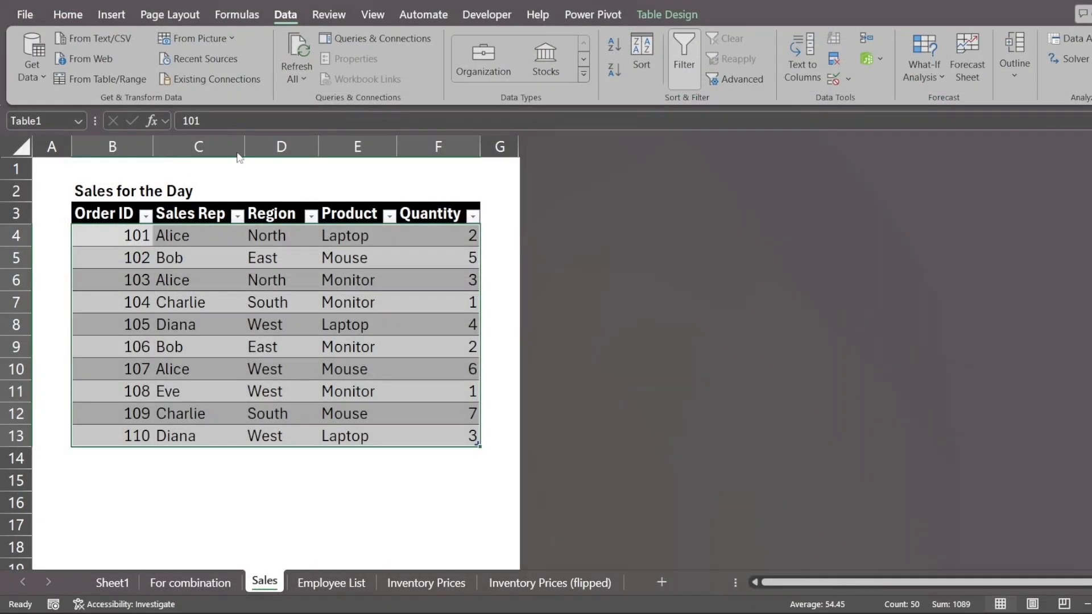
click(190, 583)
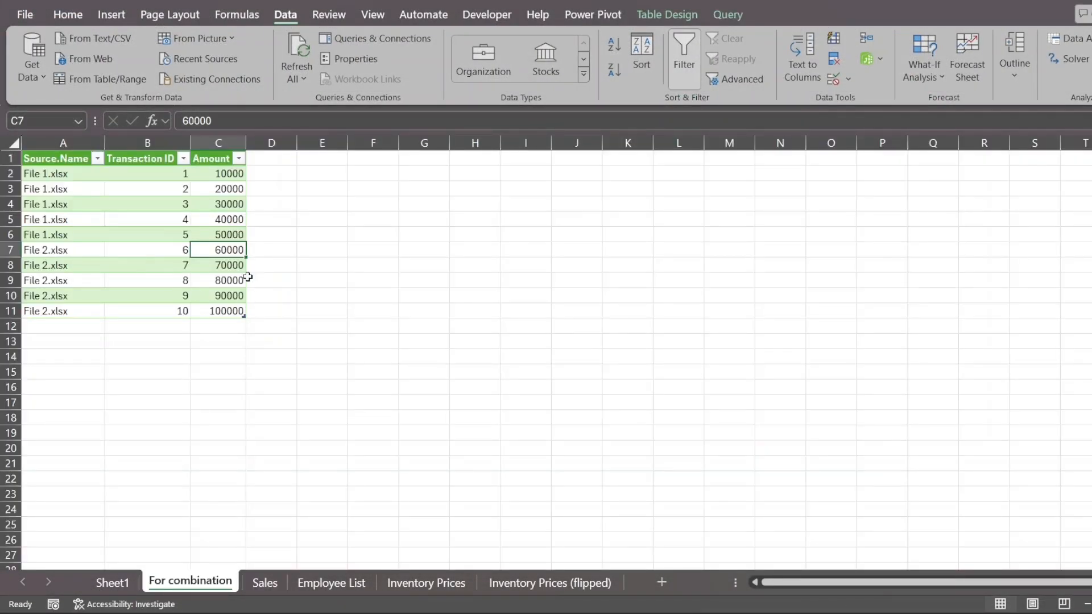
click(62, 264)
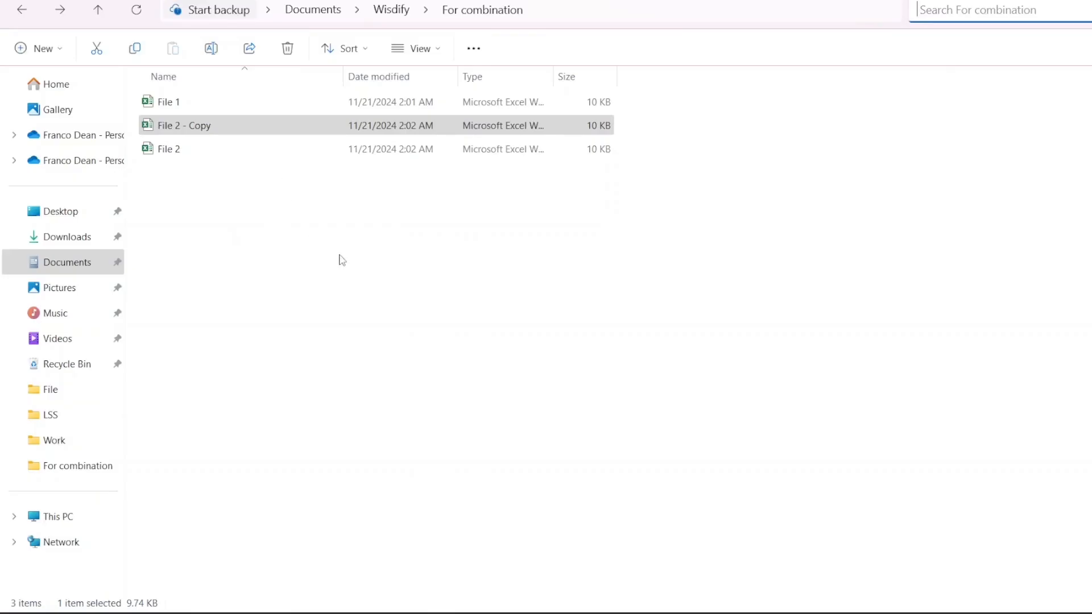
Rename the File 2 copy to File 3, enter transactions 11–15, then return to the workbook.
click(184, 125)
text(File)
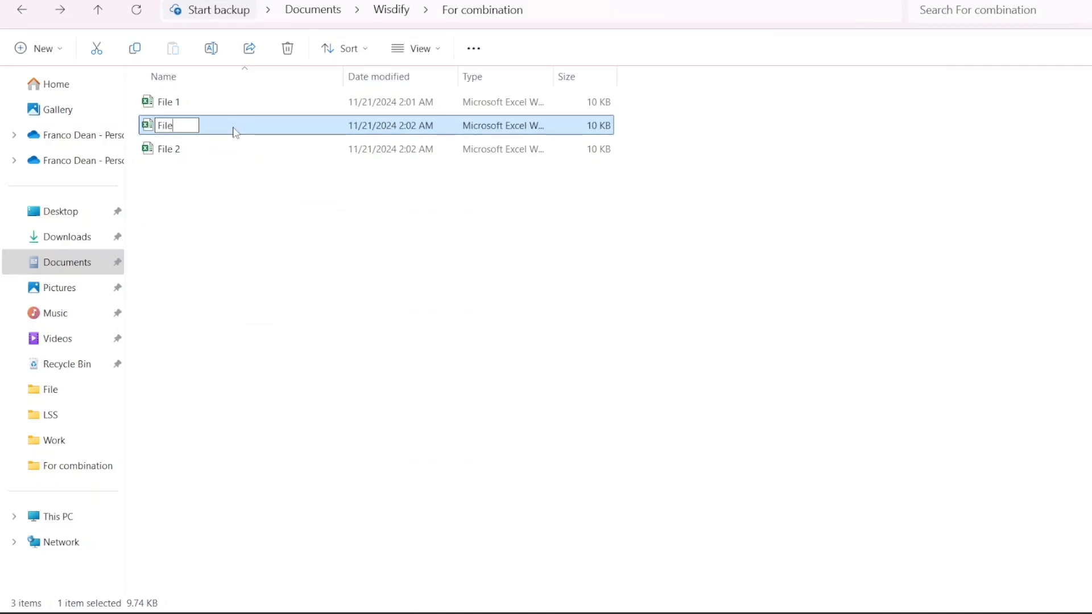
text(3)
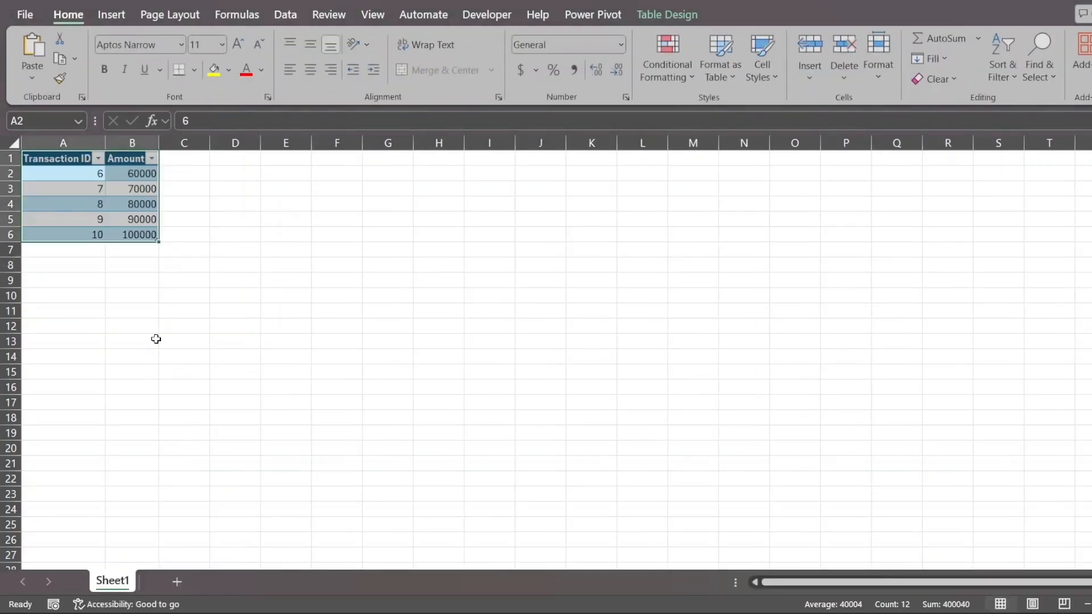
text(15151)
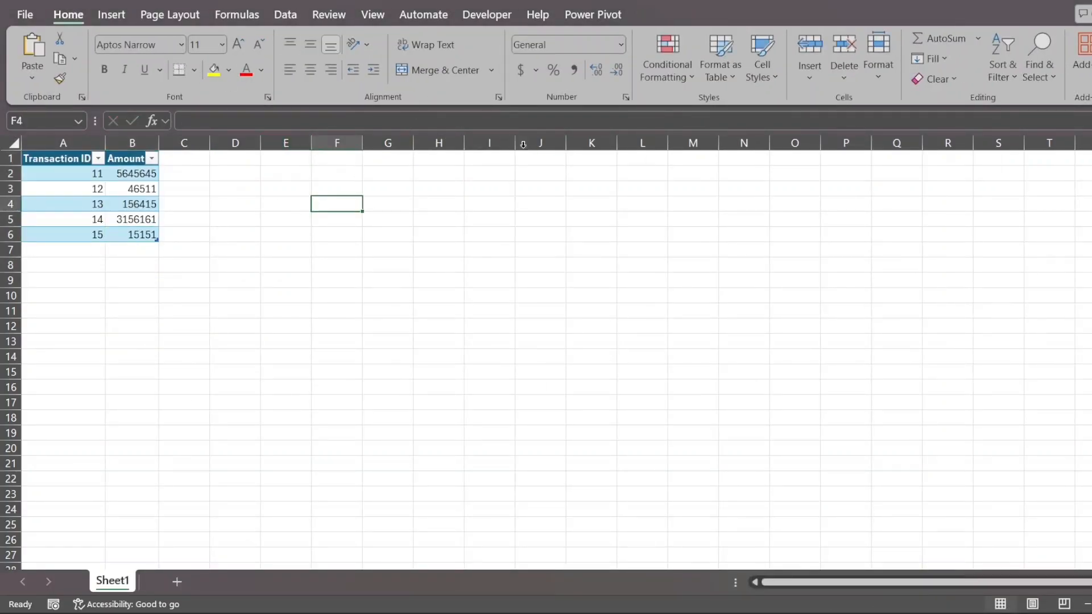
click(190, 583)
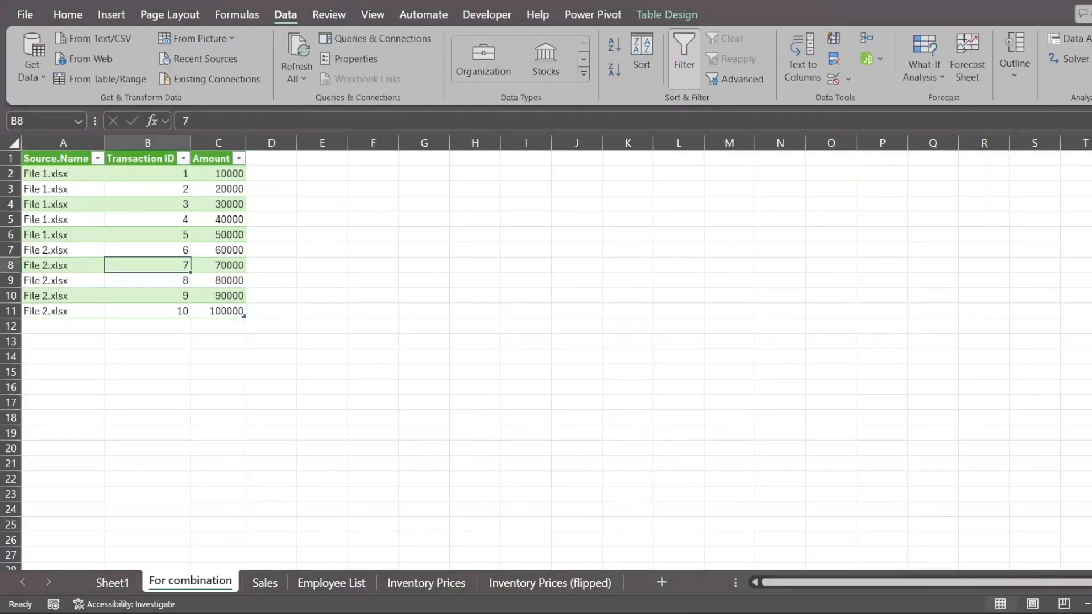
mouse_move(508, 366)
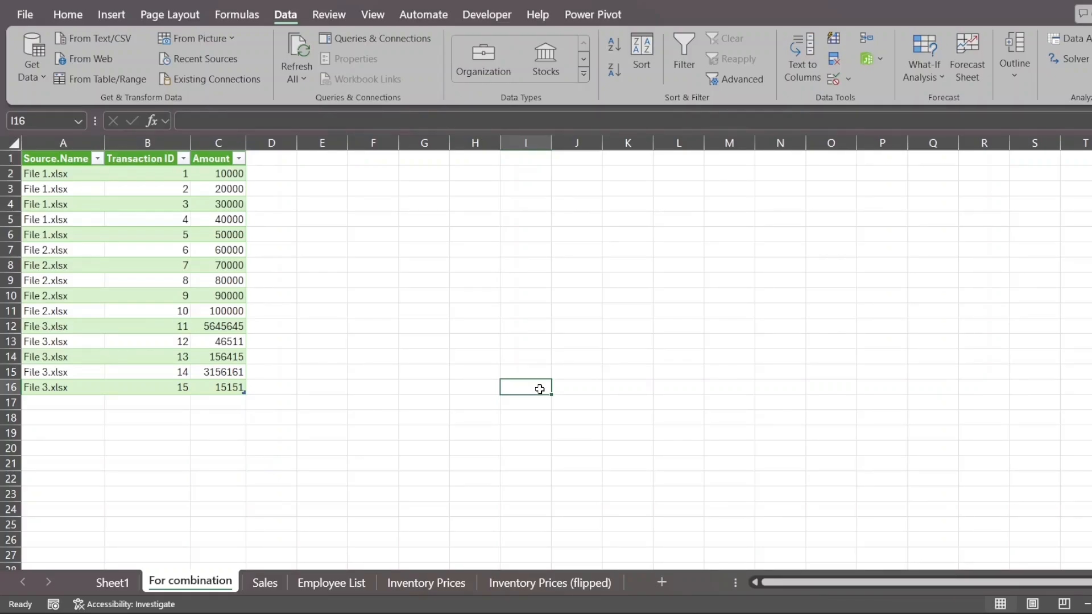
Highlight the five new File 3 rows, then switch to the Sales sheet.
click(146, 204)
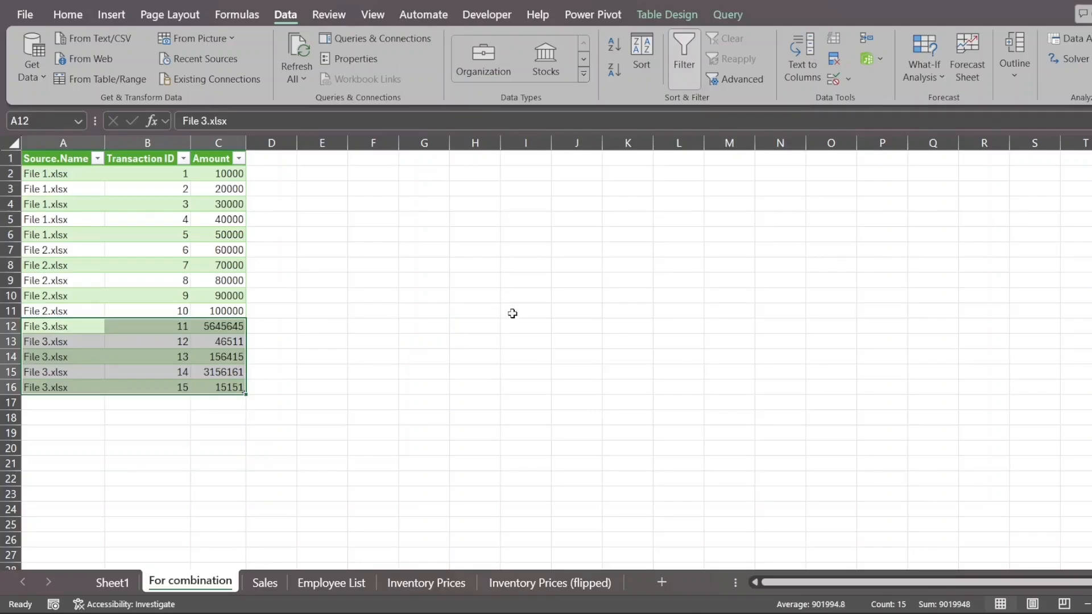
click(264, 583)
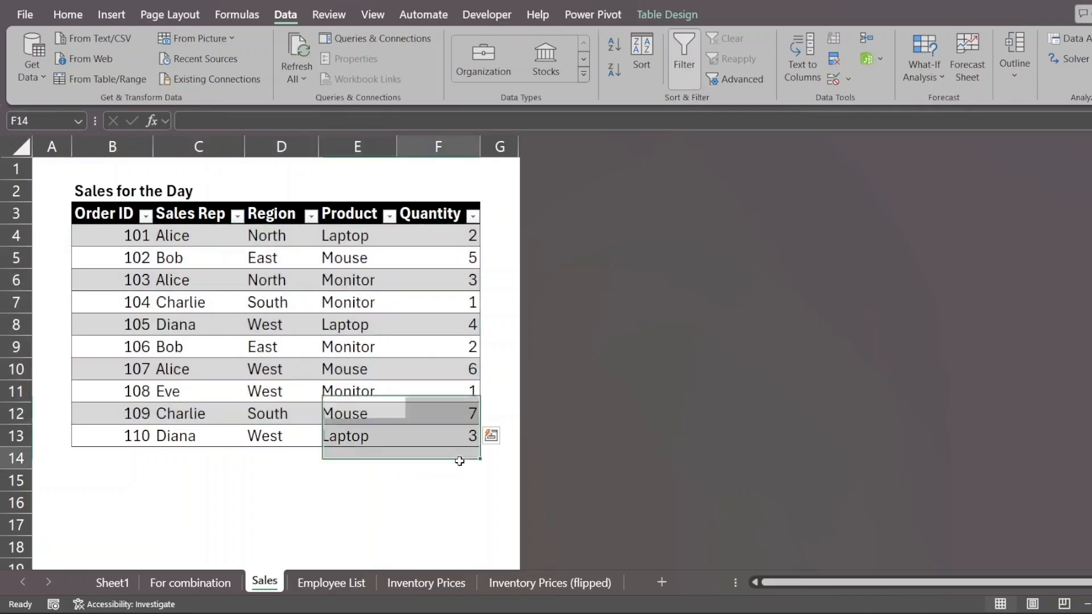
View the Inventory Prices sheet's four priced items, then return to the Sales sheet.
click(438, 459)
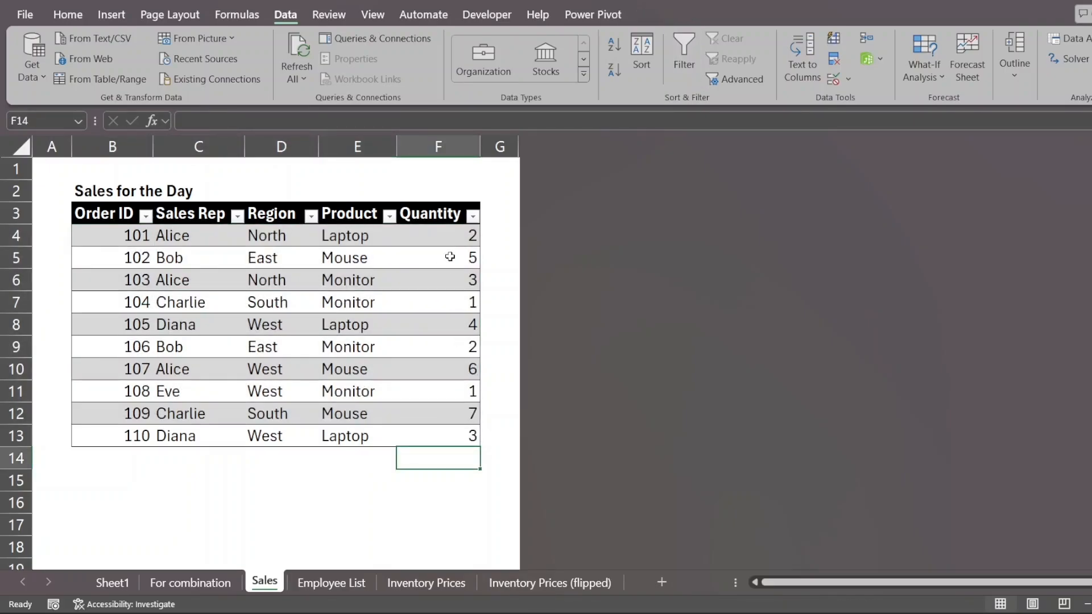
mouse_move(452, 460)
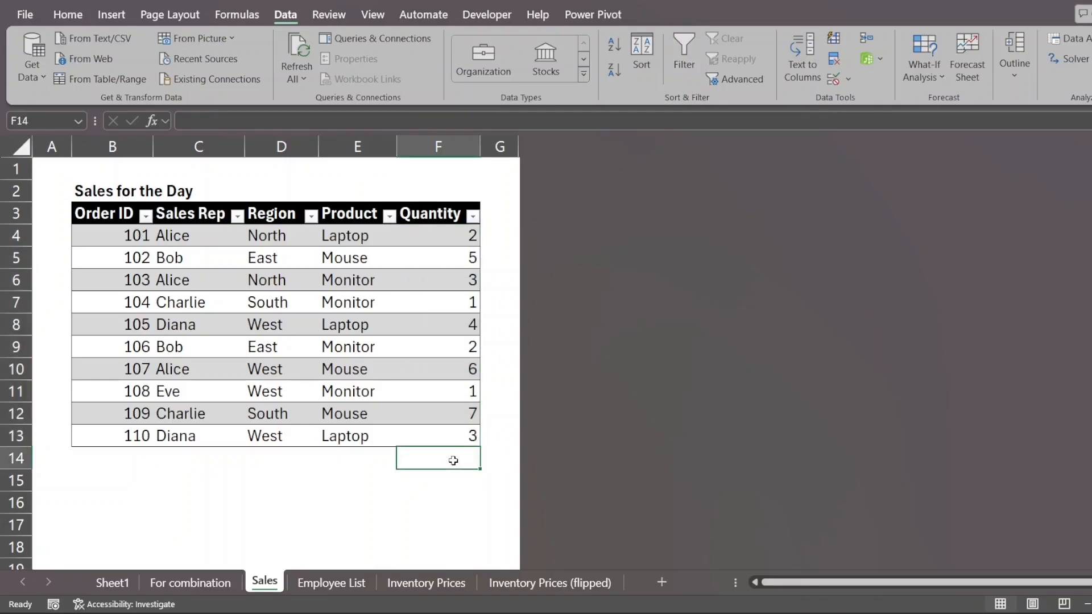
mouse_move(438, 542)
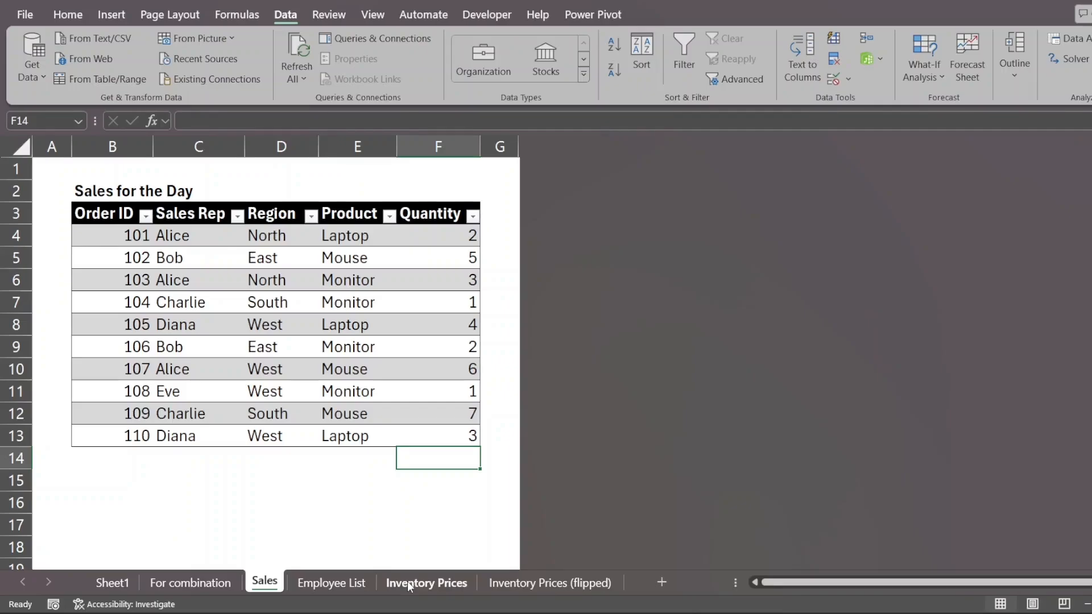
click(425, 583)
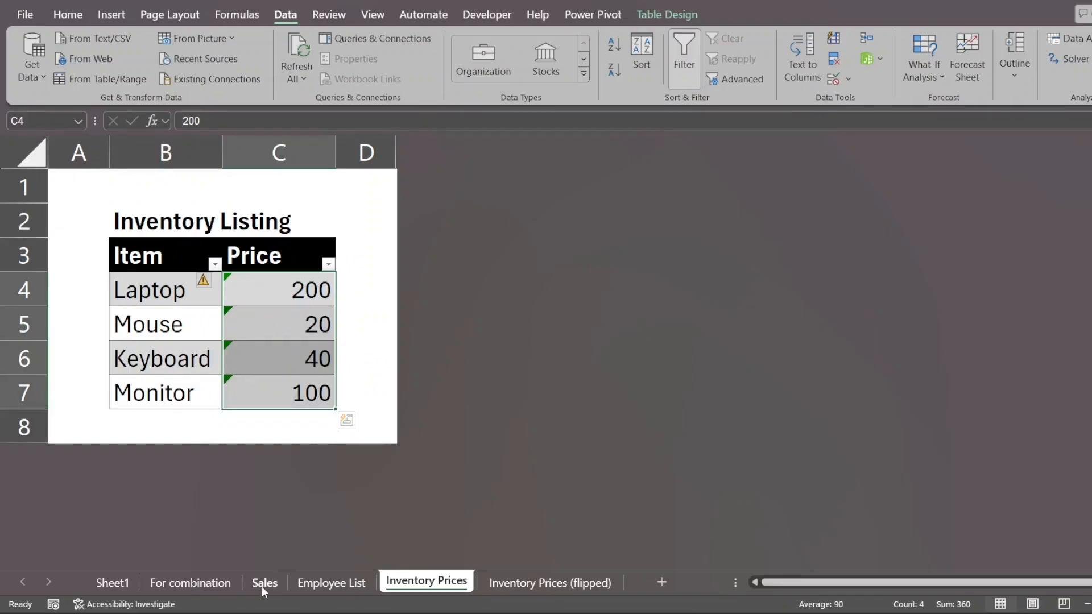
click(264, 582)
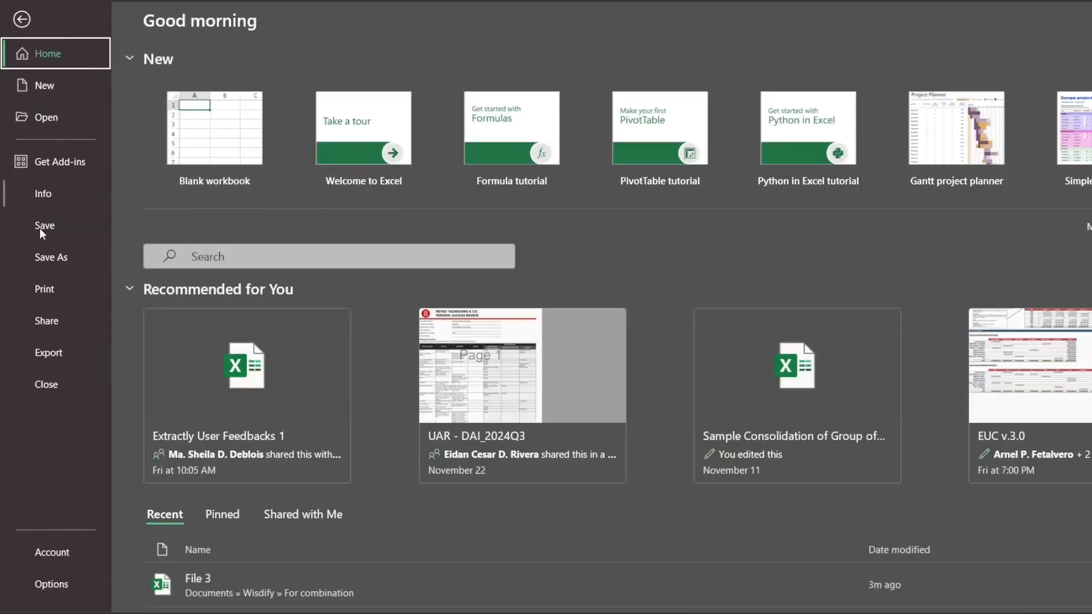
click(22, 19)
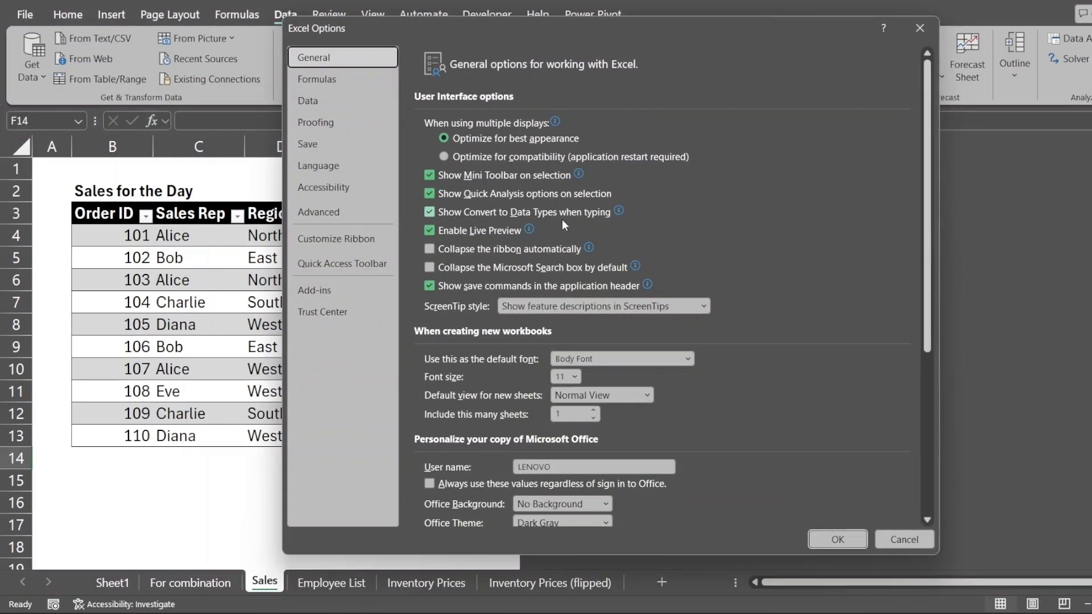
click(430, 212)
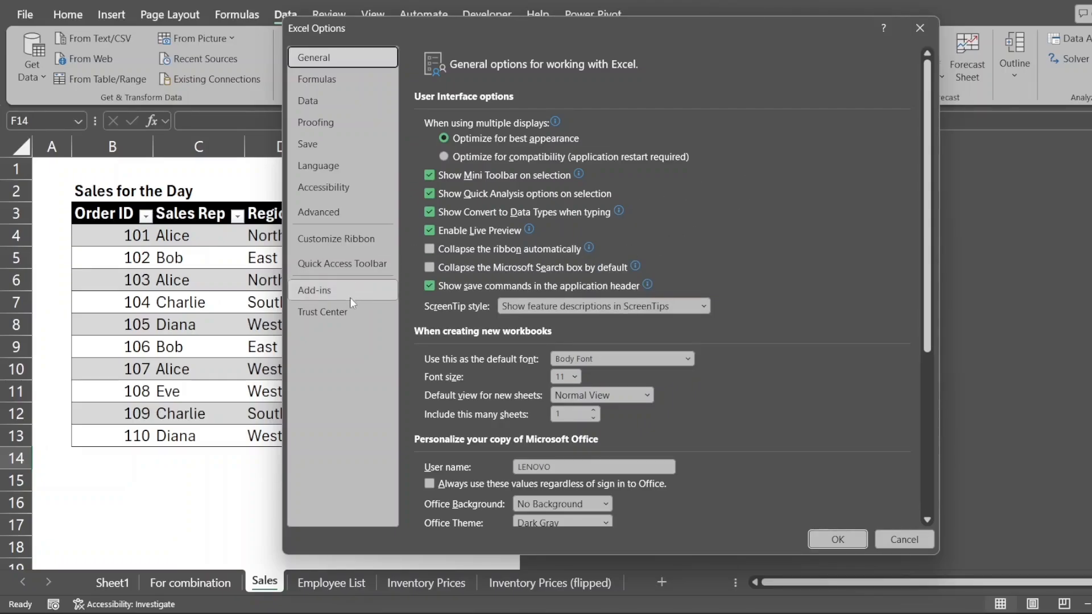
mouse_move(336, 300)
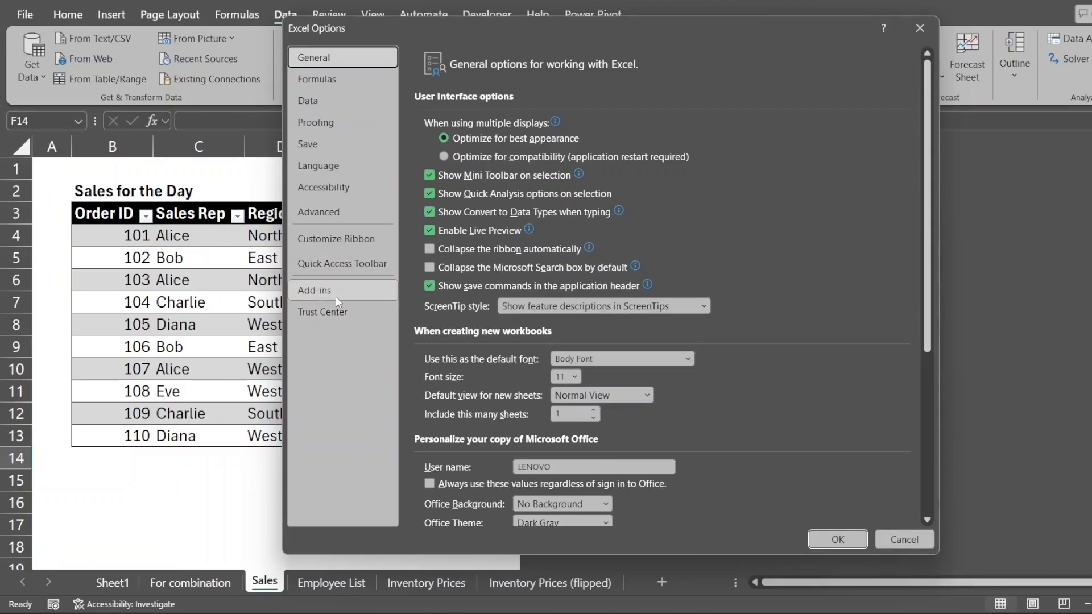
click(313, 290)
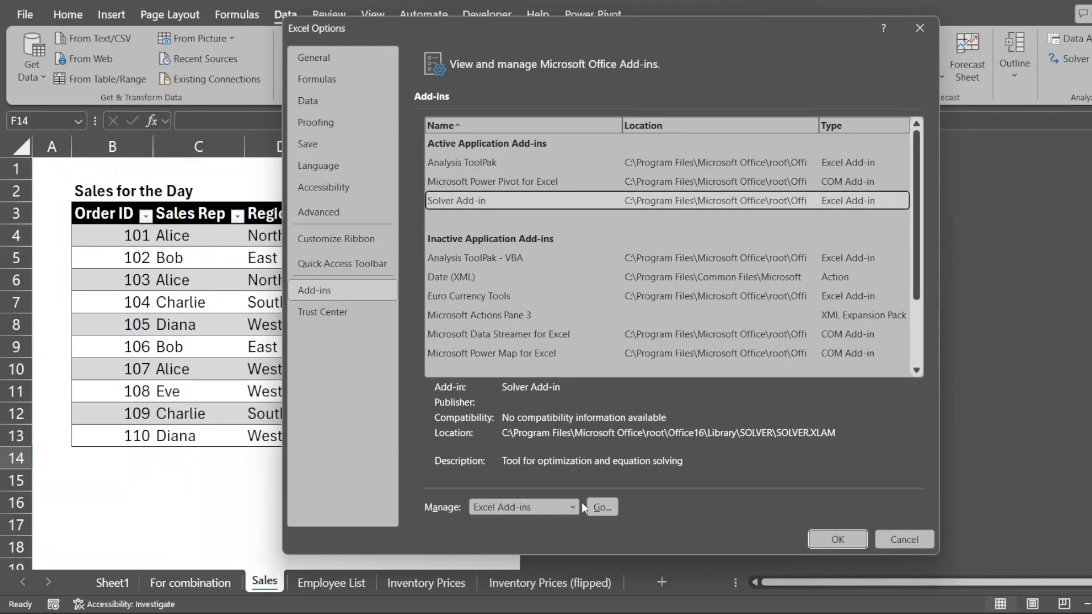
click(601, 506)
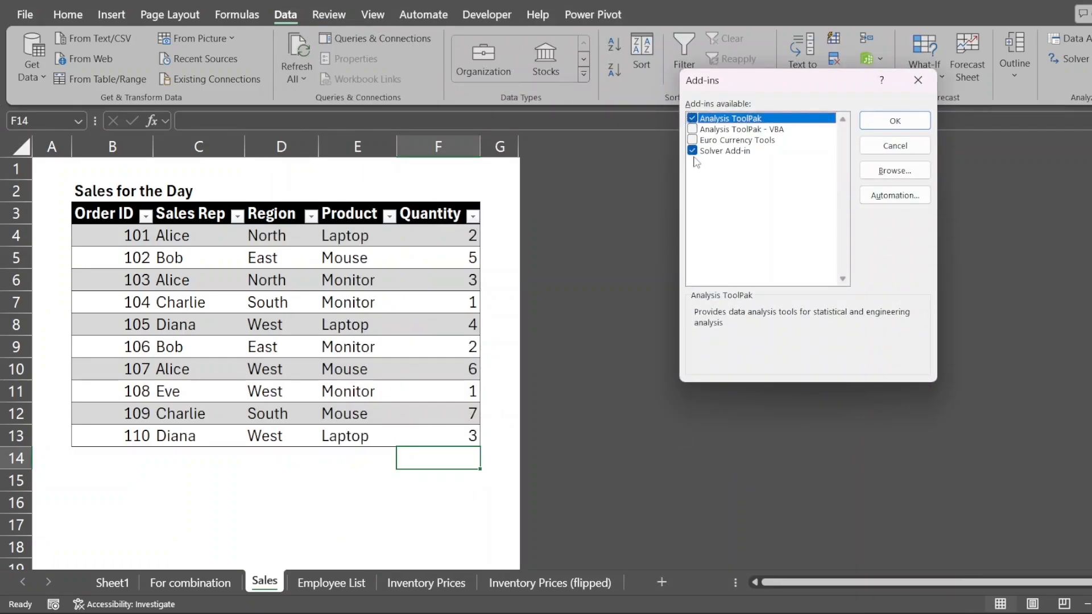
mouse_move(894, 146)
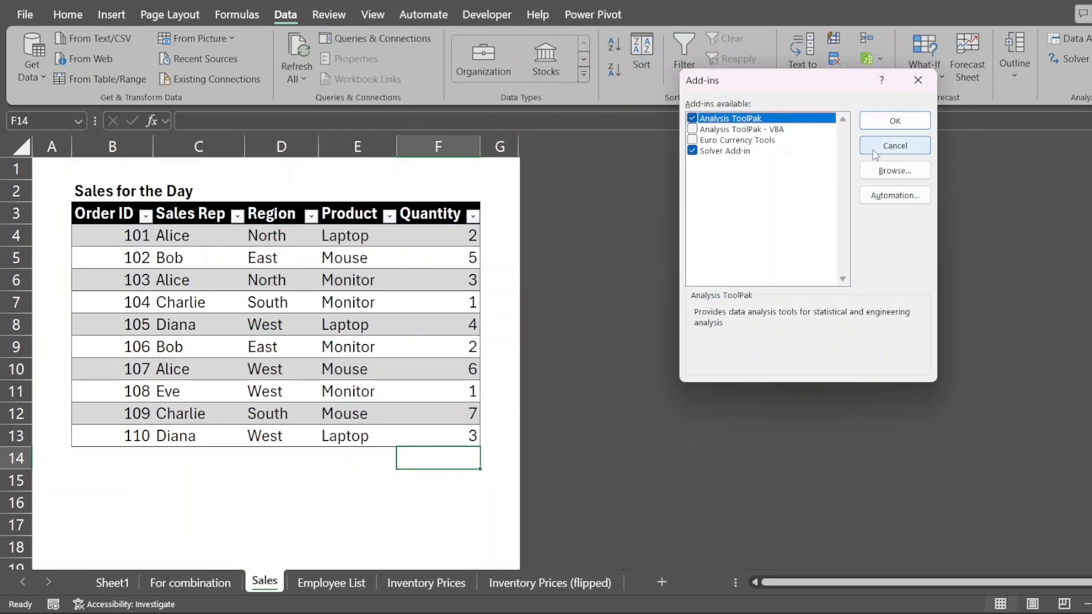
click(895, 145)
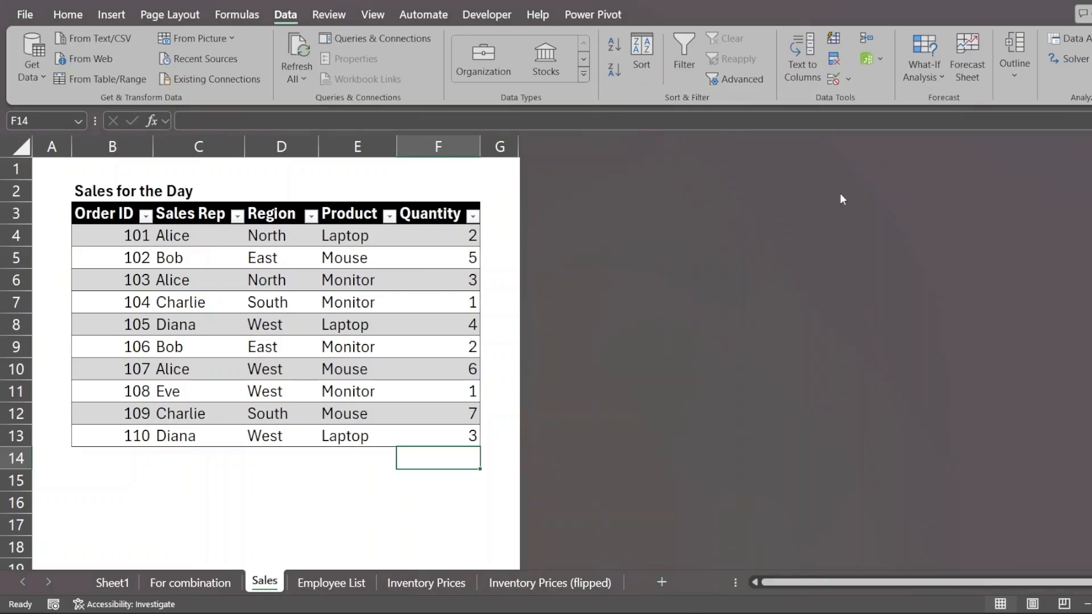
click(23, 14)
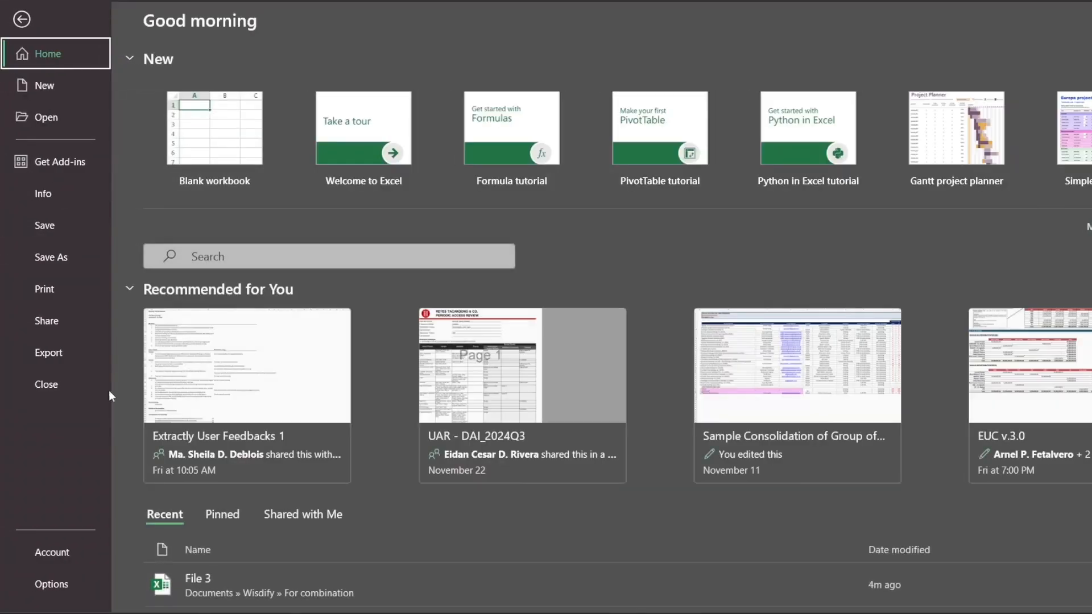
Verify the Microsoft Power Pivot for Excel COM add-in is ticked under Options > Add-ins.
click(50, 583)
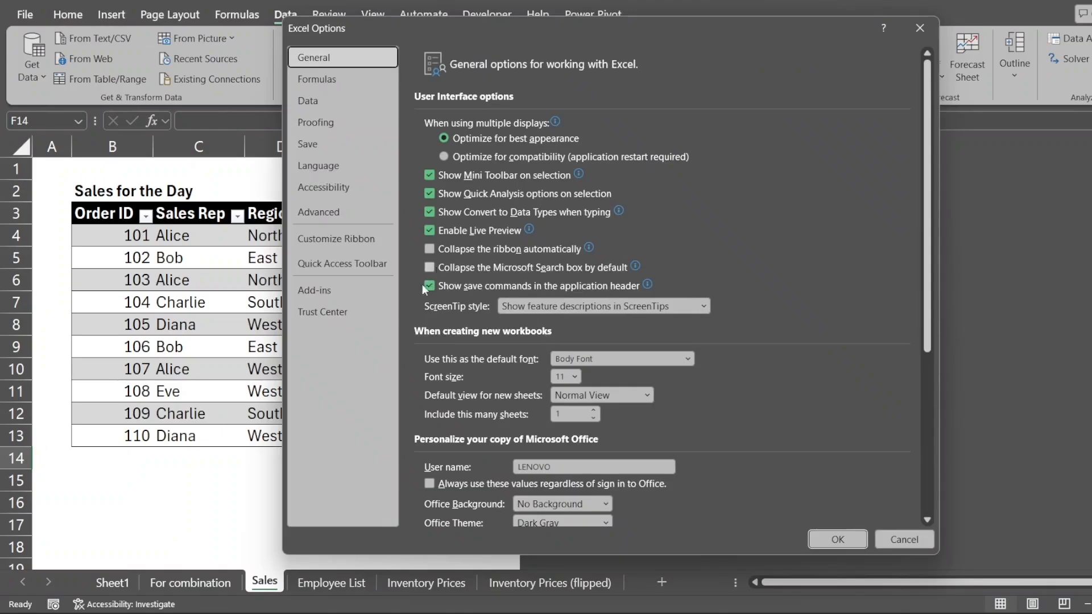
click(314, 289)
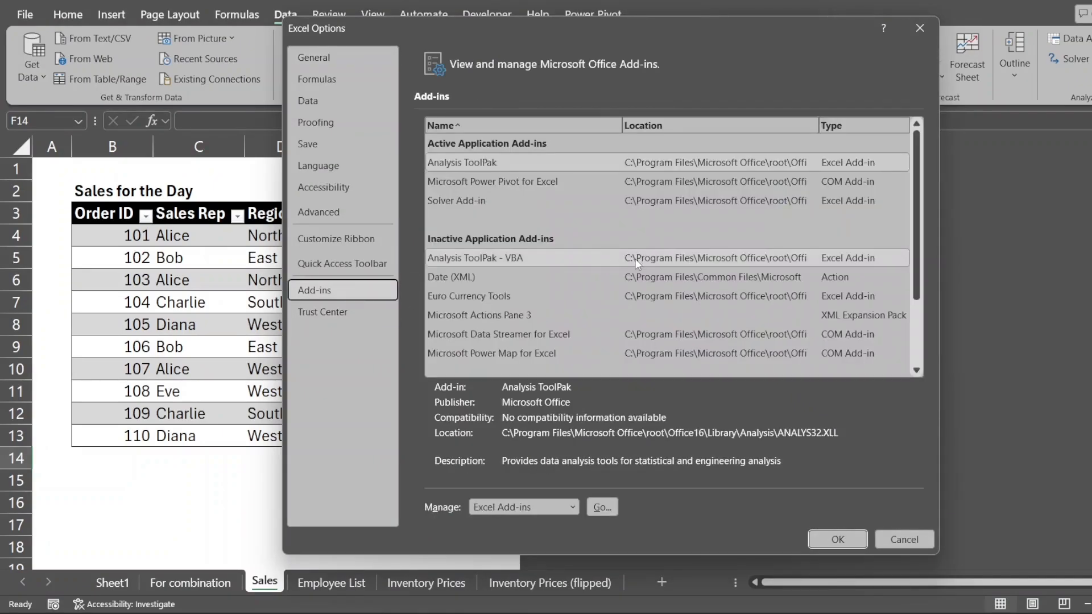
scroll(down, 3)
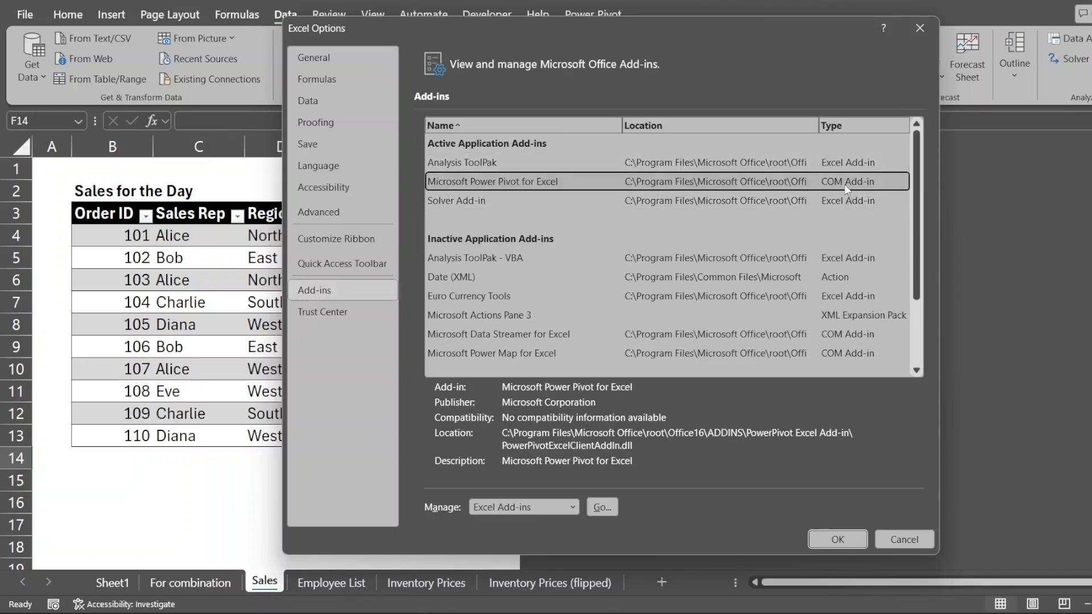
click(573, 506)
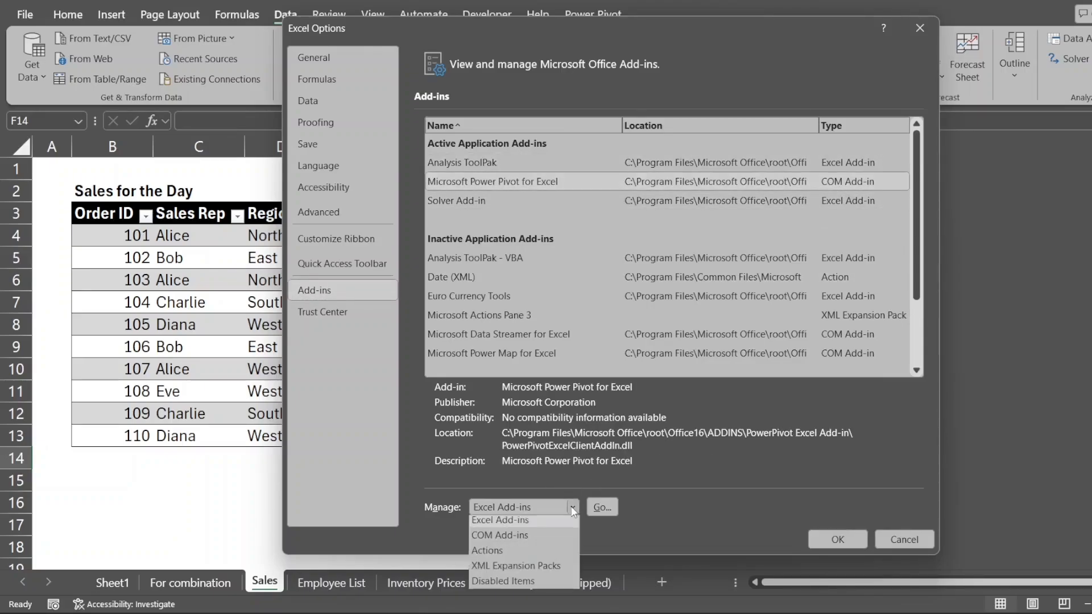
click(499, 534)
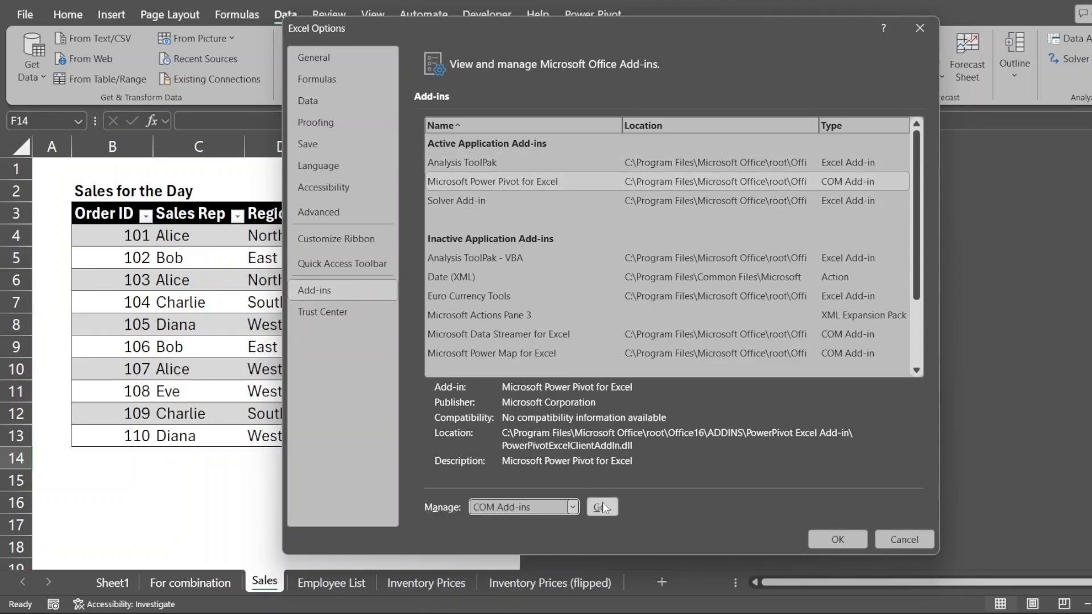
click(601, 507)
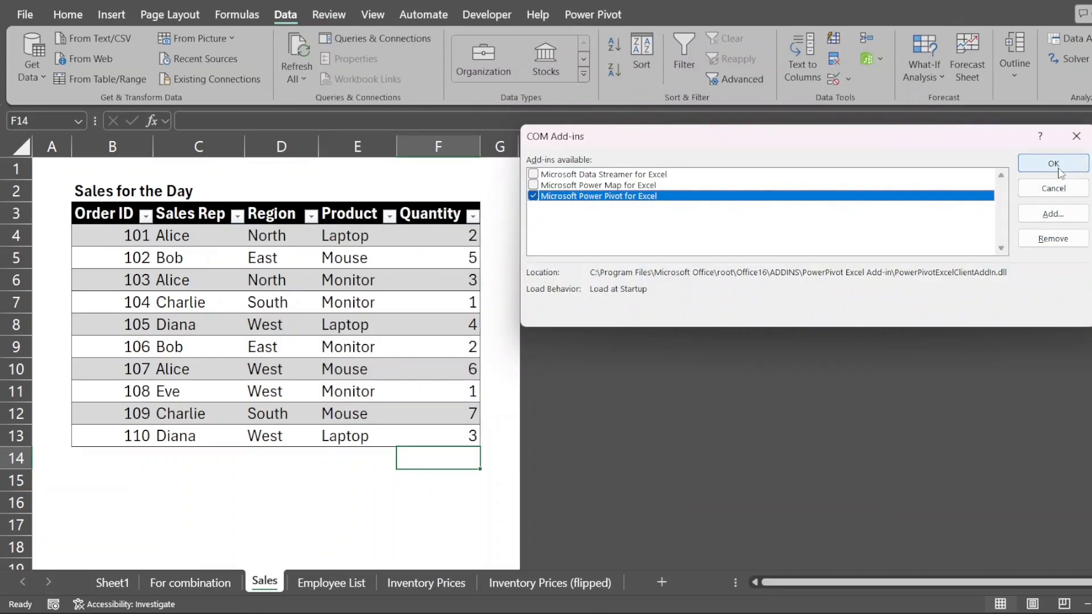
click(1052, 163)
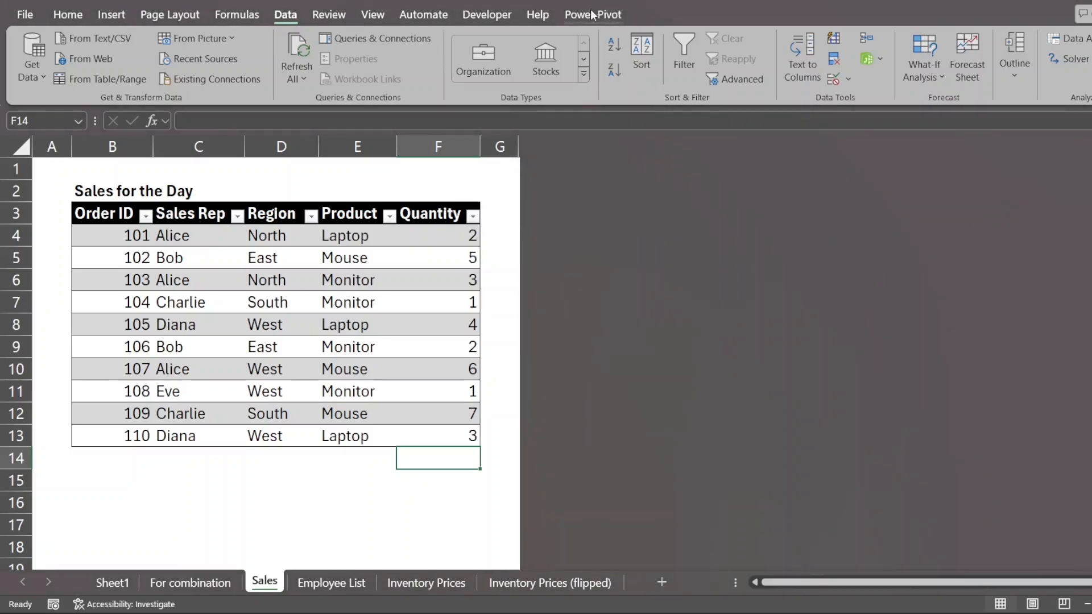
Select the Sales for the Day table and show the Power Pivot ribbon.
click(499, 301)
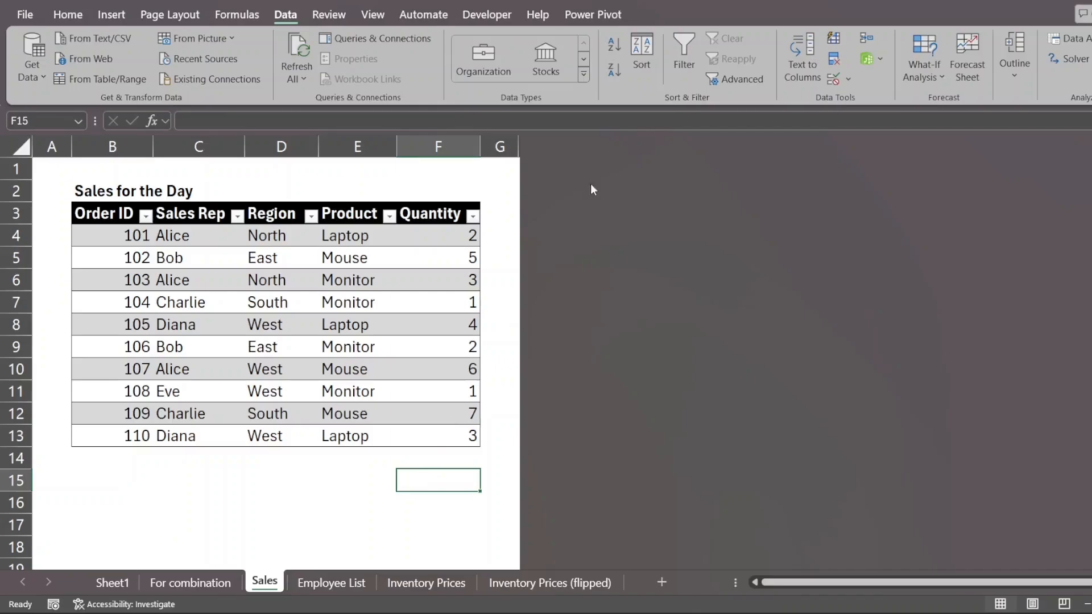
click(593, 15)
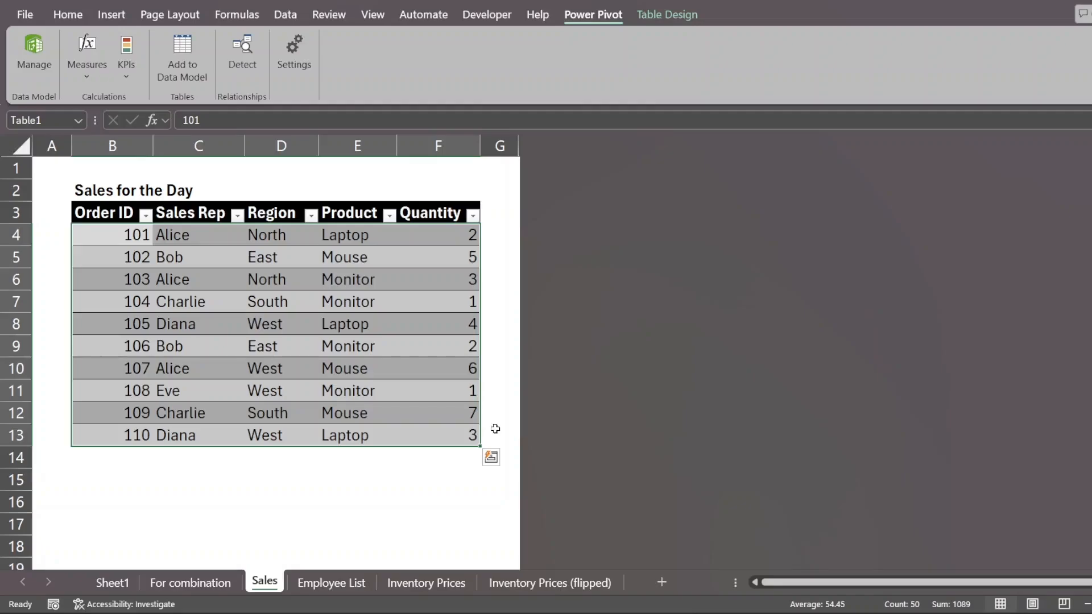
mouse_move(444, 434)
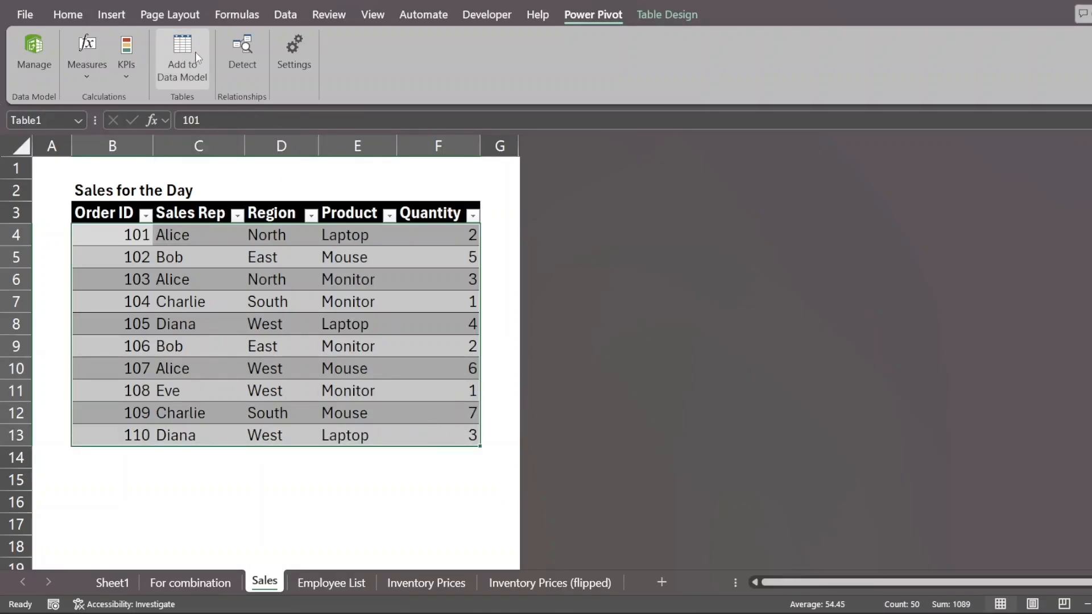
Load the second Excel table into Power Pivot so Table2 appears beside Table1.
click(180, 56)
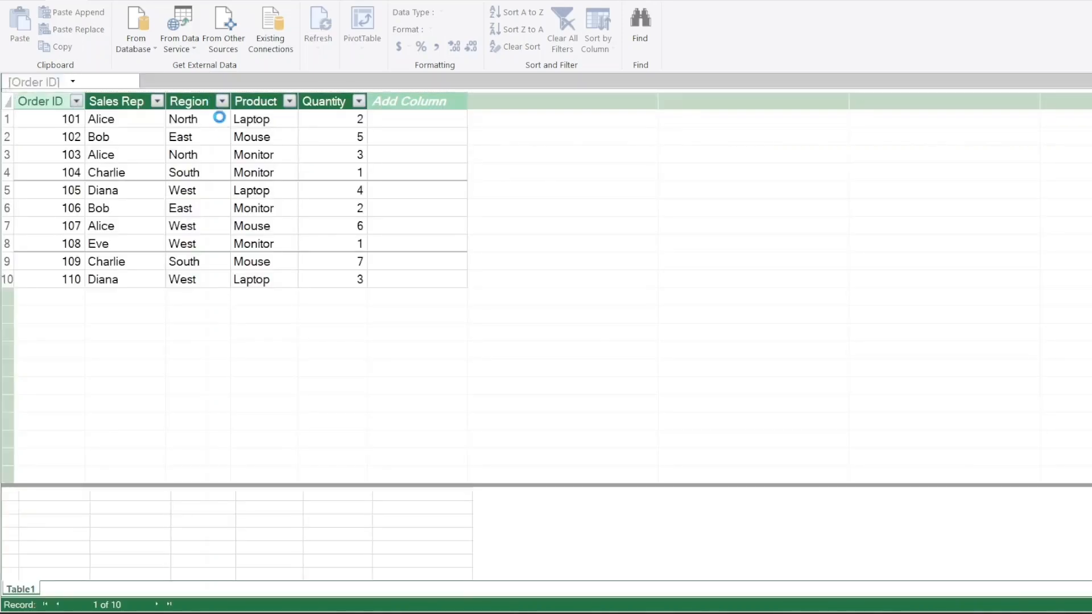
click(417, 226)
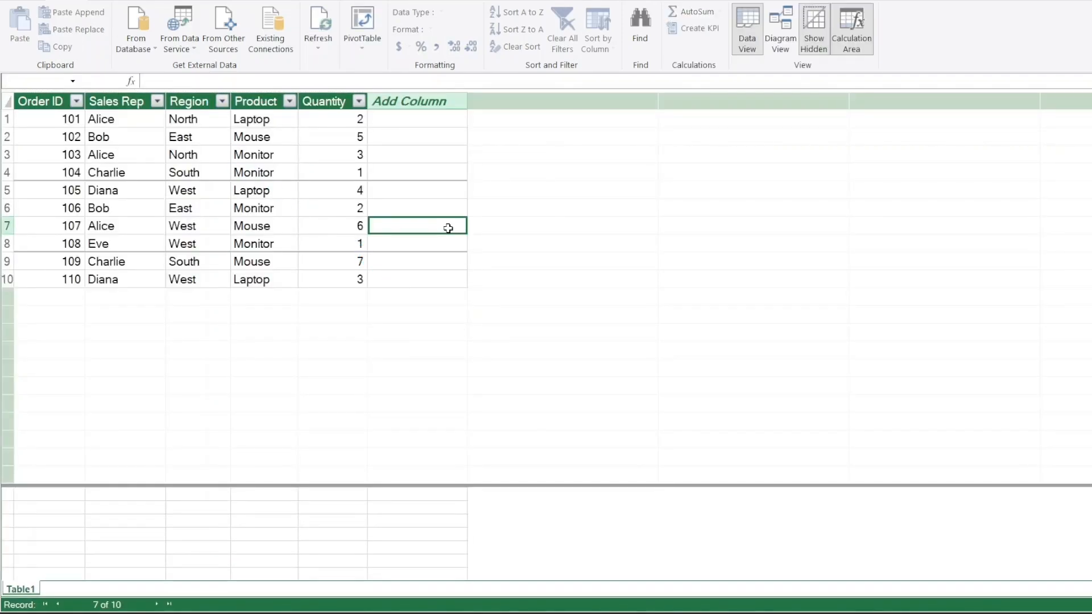
click(416, 119)
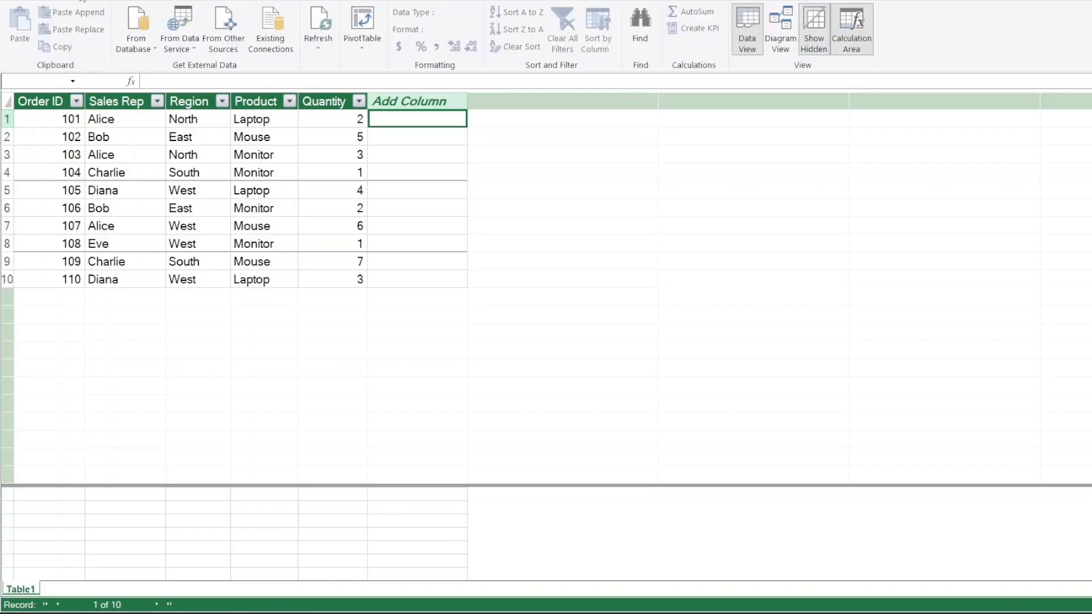
mouse_move(326, 377)
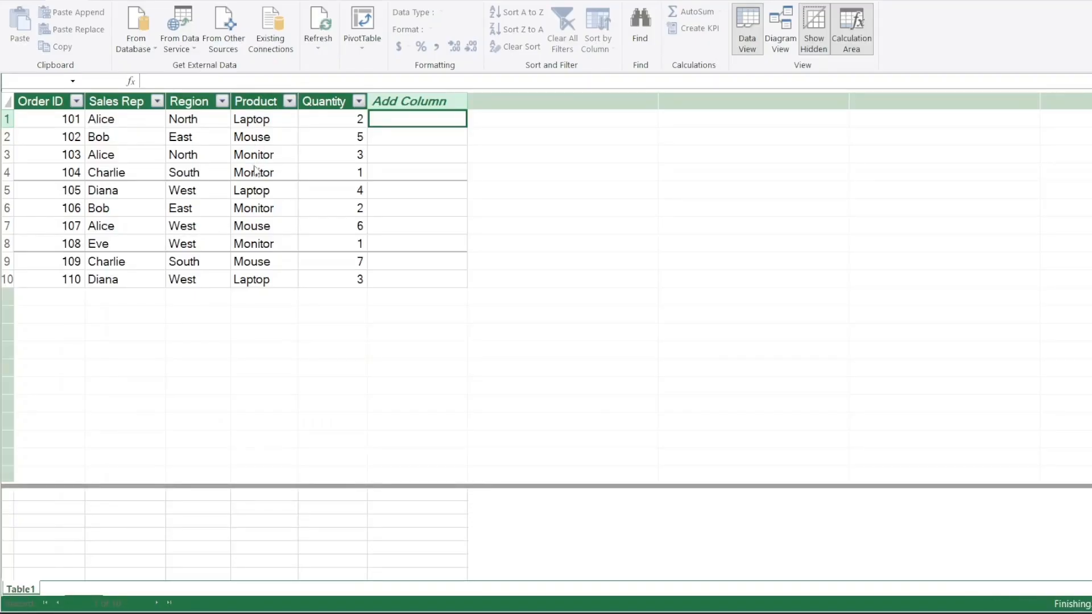
click(58, 589)
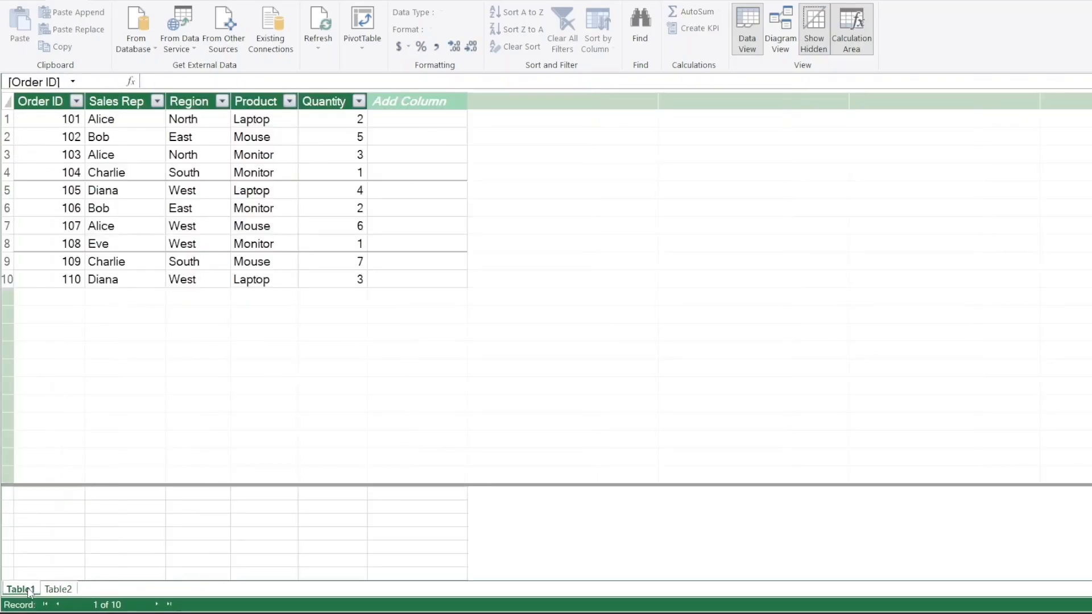
Check the data types of Quantity and Product in Table1 and Item in Table2.
click(332, 243)
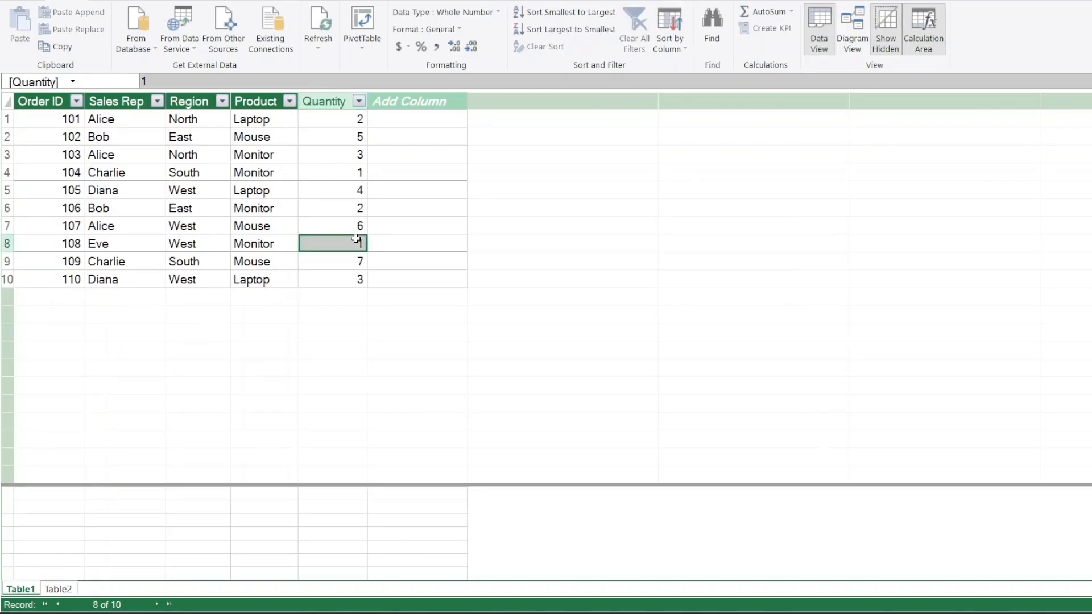
click(254, 101)
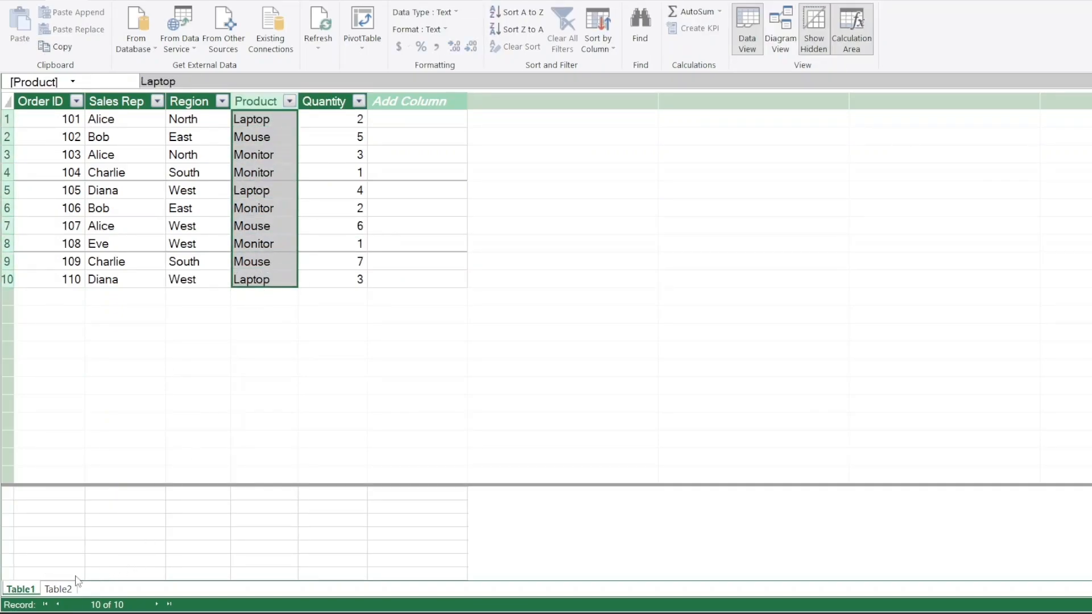
click(58, 589)
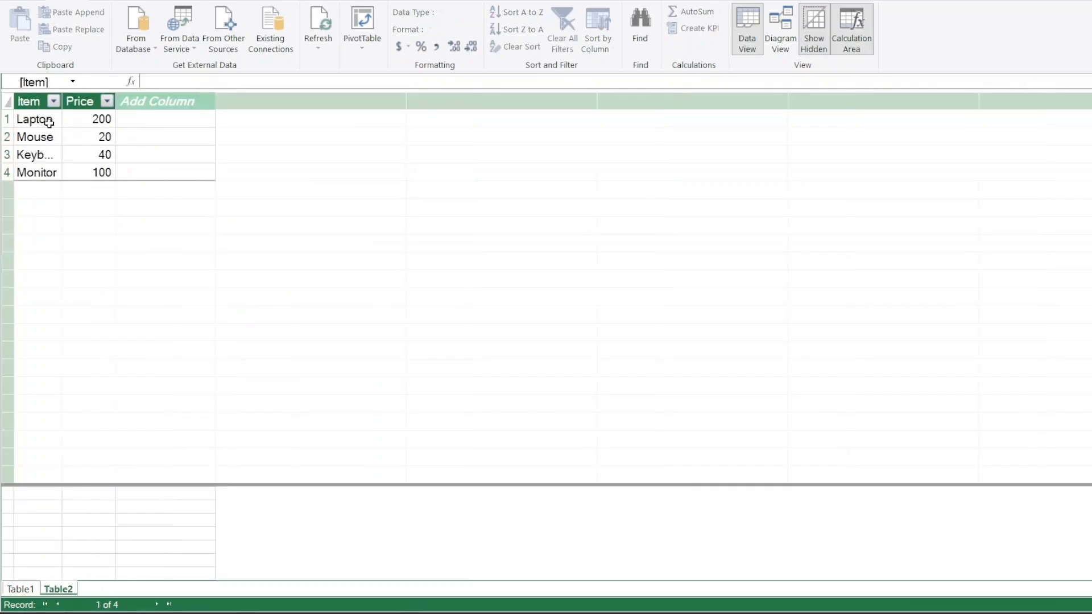
click(35, 118)
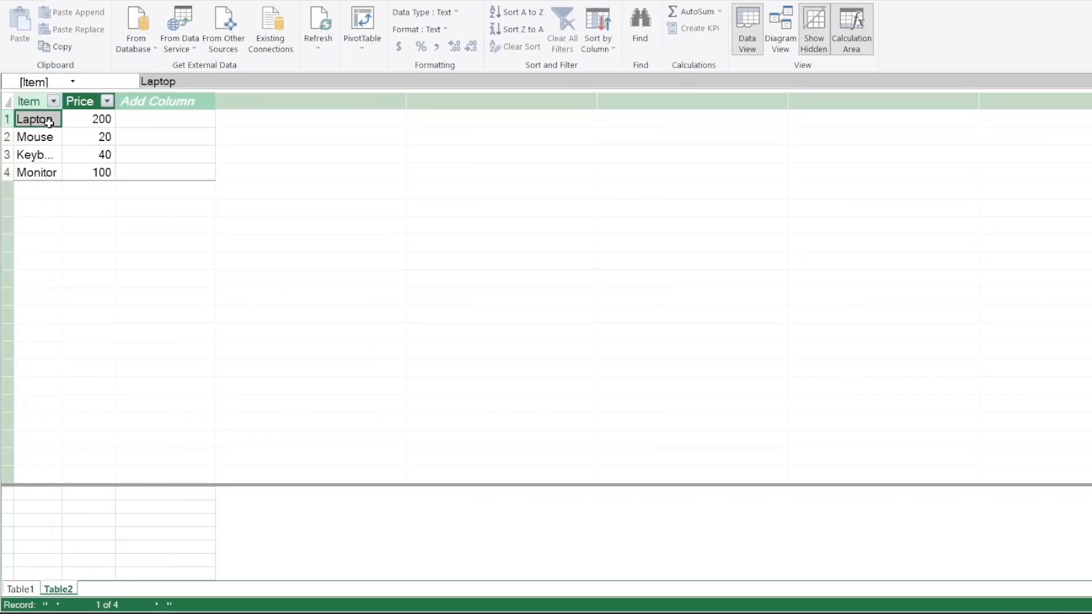
click(37, 172)
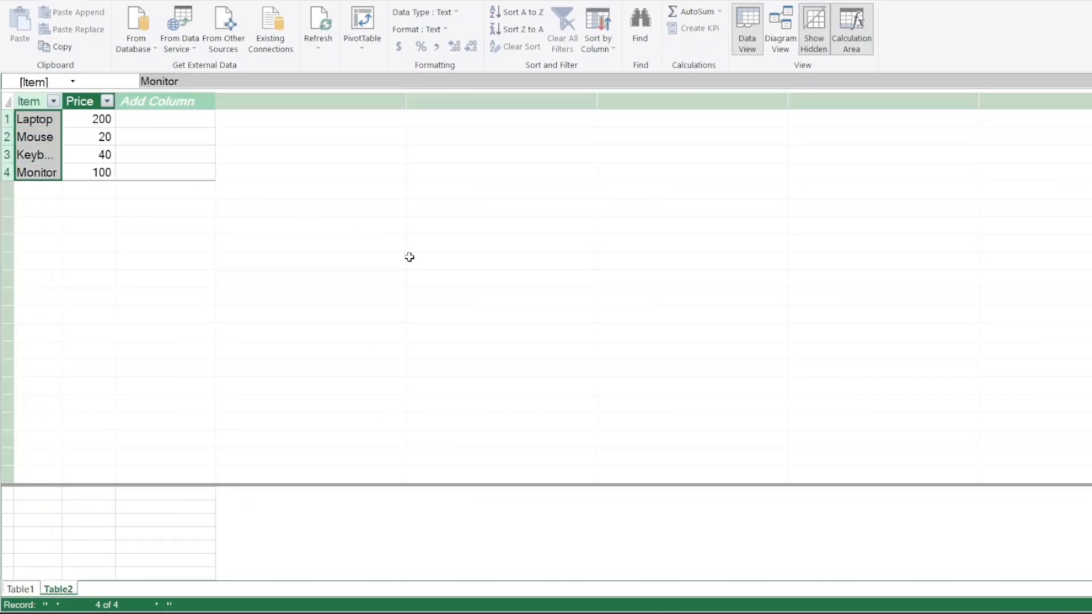
Rename Table2 to Inventory Listing and Table1 to Sales.
click(58, 589)
text(Inventory Listing)
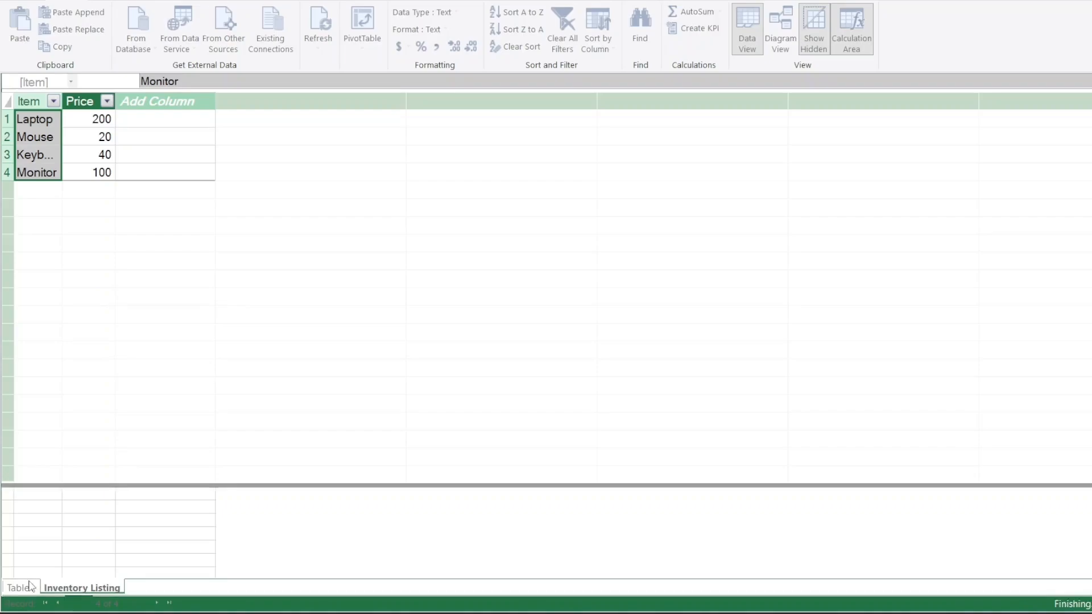
click(18, 589)
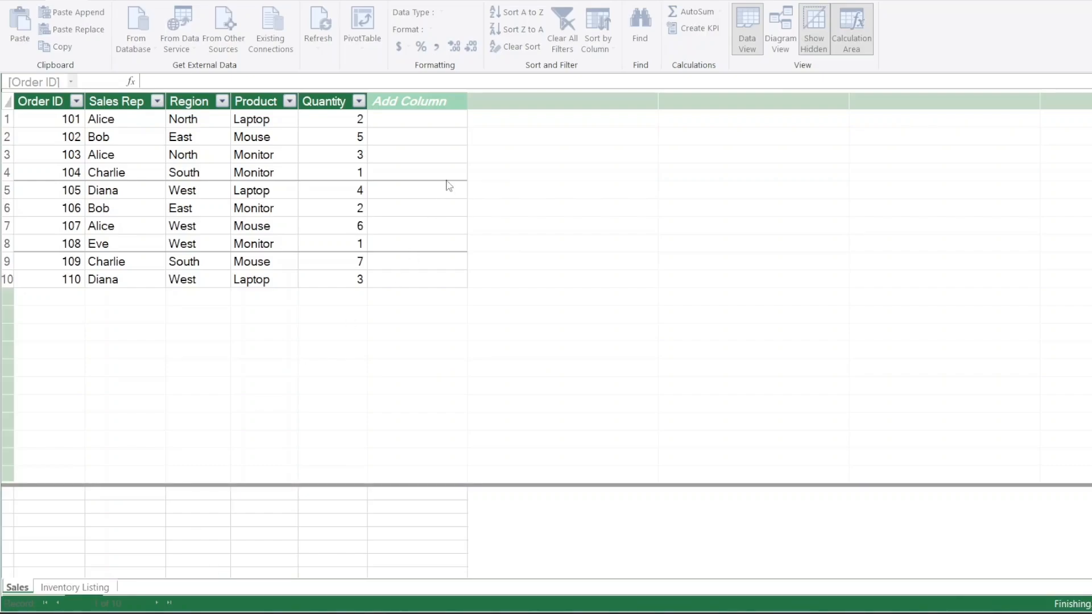
click(40, 119)
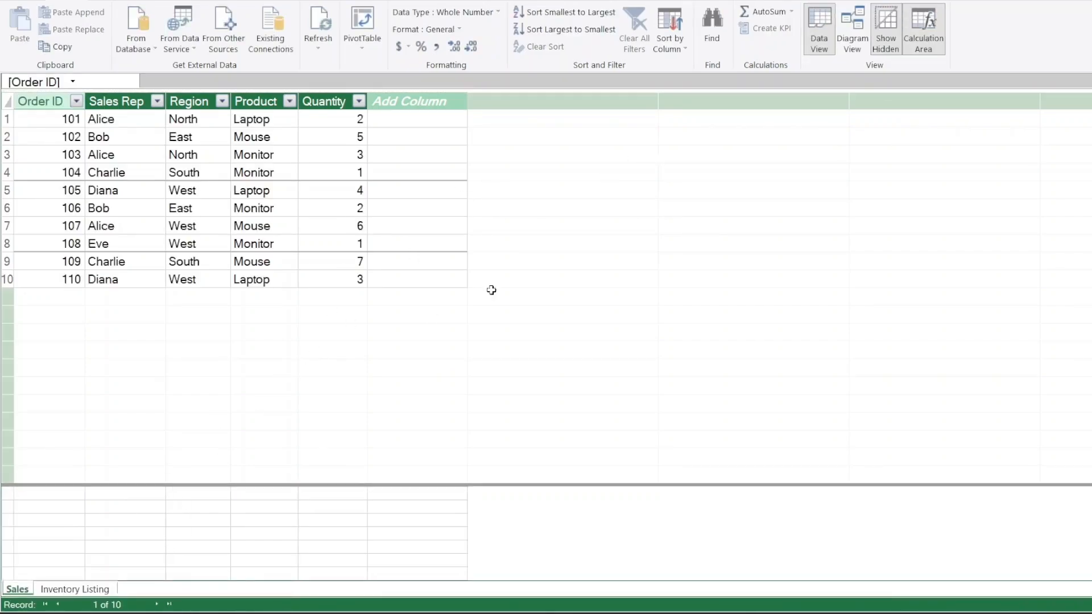
mouse_move(851, 29)
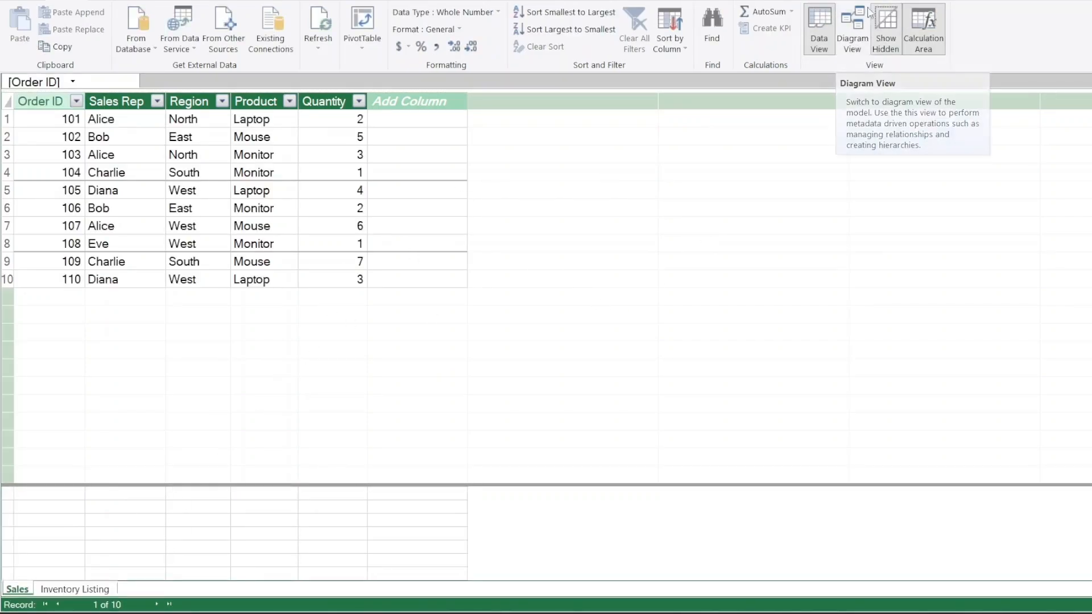
In Diagram View, drag Sales' Product field onto Inventory Listing's Item field.
click(852, 29)
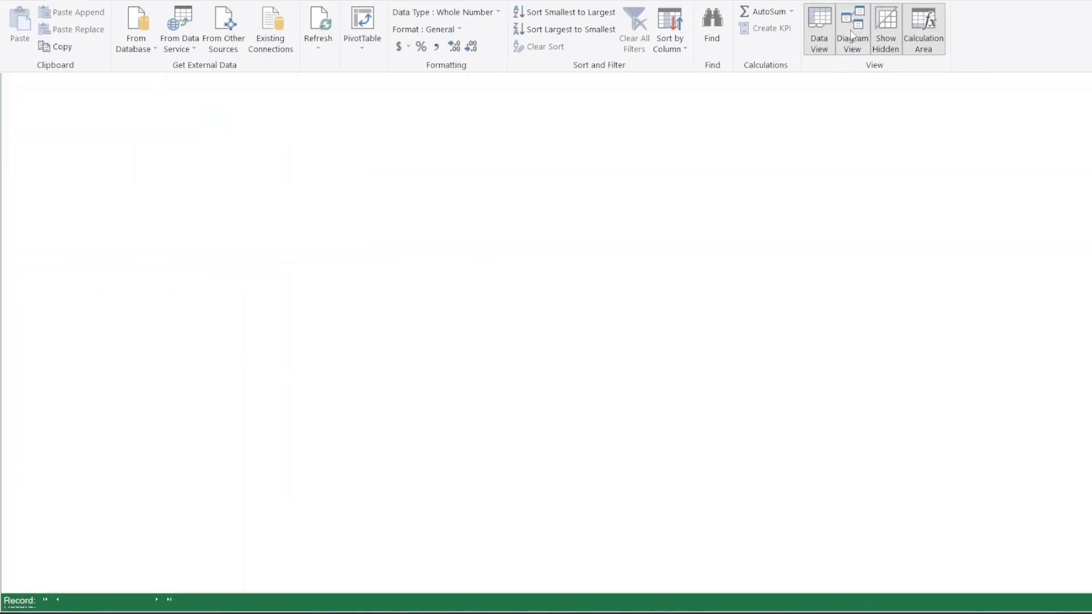
click(852, 29)
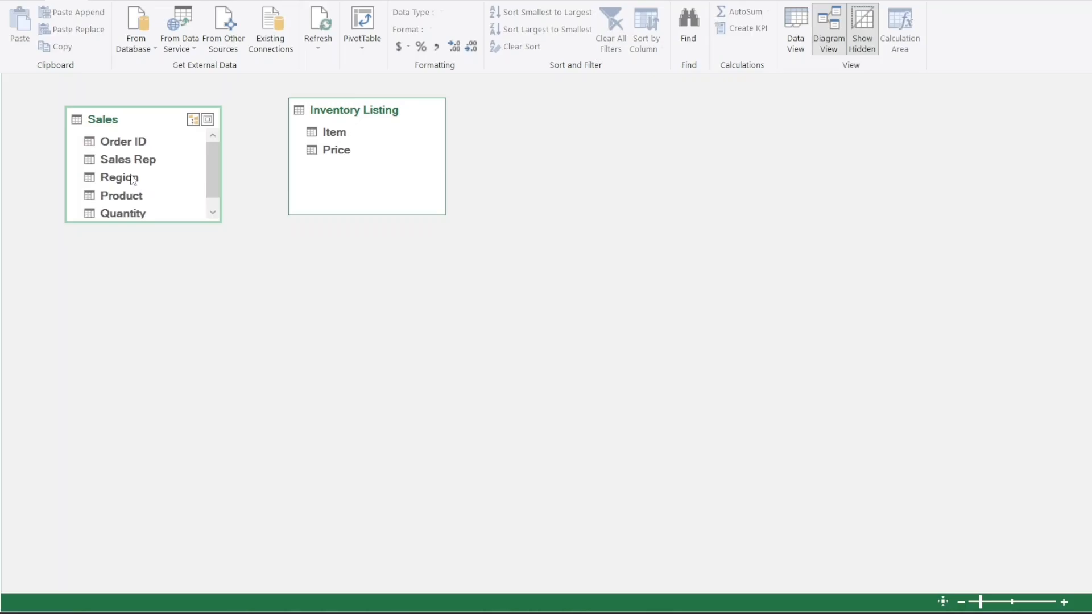
mouse_move(195, 163)
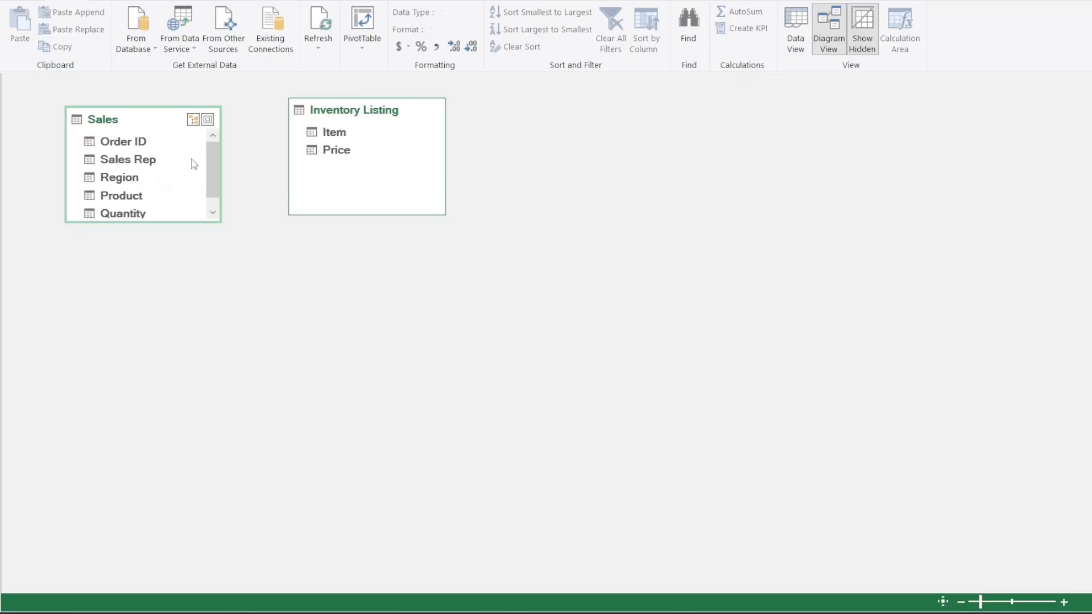
click(119, 194)
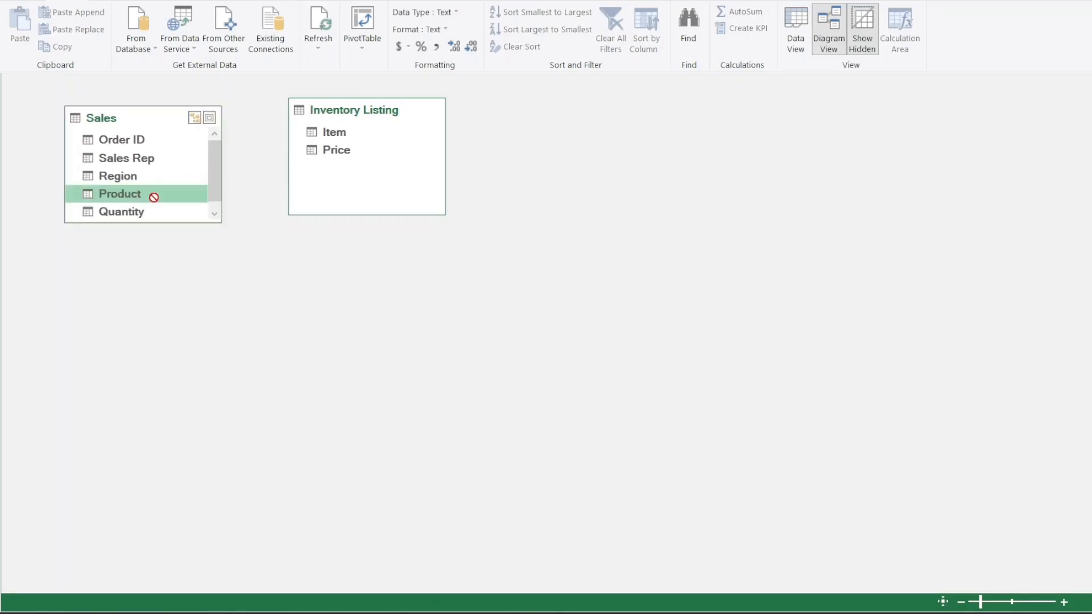
drag(120, 193, 300, 164)
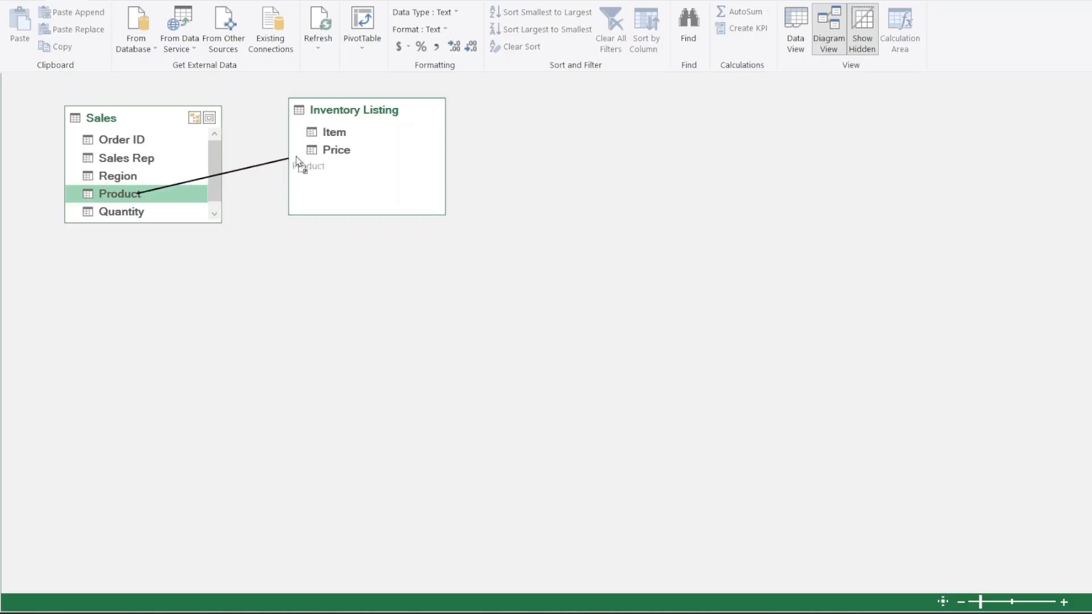
drag(303, 161, 334, 133)
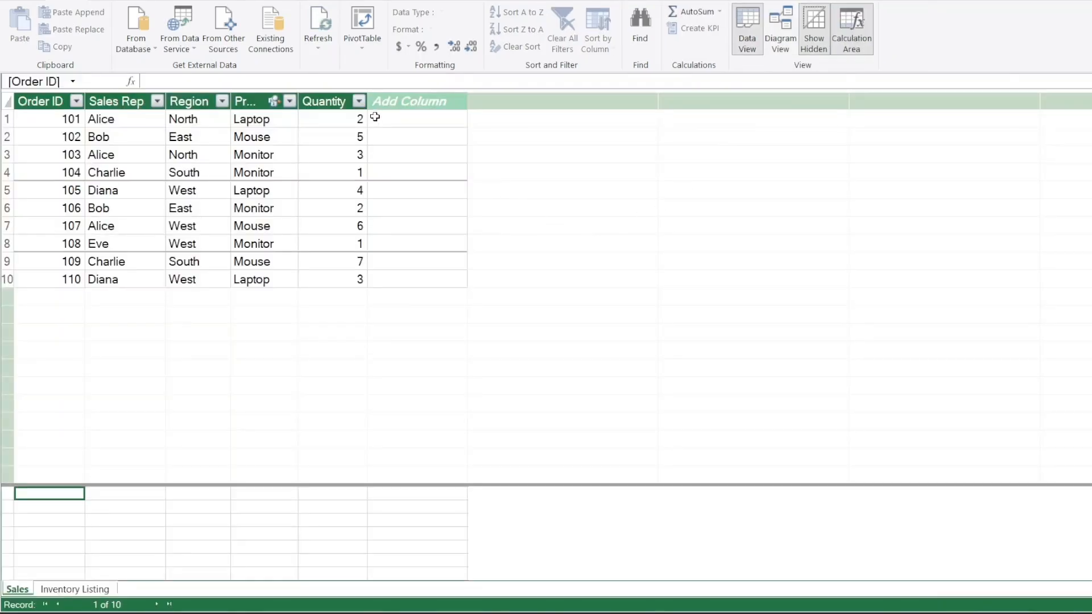
Add a new column named Total Sales to the Sales table.
click(416, 118)
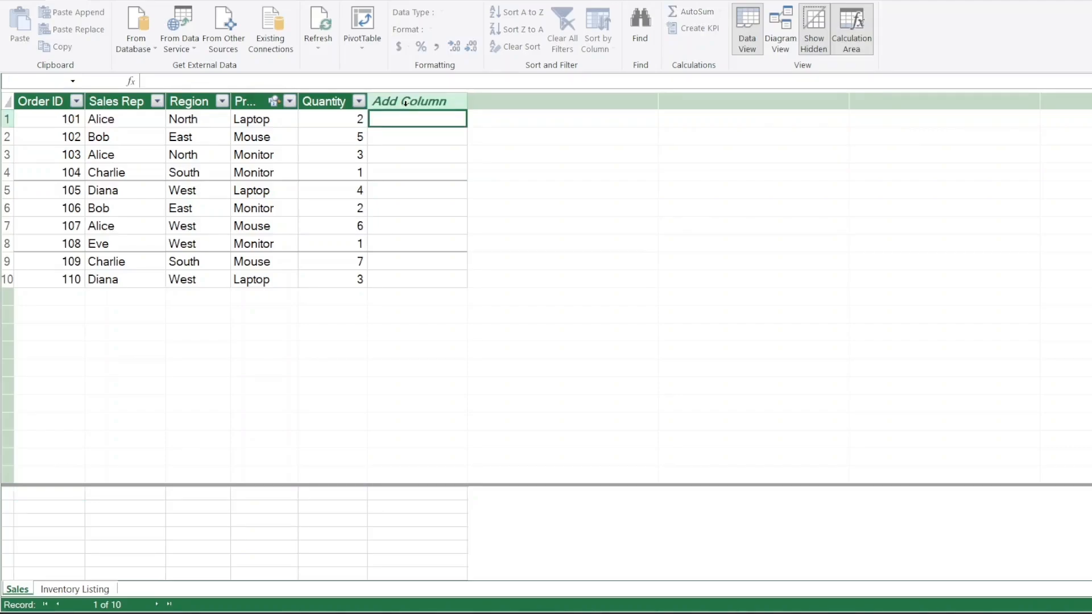
click(410, 102)
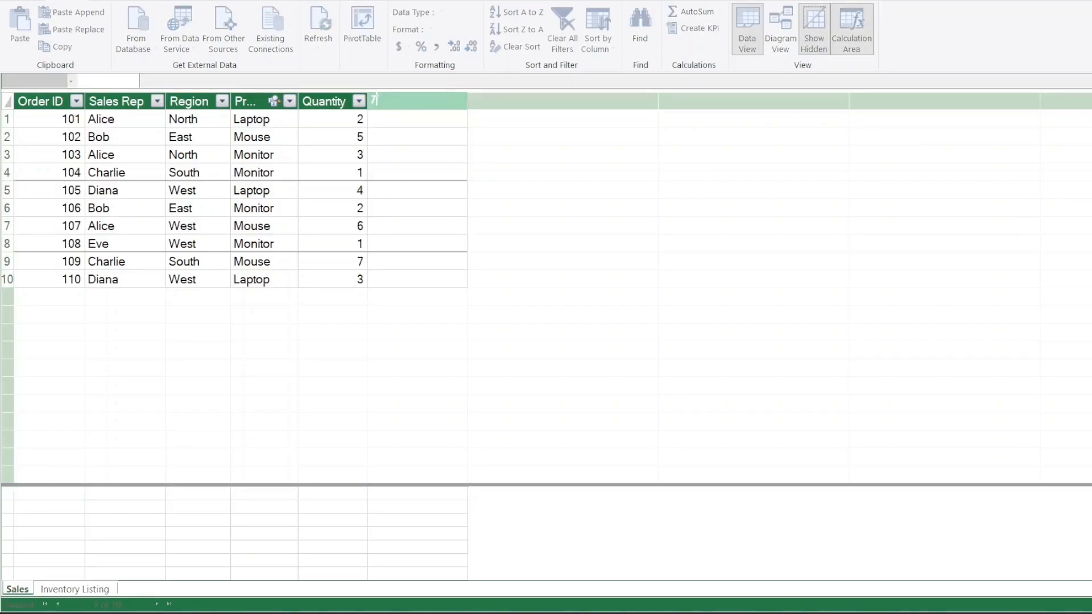
text(Total S)
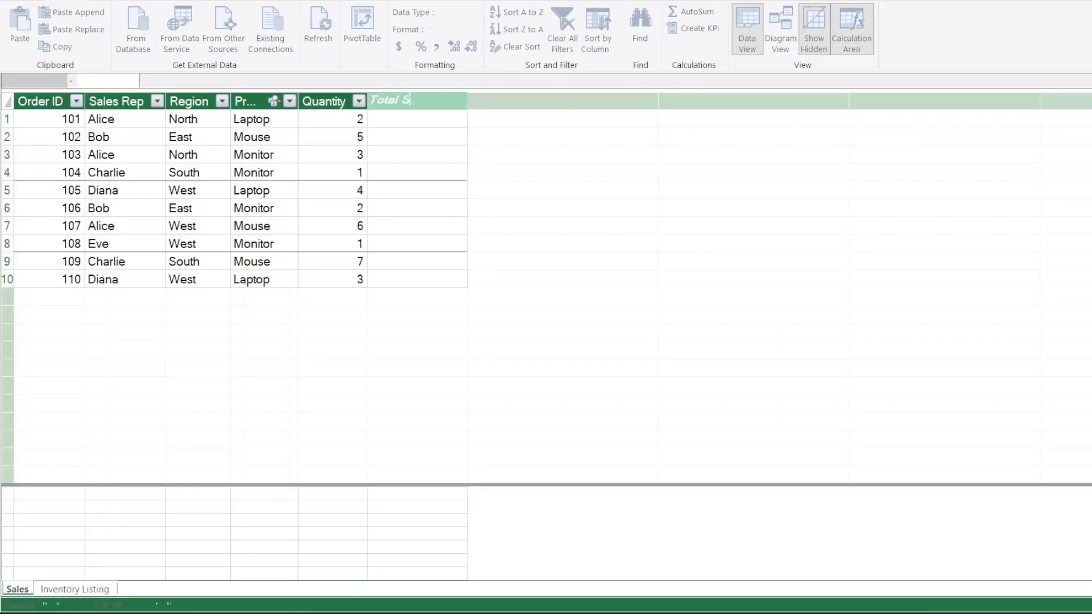
text(ales)
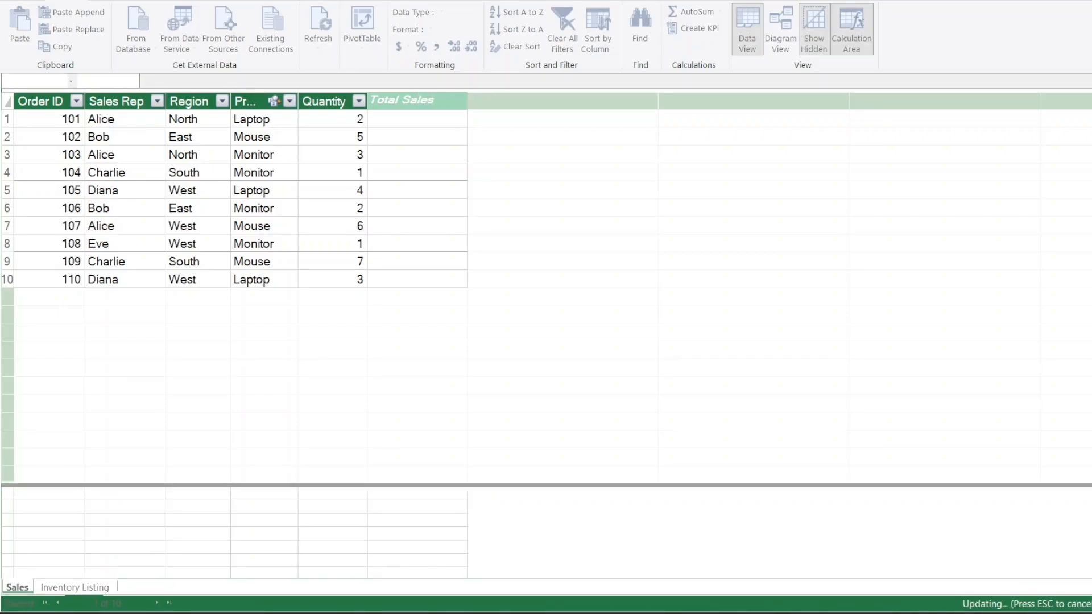
click(400, 101)
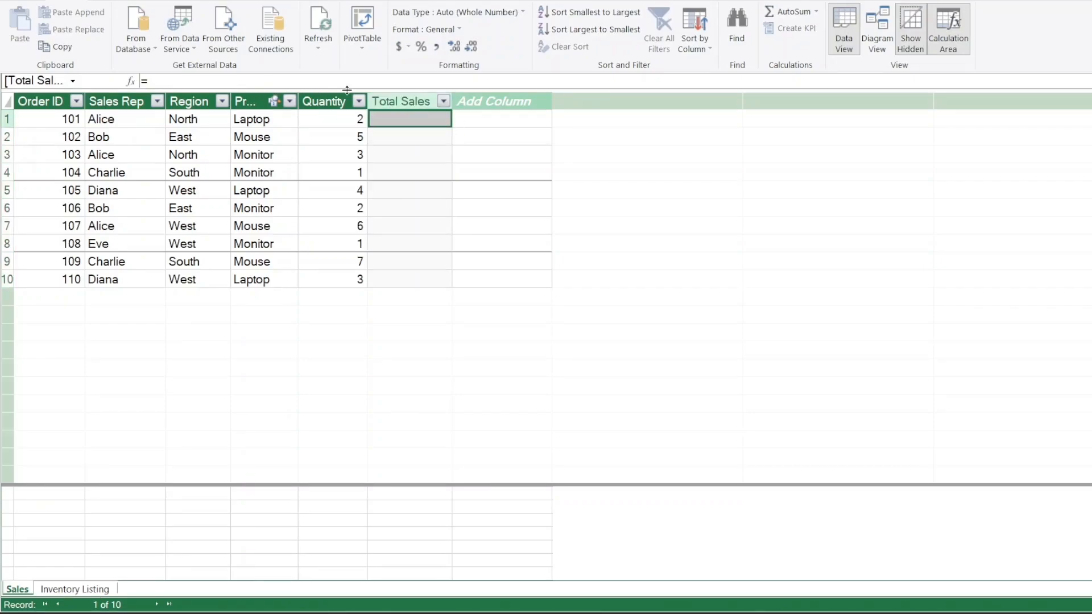
Enter the Total Sales formula starting =[Quantity]*, filling all ten orders.
text(qa)
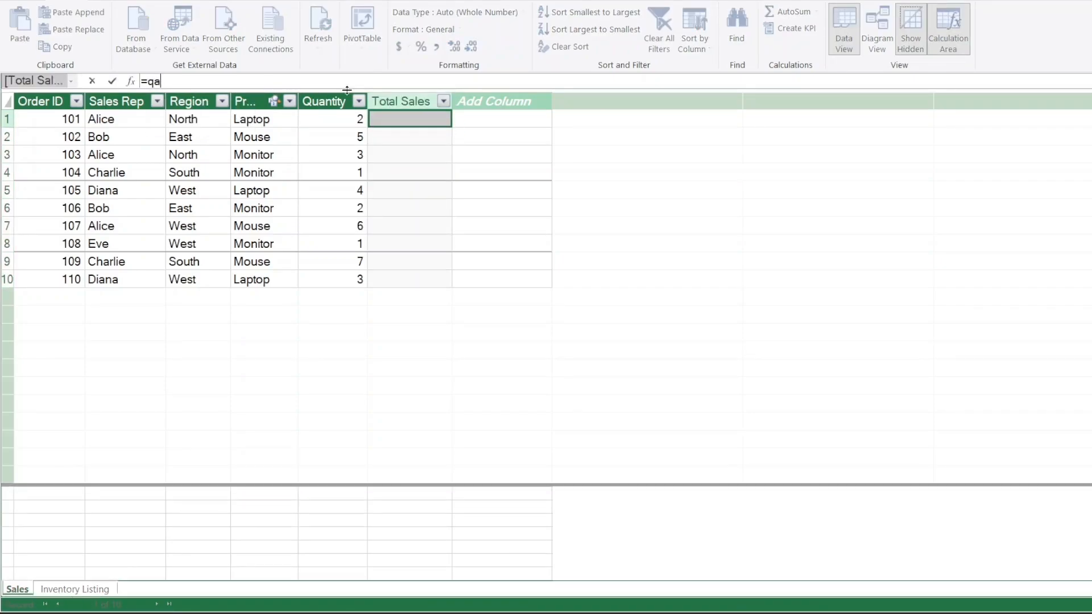
text([Quantity]*)
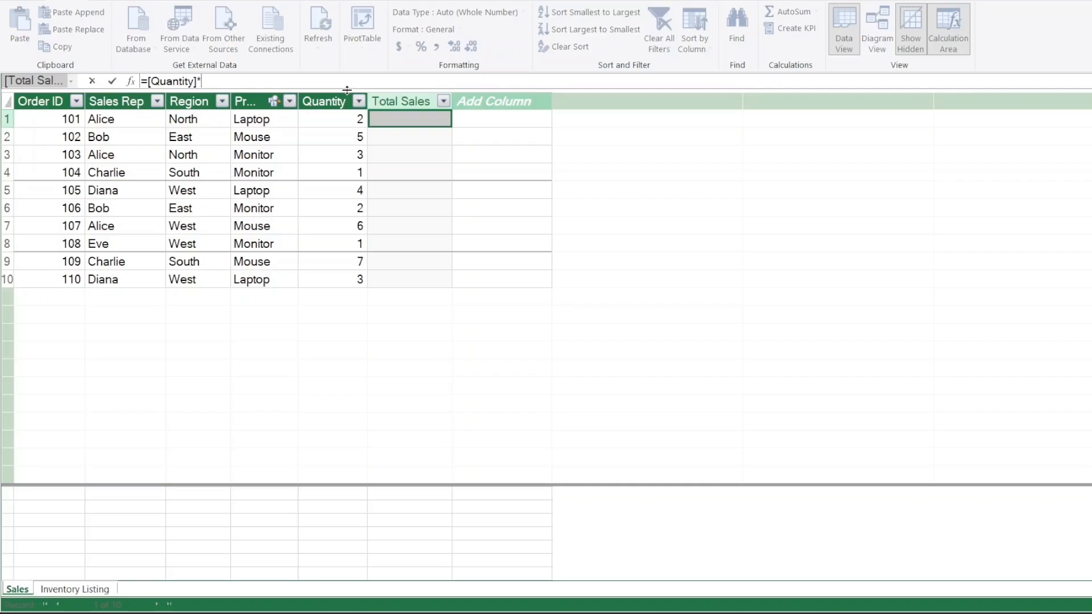
text(r)
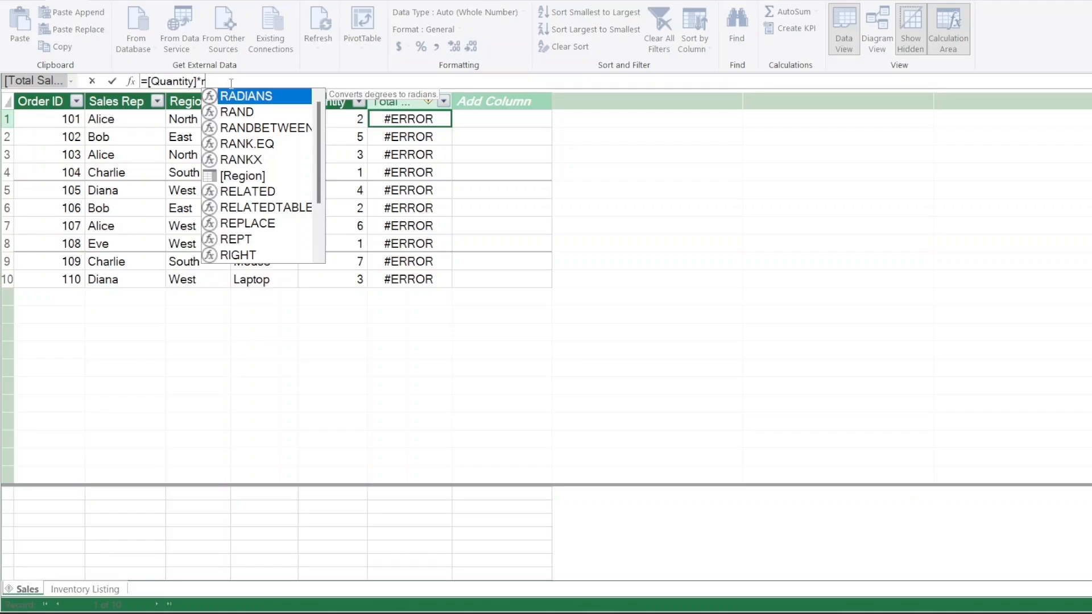
text(e)
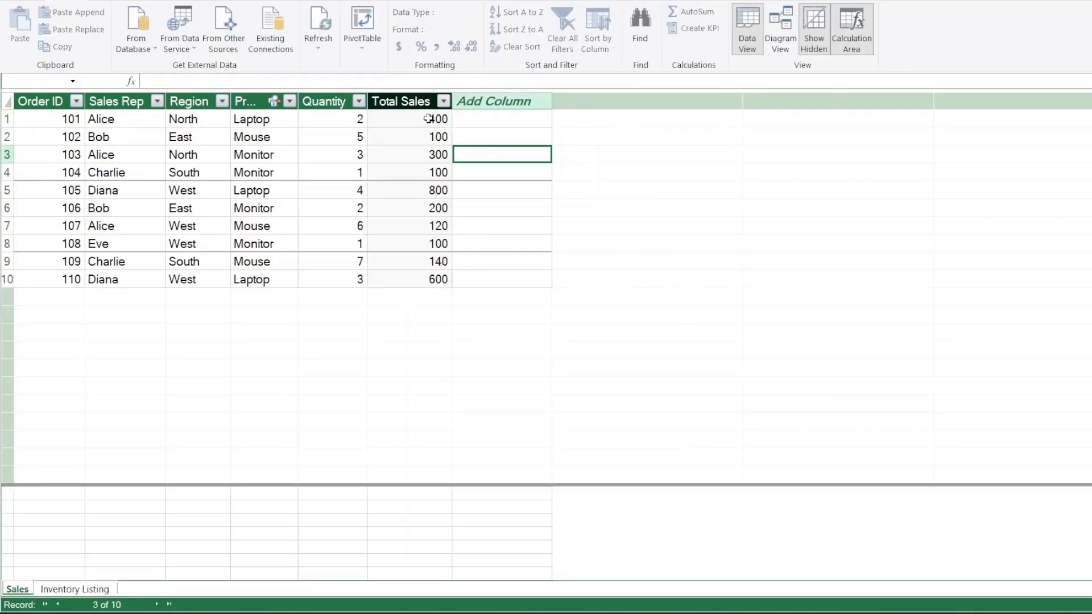
click(400, 101)
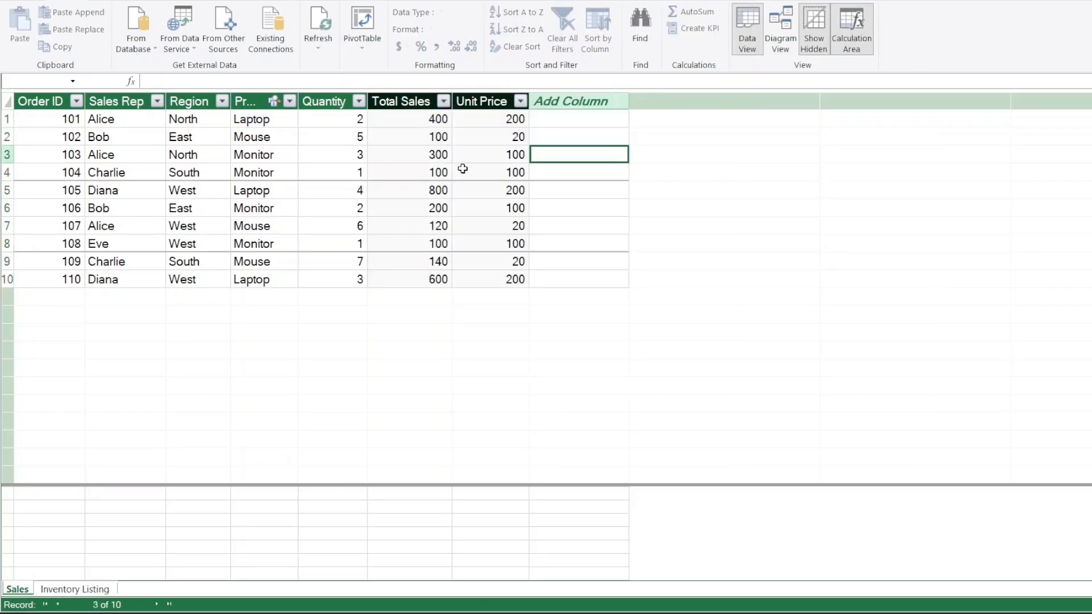
mouse_move(397, 153)
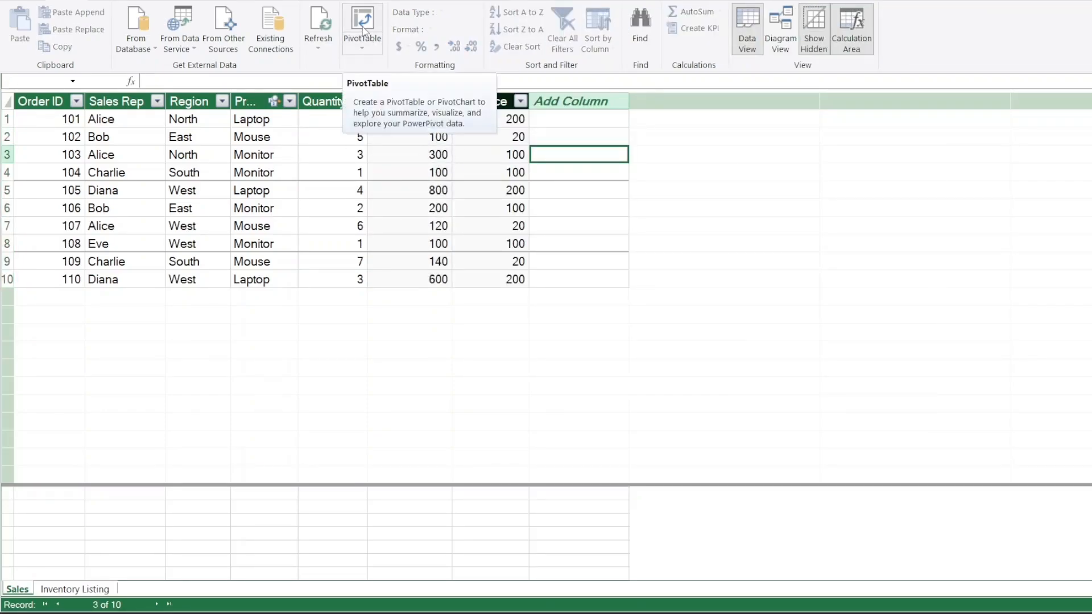
Insert a data-model PivotTable on a new worksheet.
click(362, 28)
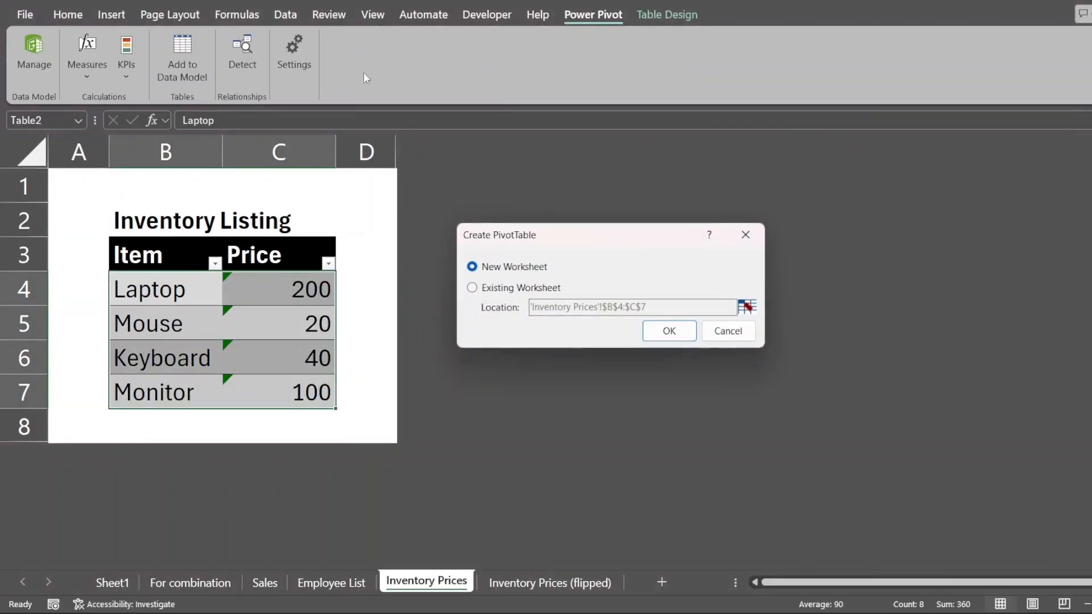
click(668, 331)
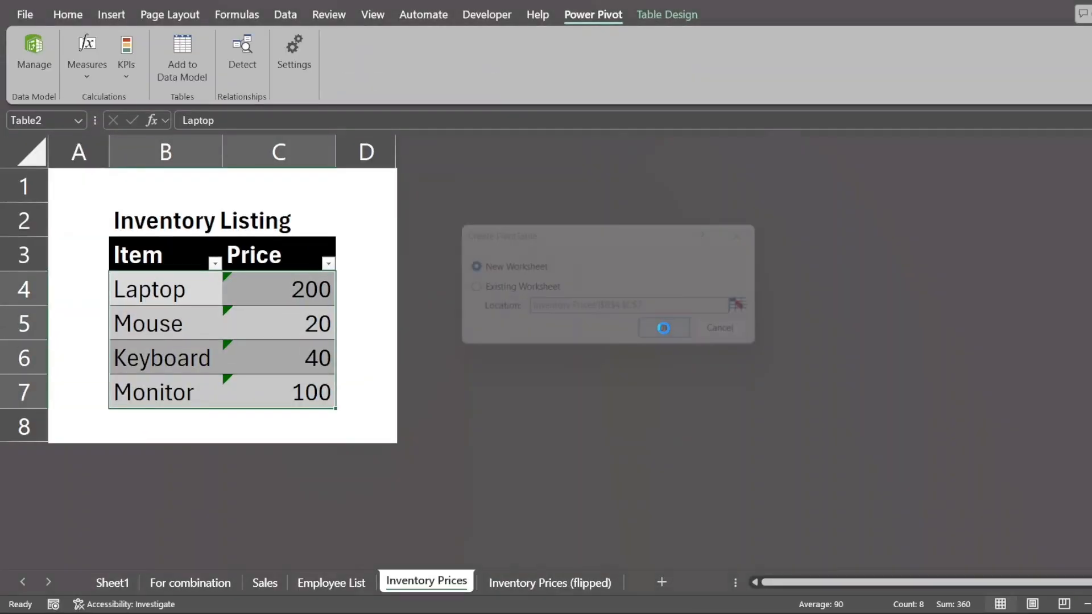
click(662, 328)
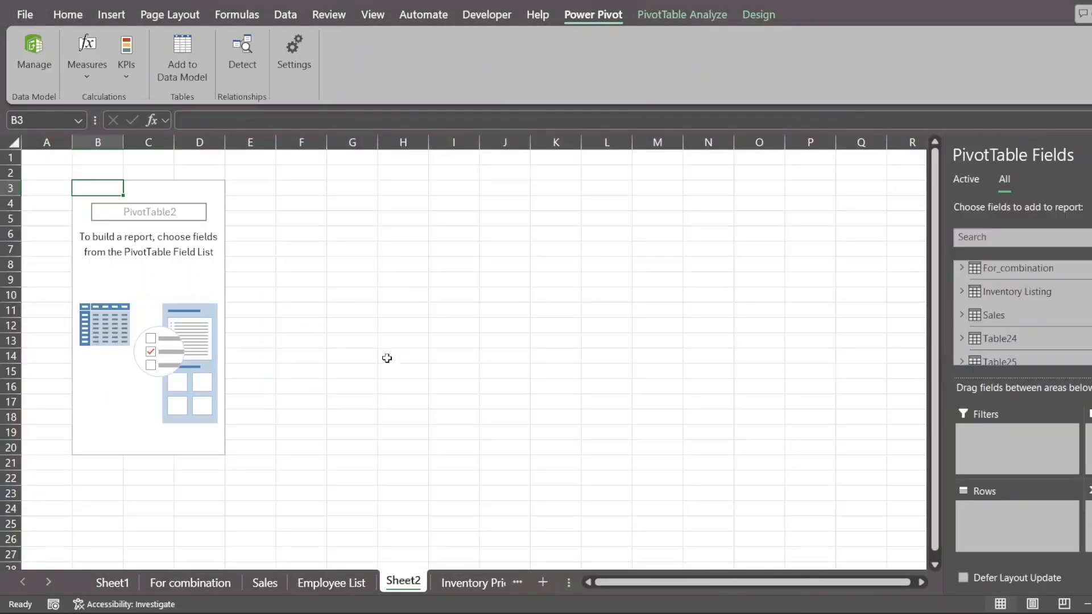
scroll(down, 3)
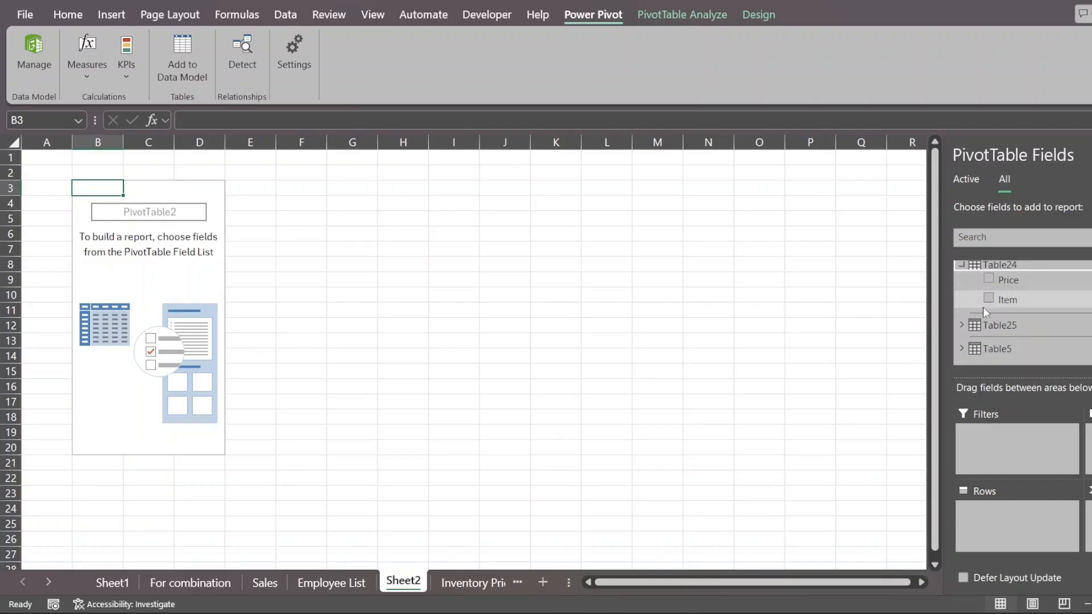
mouse_move(991, 320)
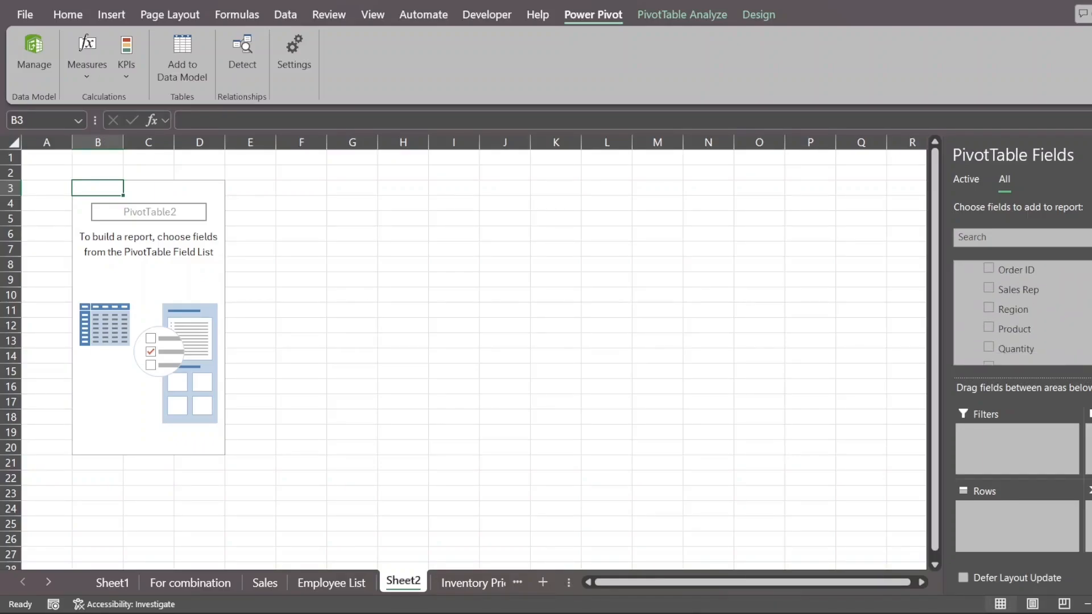
Sum Total Sales to 2860, adding then removing Product from the rows.
click(988, 328)
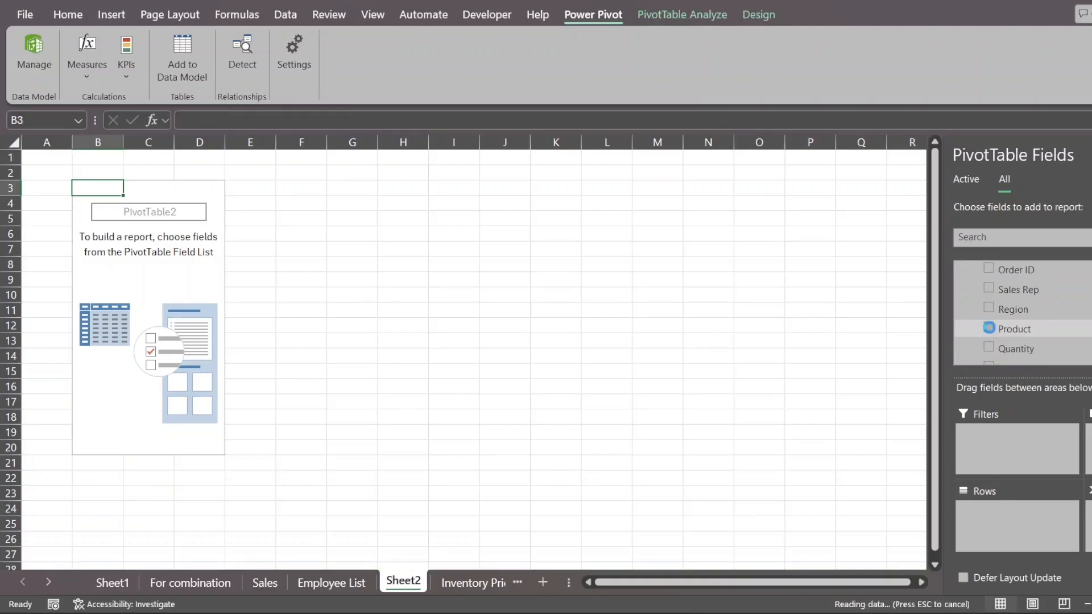
click(989, 328)
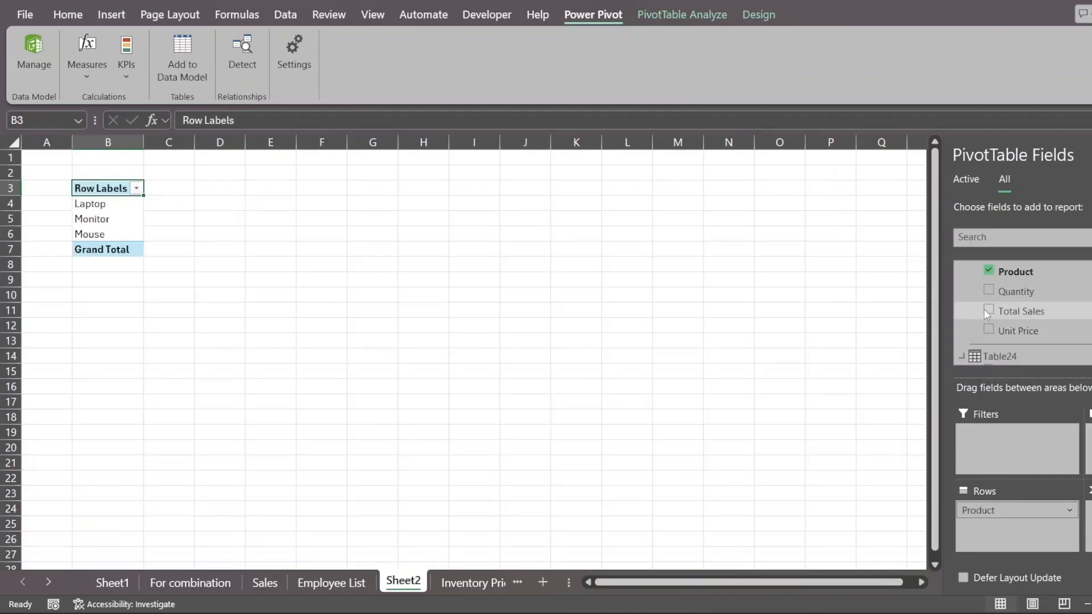
click(989, 311)
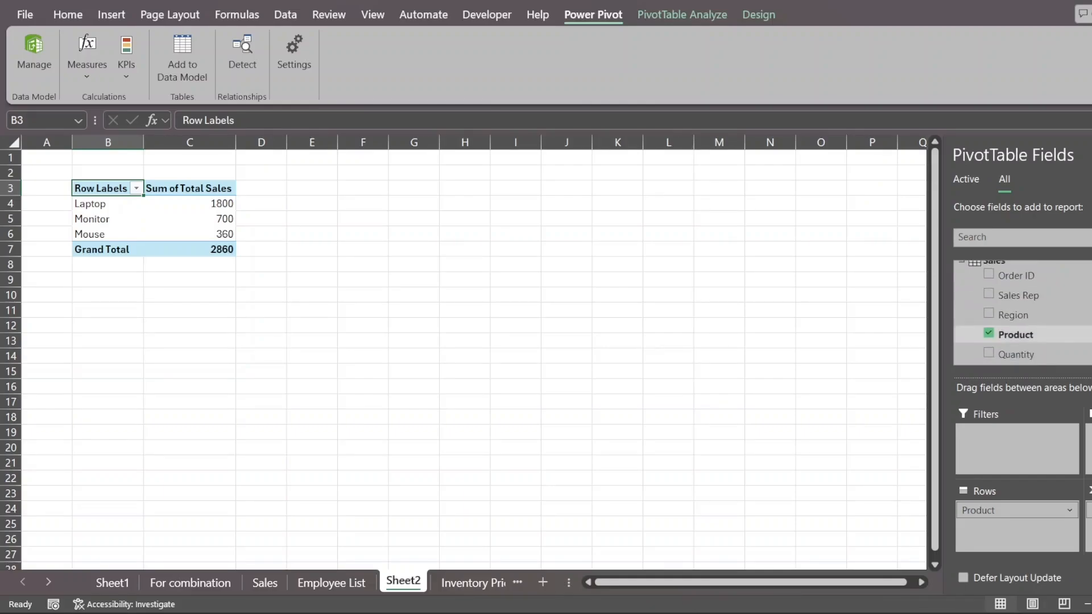
click(988, 334)
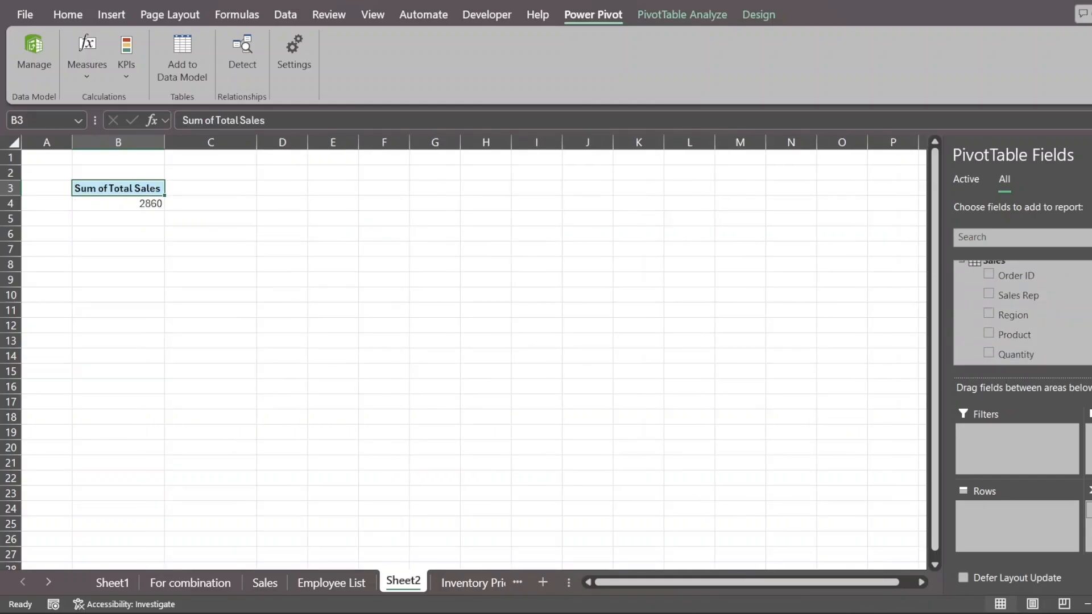
click(989, 283)
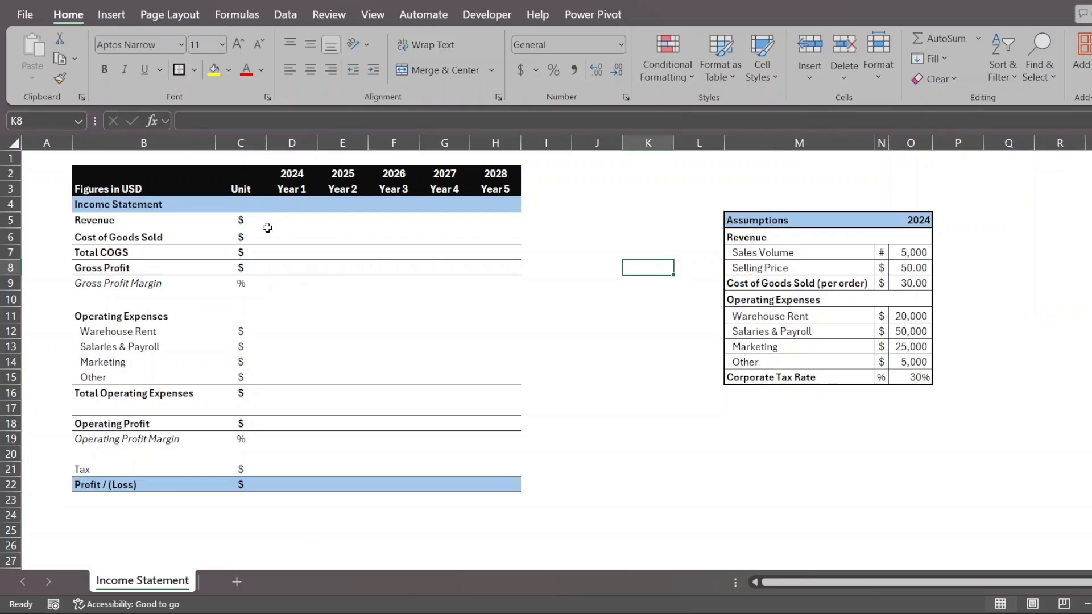
Enter the 2024 Revenue and COGS formulas, giving 250,000 and 150,000.
click(291, 220)
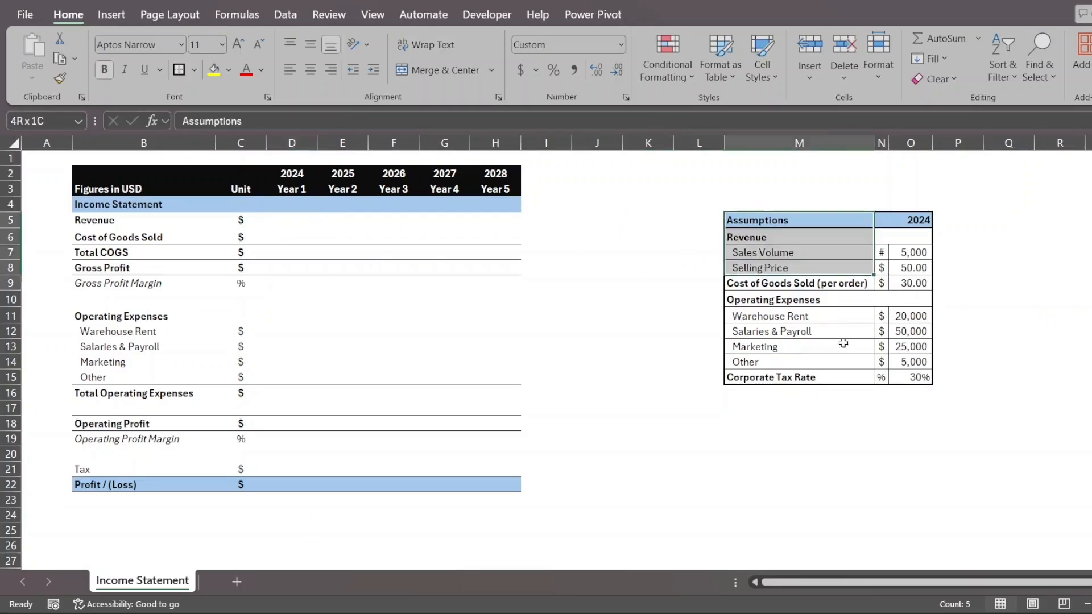
click(292, 220)
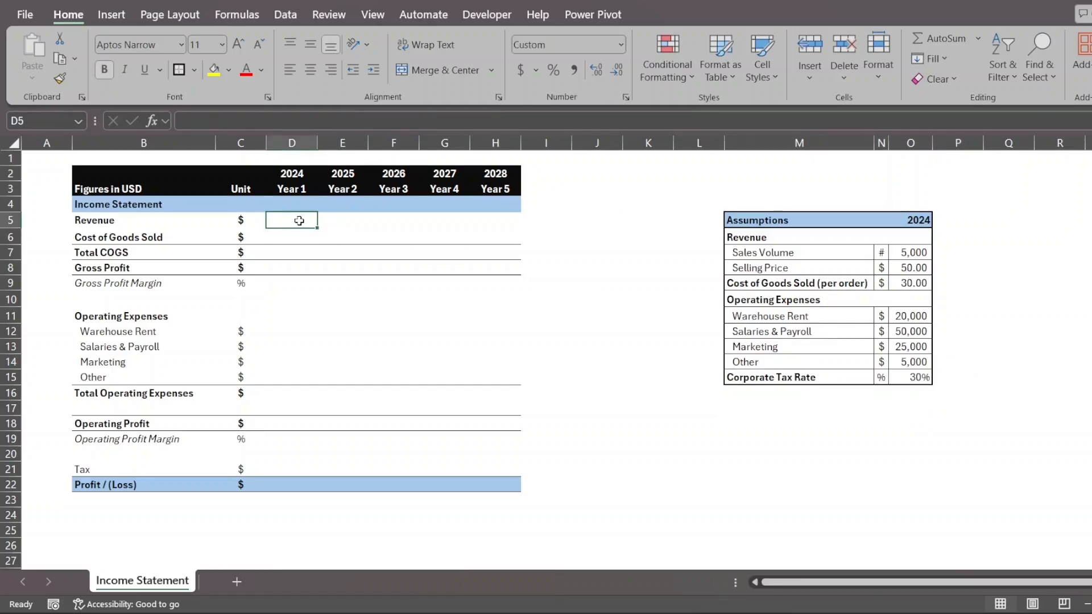
text(=)
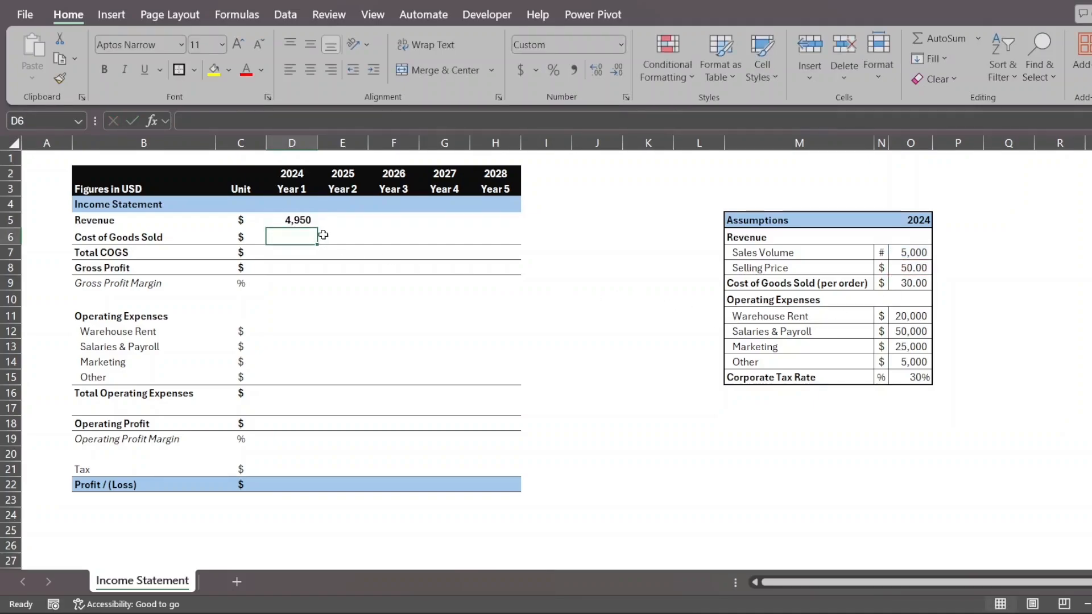
text(=)
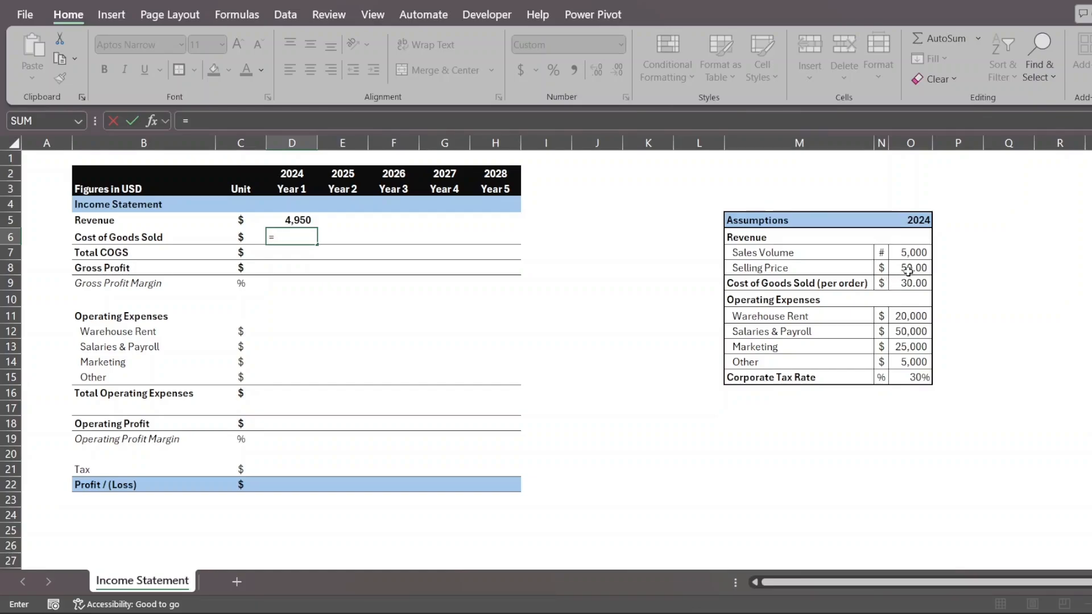
click(909, 251)
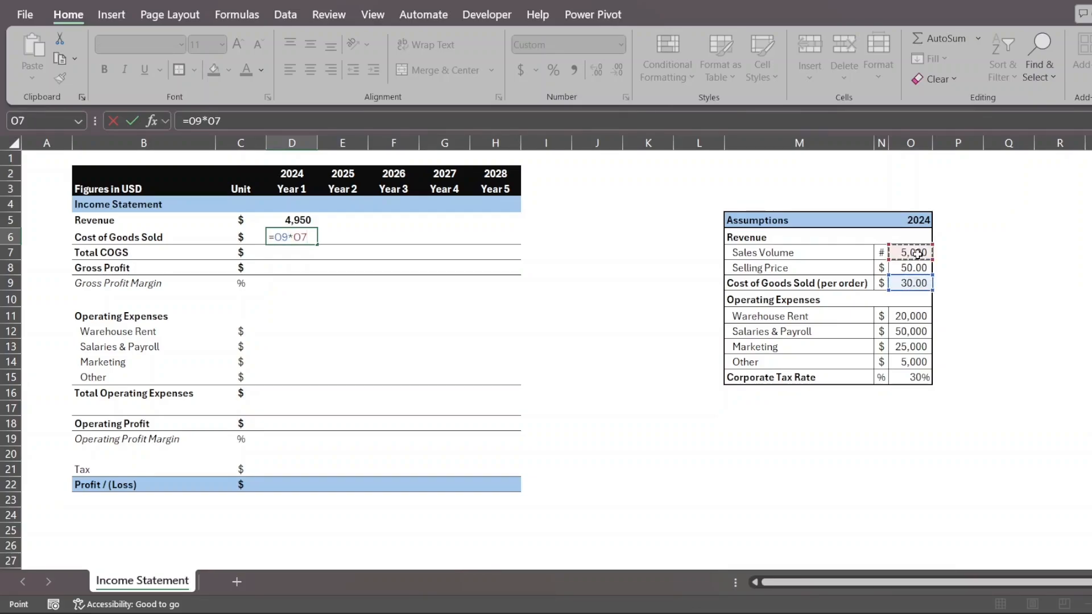
key(Enter)
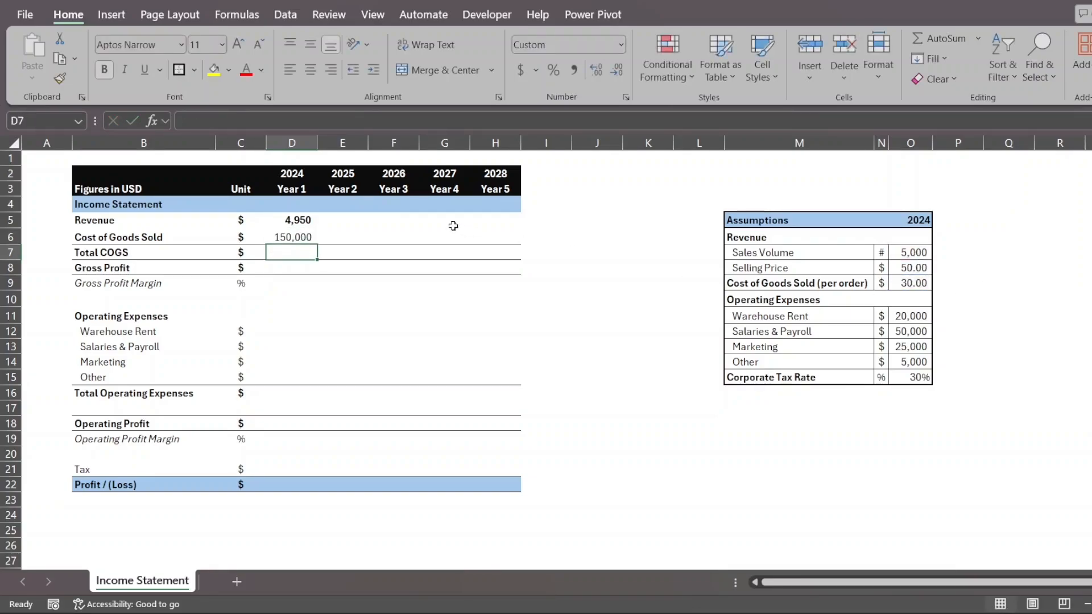
Enter Gross Profit (100,000) and the margin formula dividing it by Revenue (40%).
text(=O7-O8)
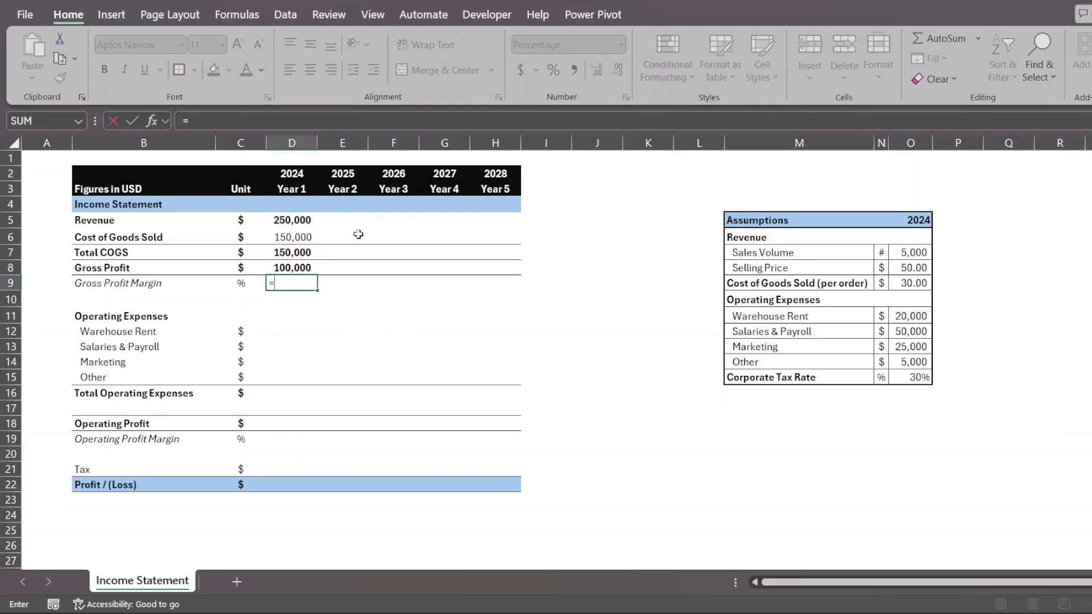
click(291, 220)
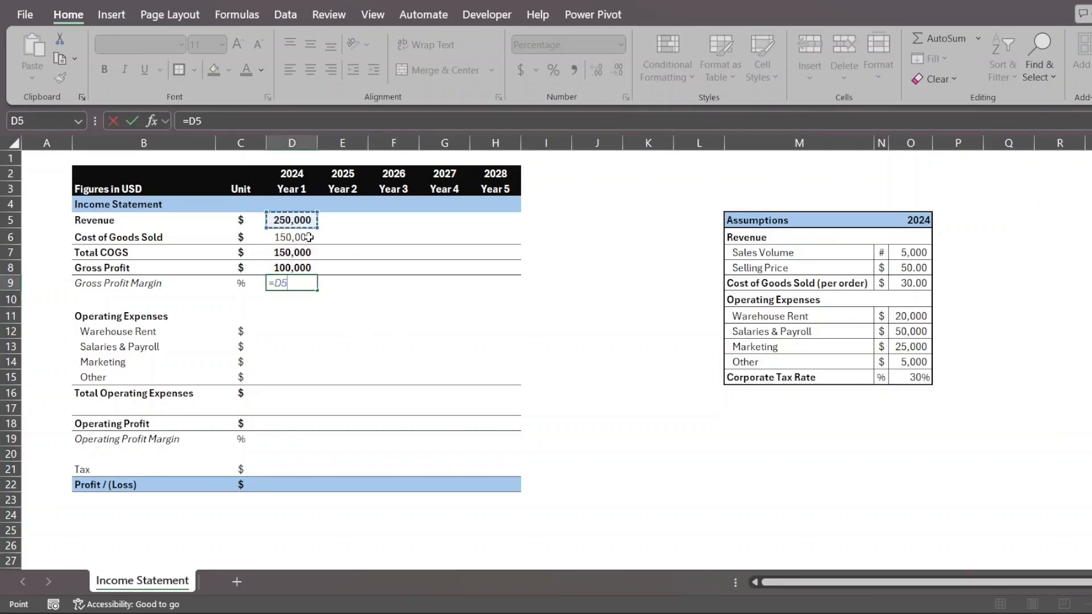
click(292, 268)
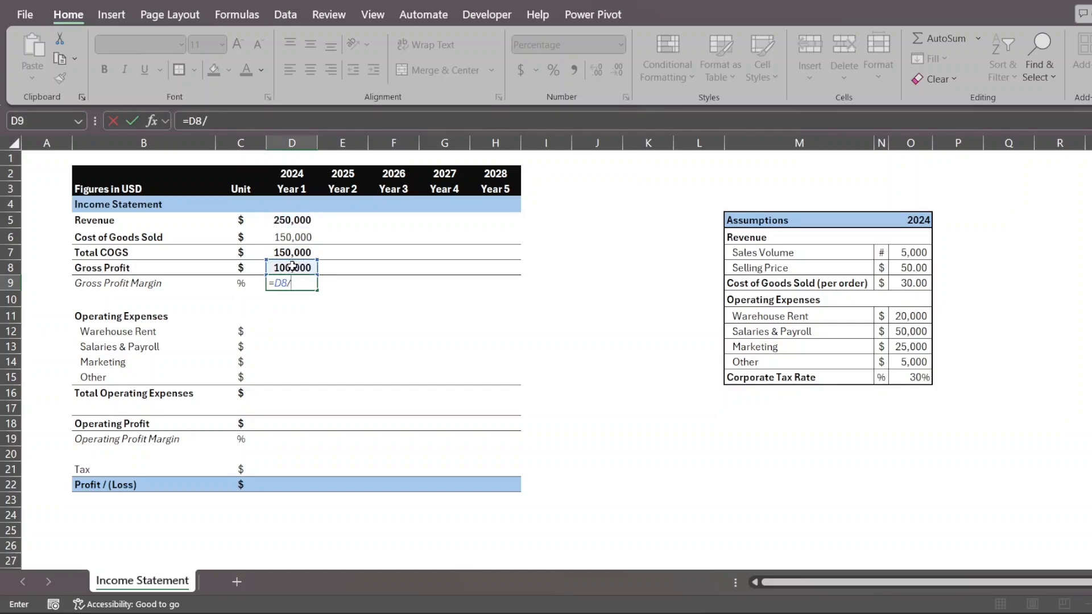
click(291, 220)
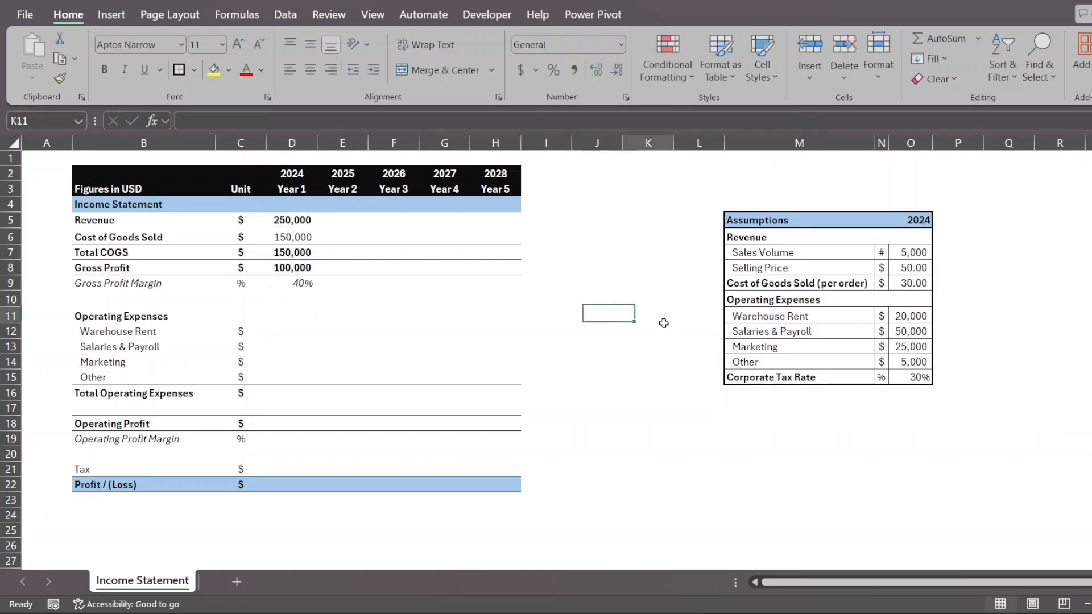
Review assumptions (5,000 units, $60 price, $25 cost) and D9's 58% margin formula =D8/D5.
click(236, 13)
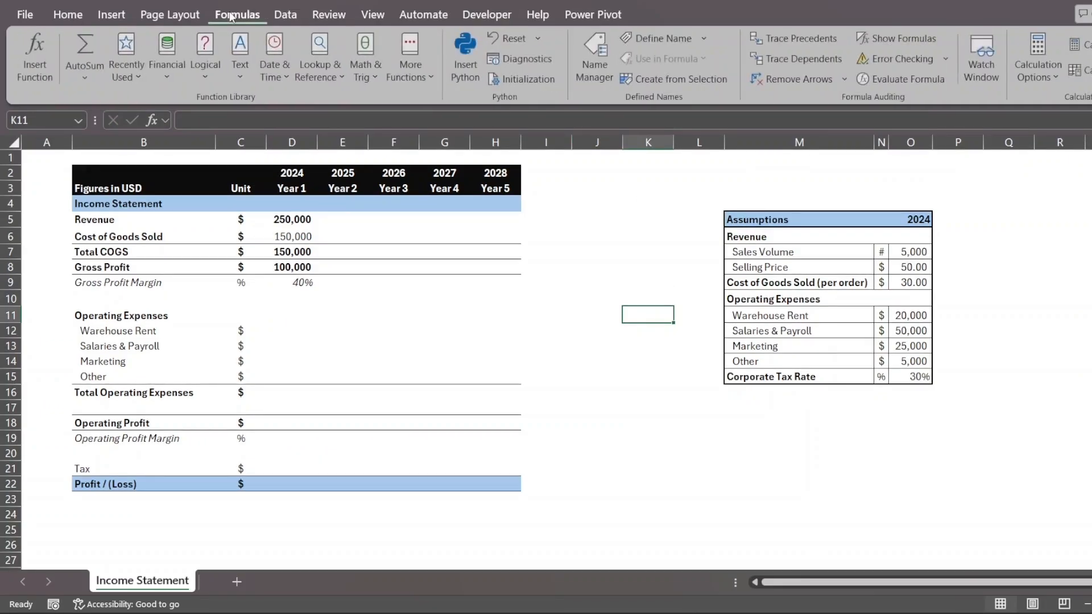
click(285, 14)
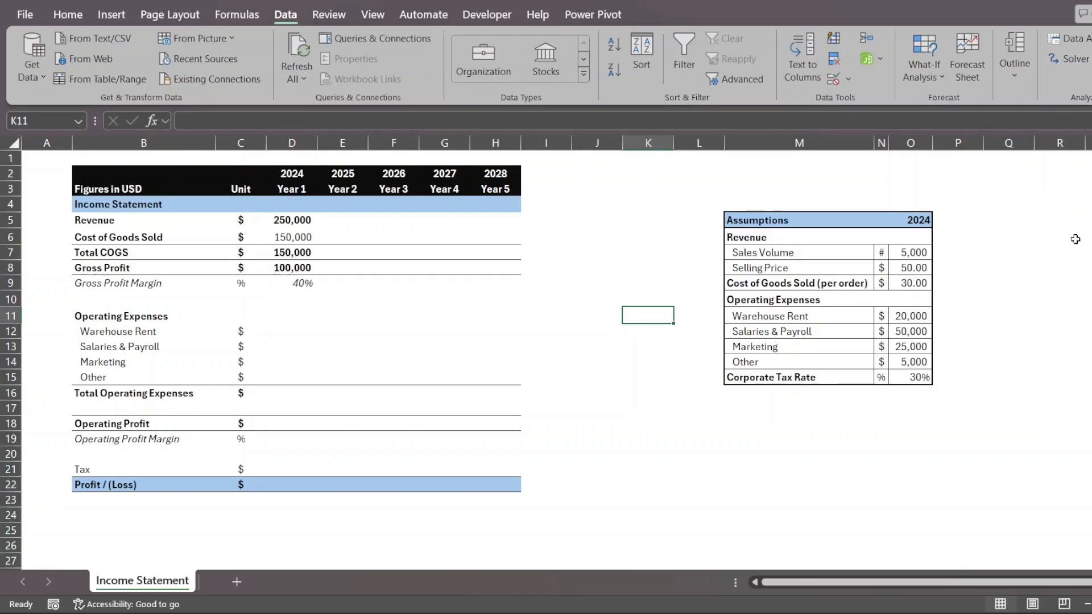
mouse_move(571, 244)
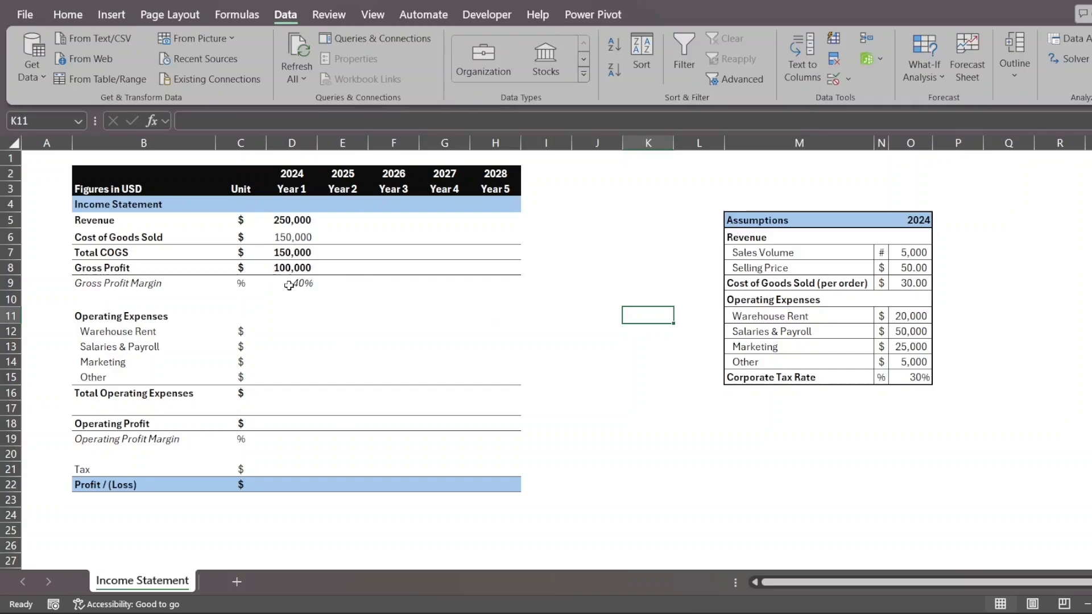
click(292, 283)
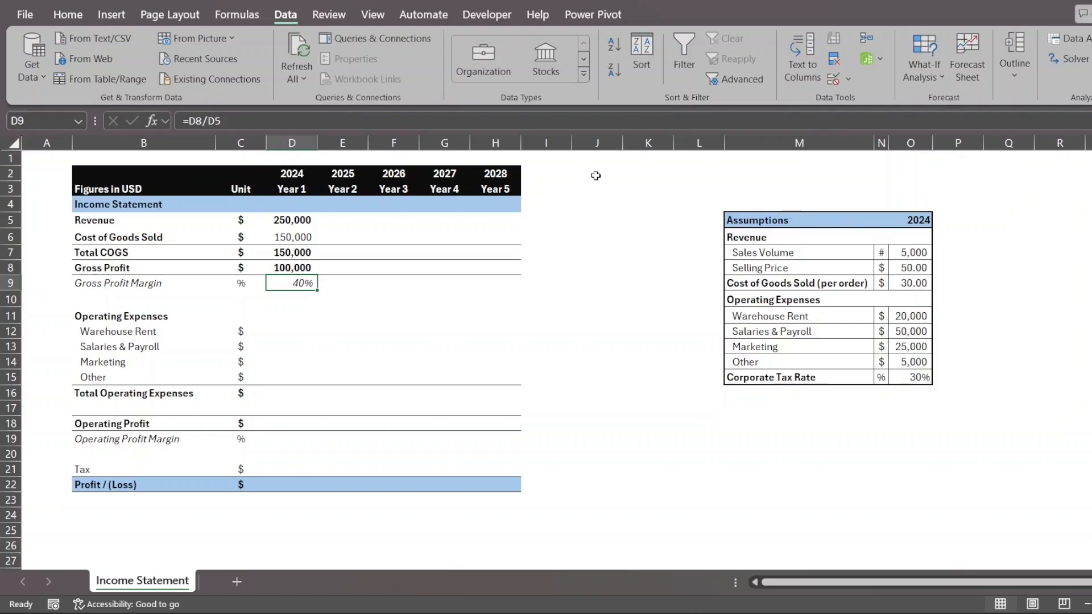
mouse_move(462, 236)
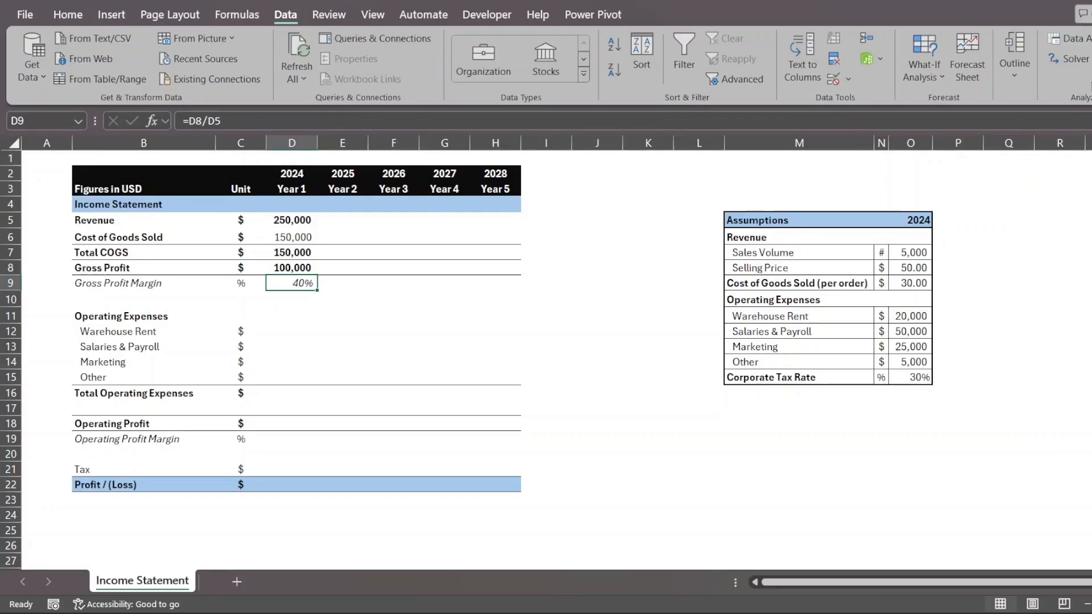
mouse_move(947, 245)
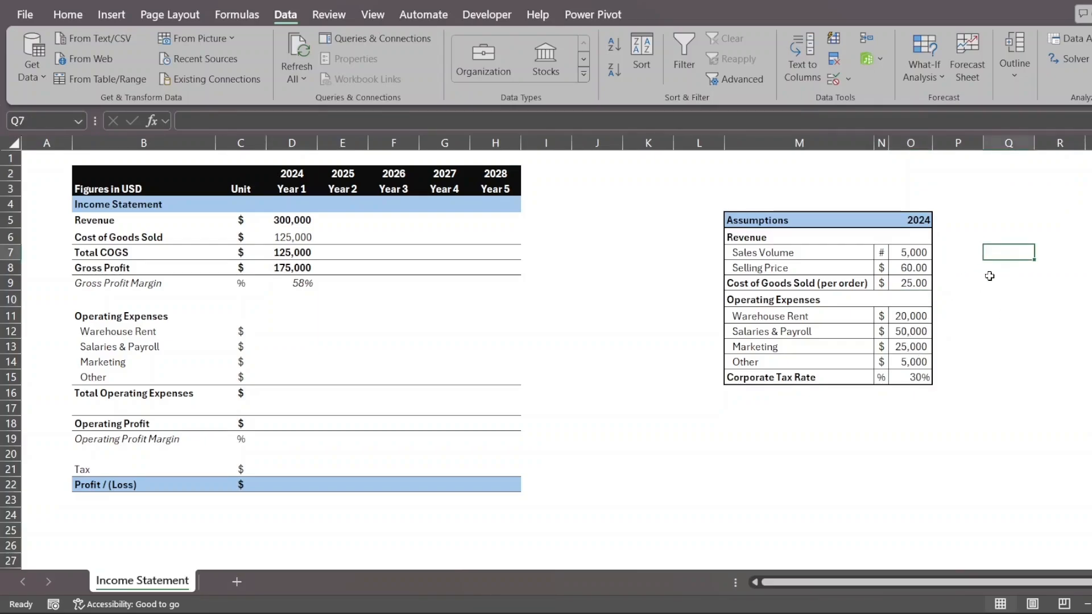
click(911, 252)
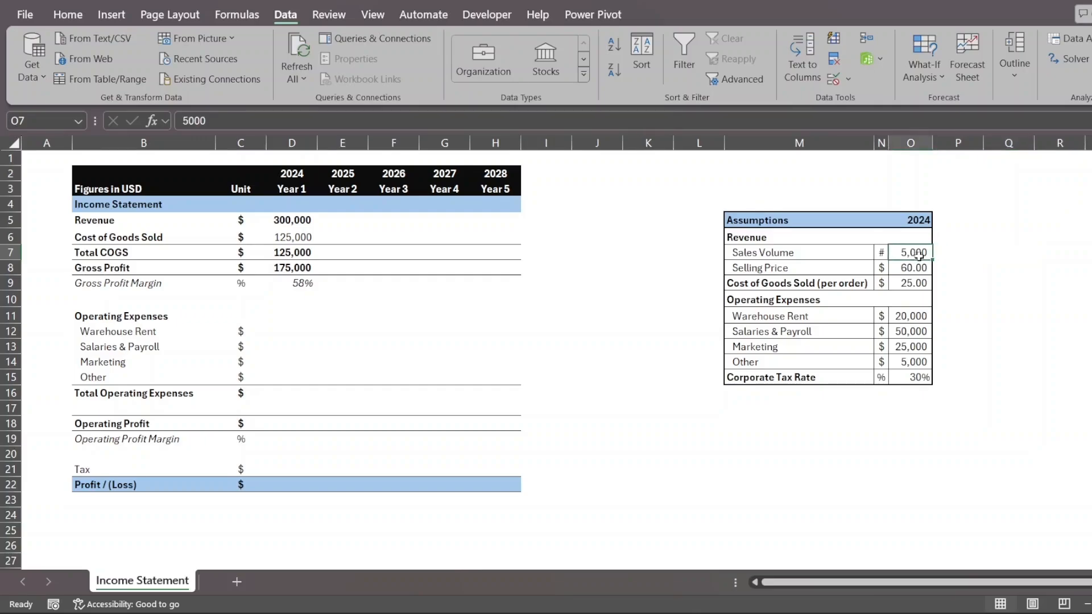
mouse_move(919, 270)
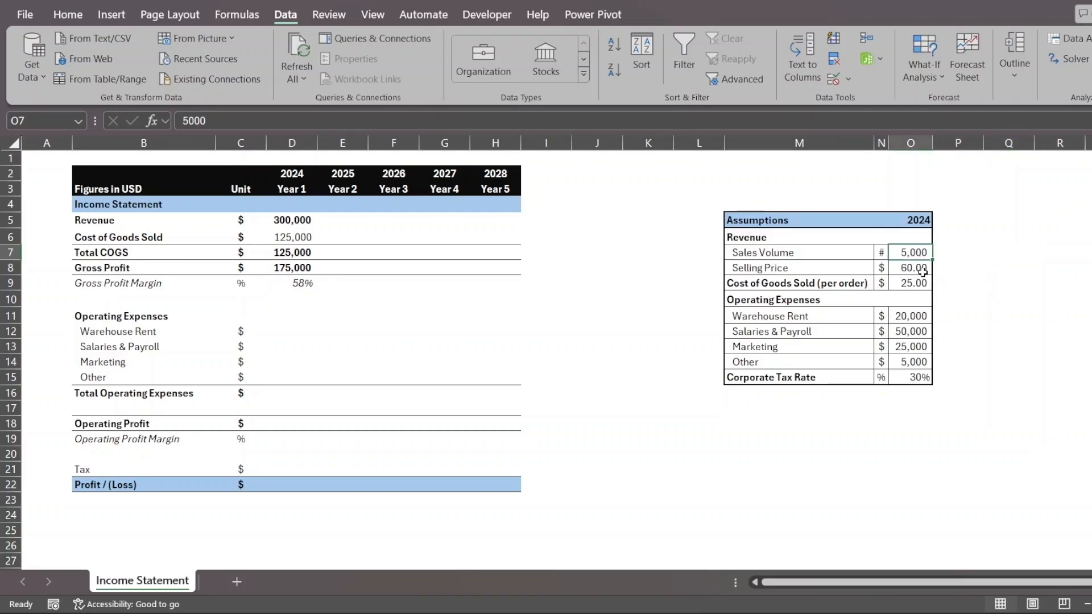
click(912, 268)
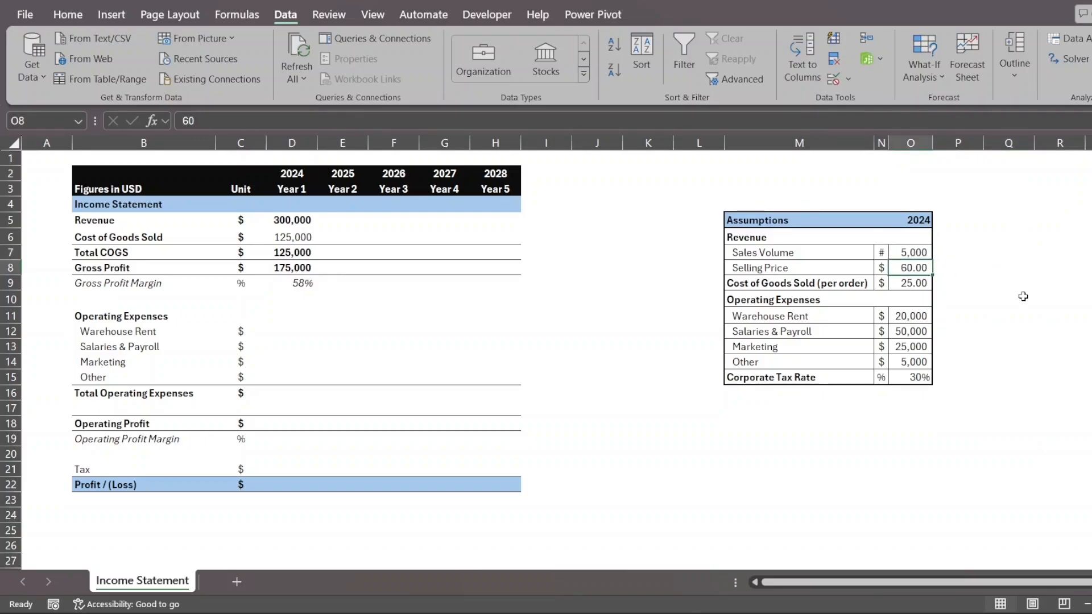
click(1008, 298)
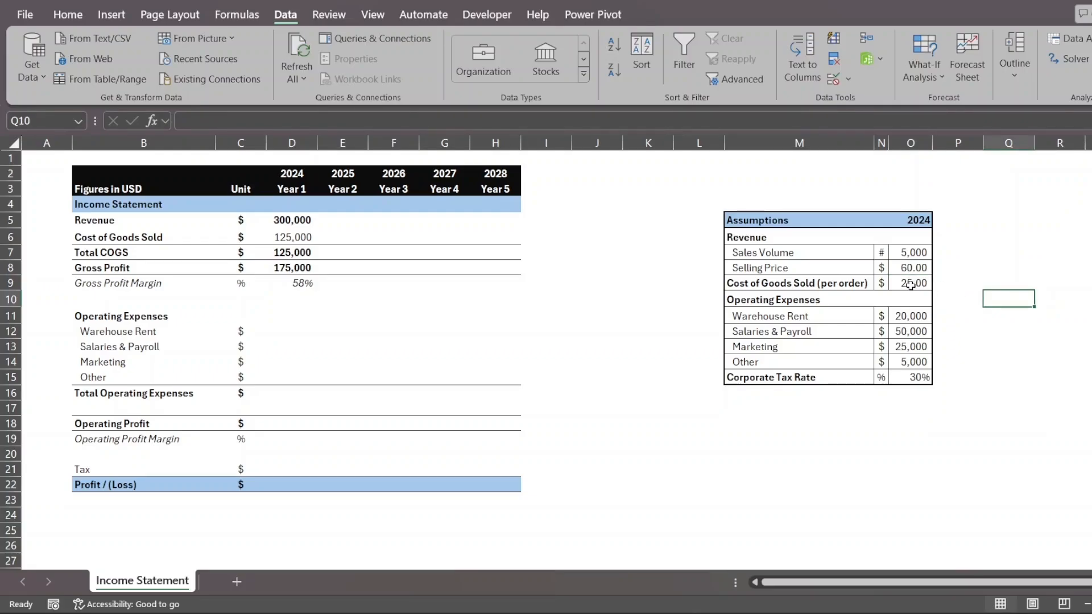
click(910, 283)
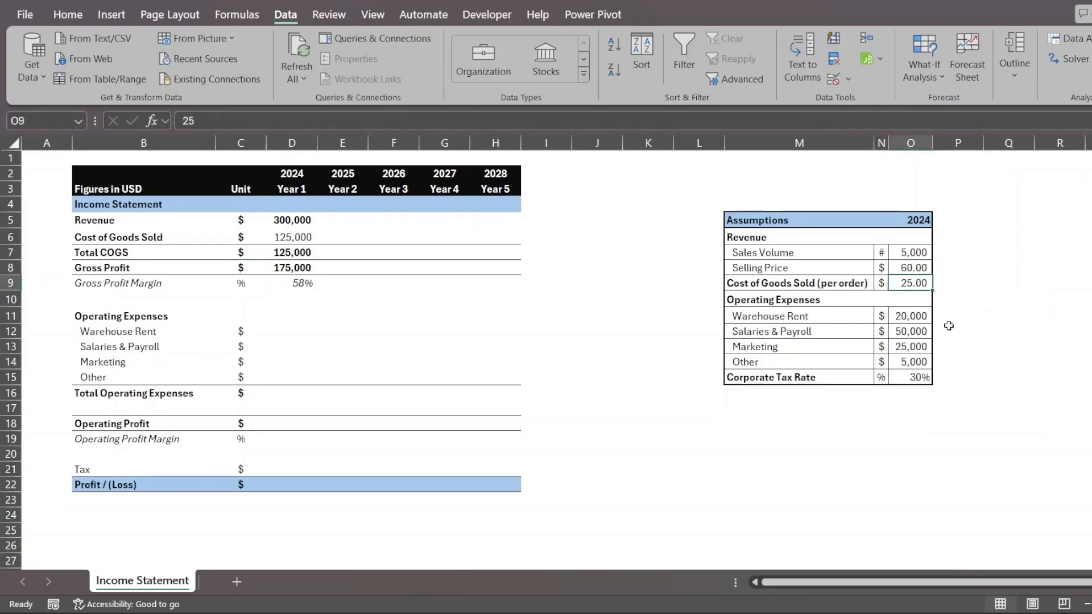
mouse_move(287, 298)
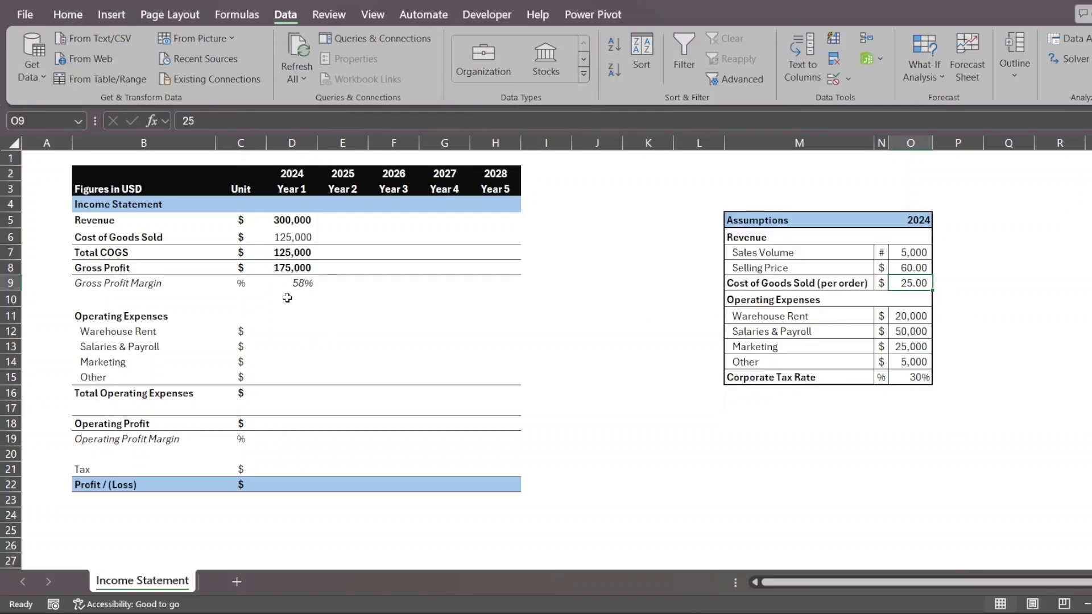
click(292, 283)
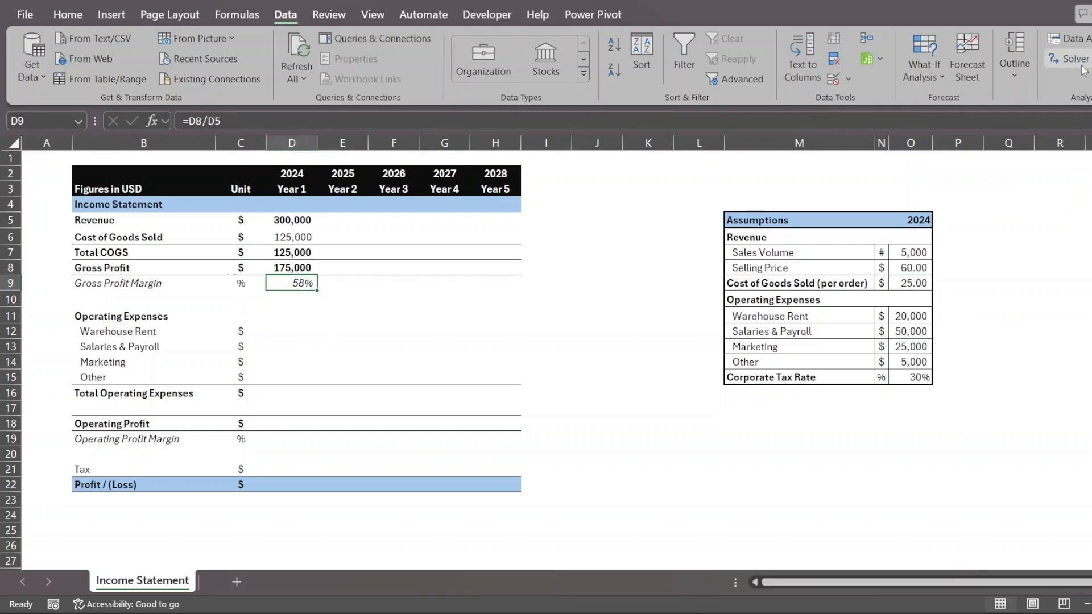
Run Solver targeting margin cell D9 to value 0.70 by changing COGS per order in O9.
click(1074, 59)
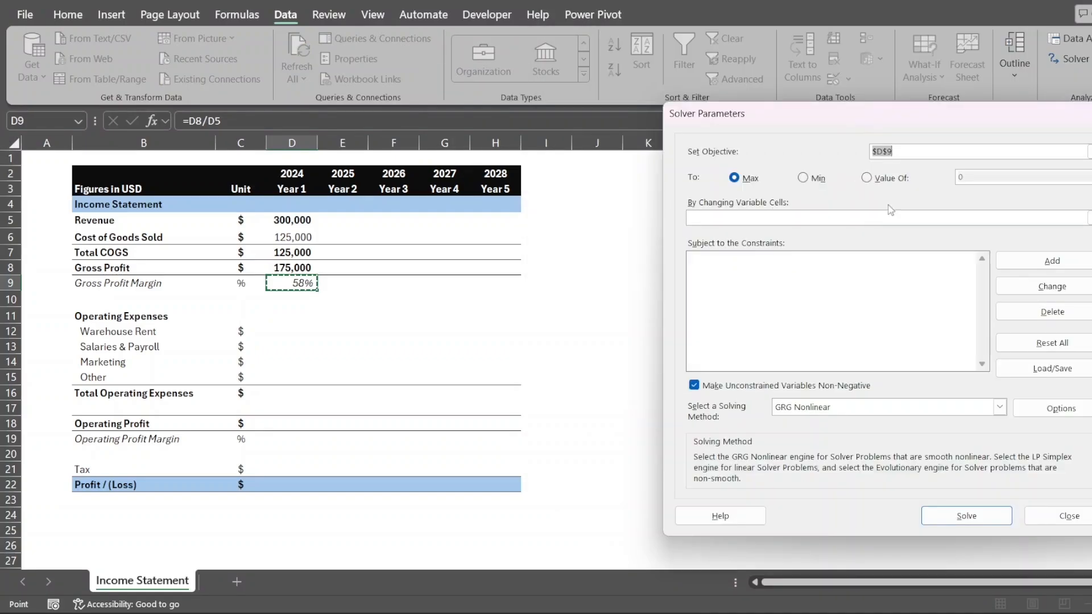
mouse_move(769, 216)
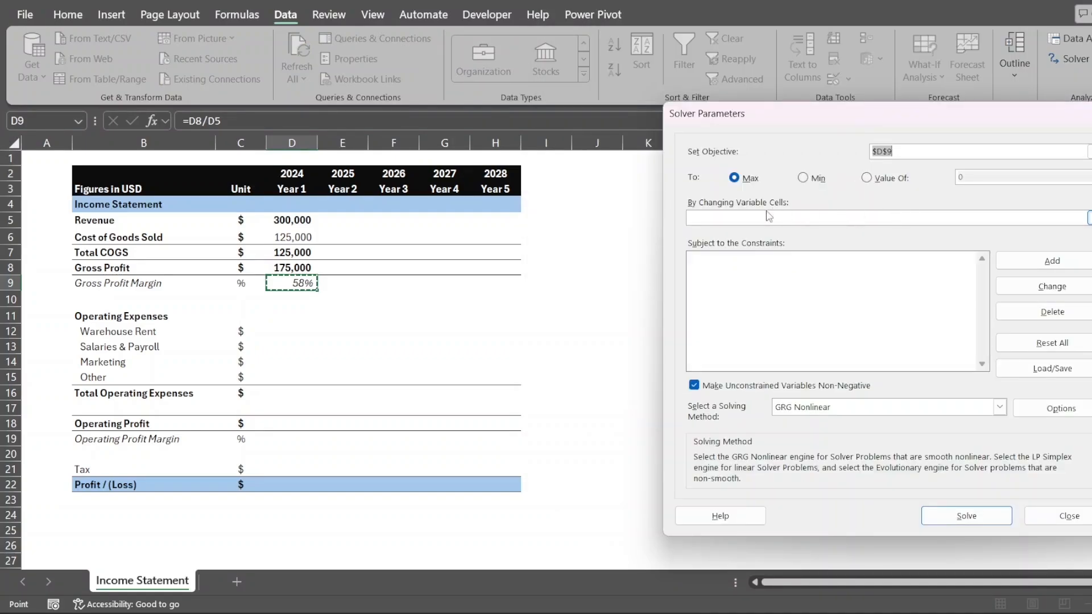
mouse_move(534, 267)
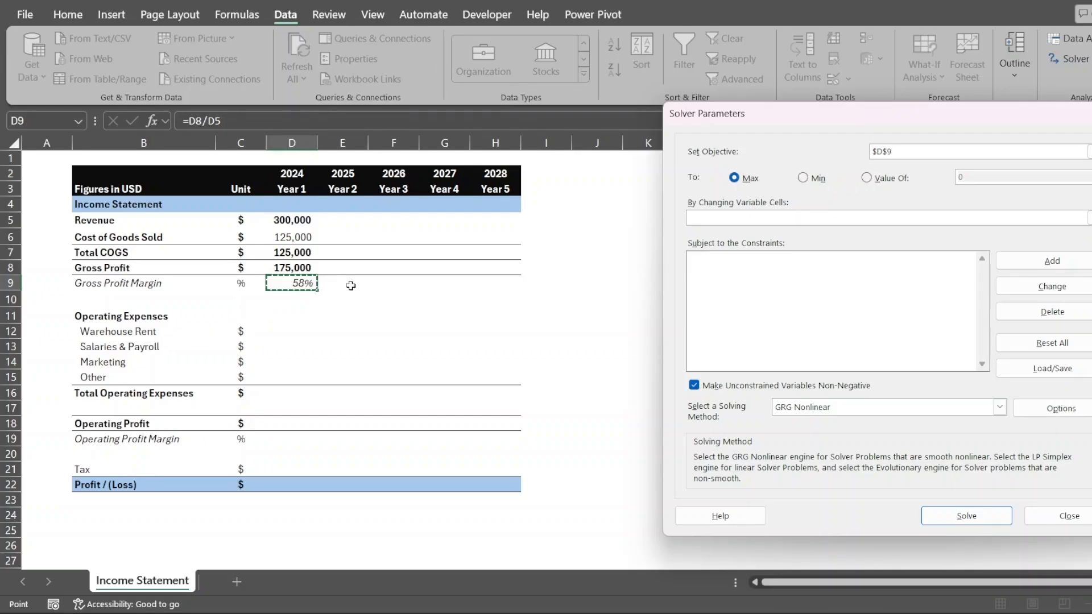
click(866, 177)
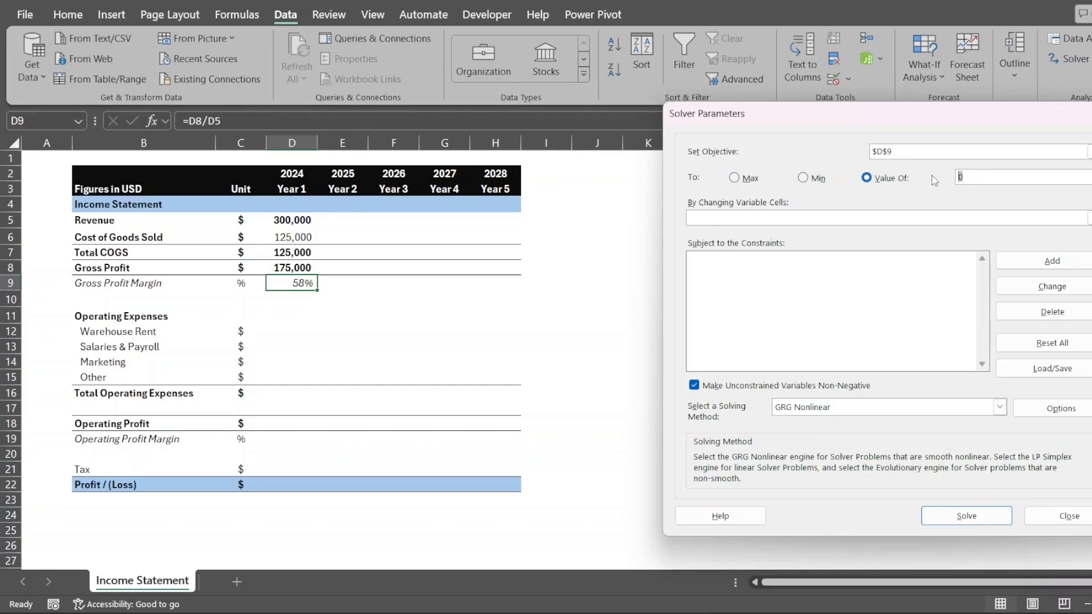
text(.70)
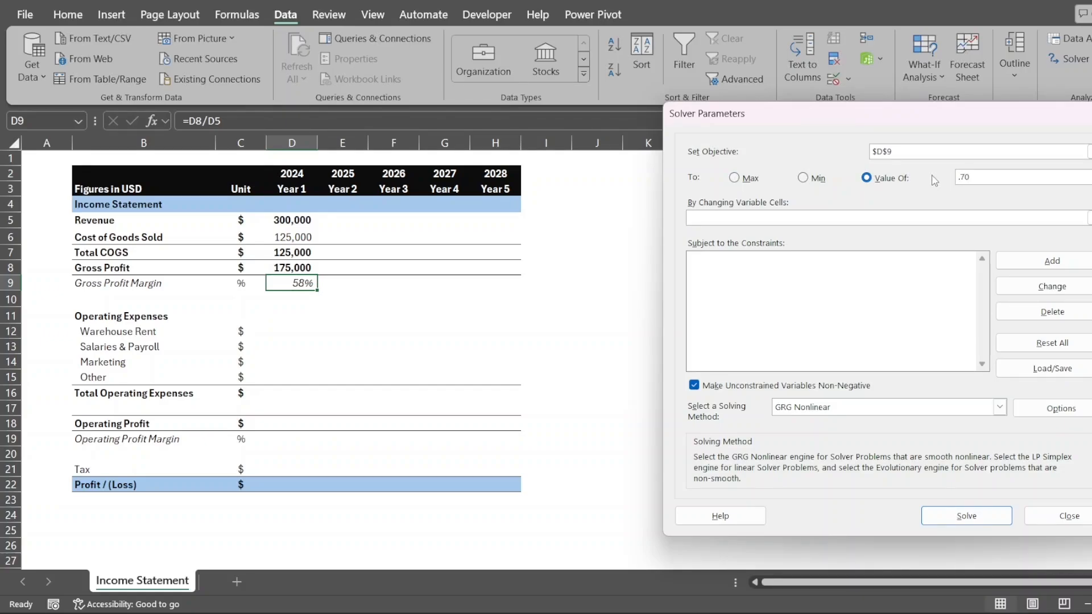
mouse_move(978, 164)
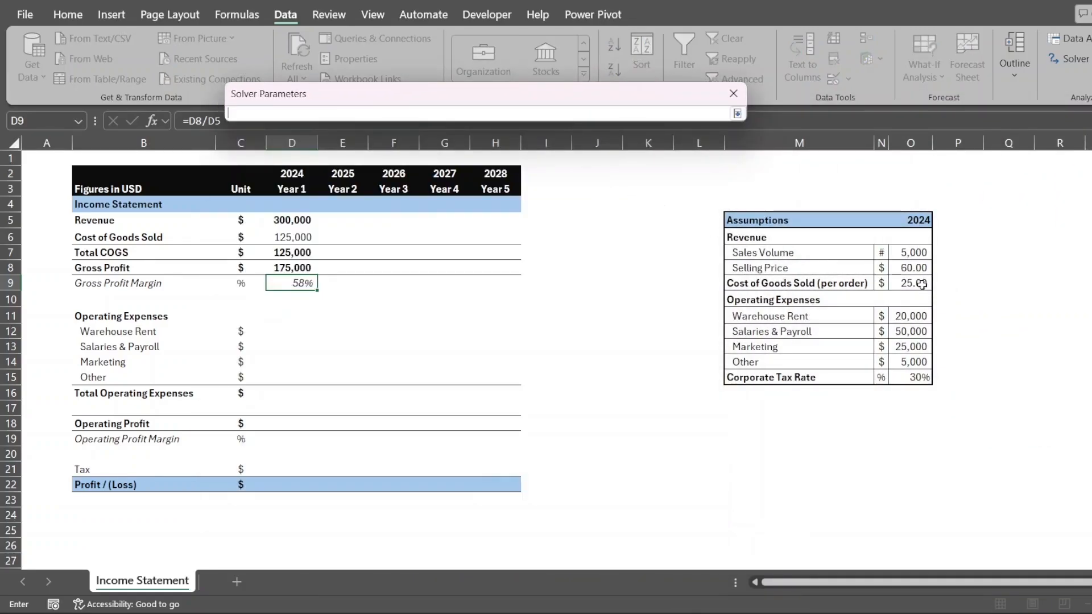
click(909, 282)
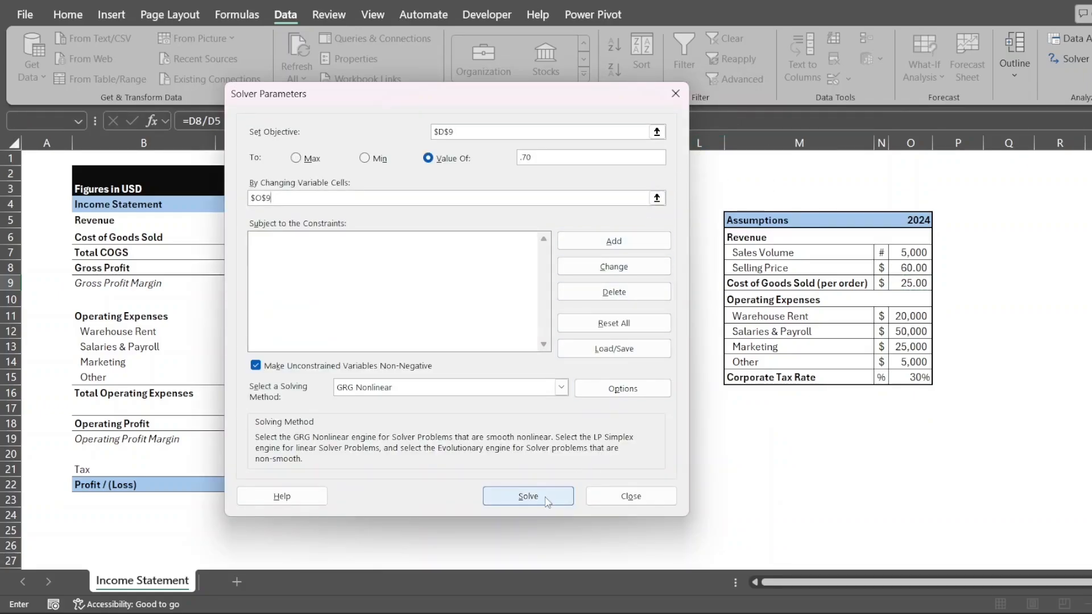
click(528, 496)
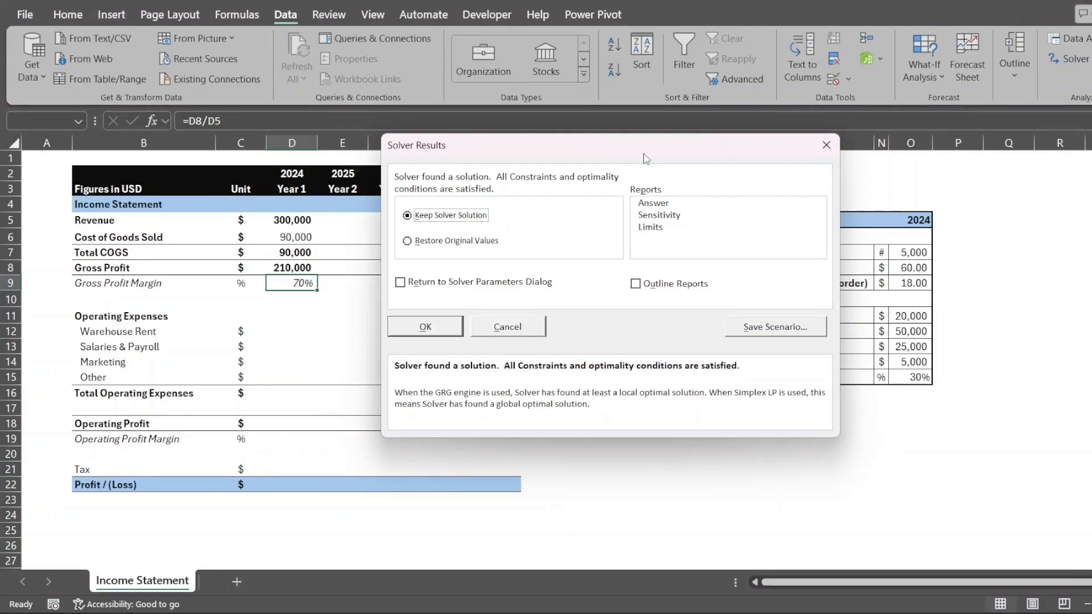
mouse_move(653, 154)
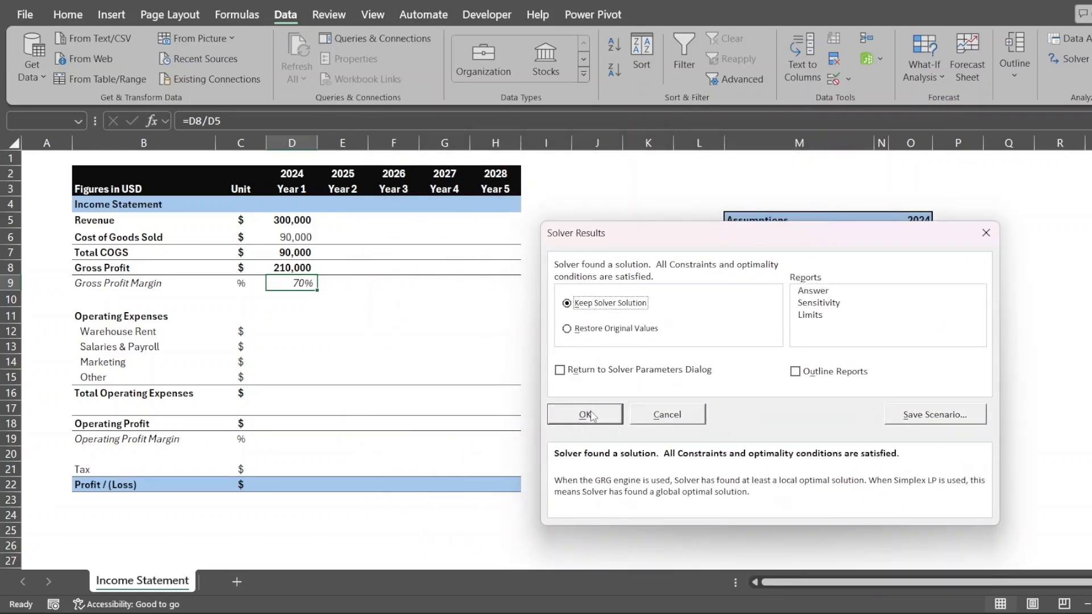
Keep the Solver solution and check that O9 holds 17.999965.
click(584, 414)
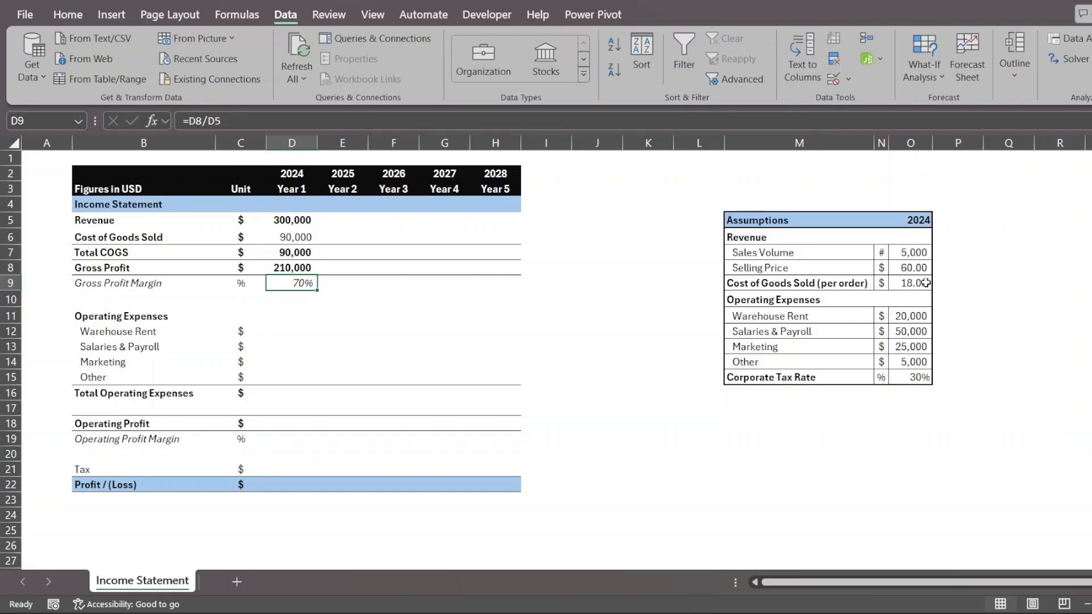
click(910, 283)
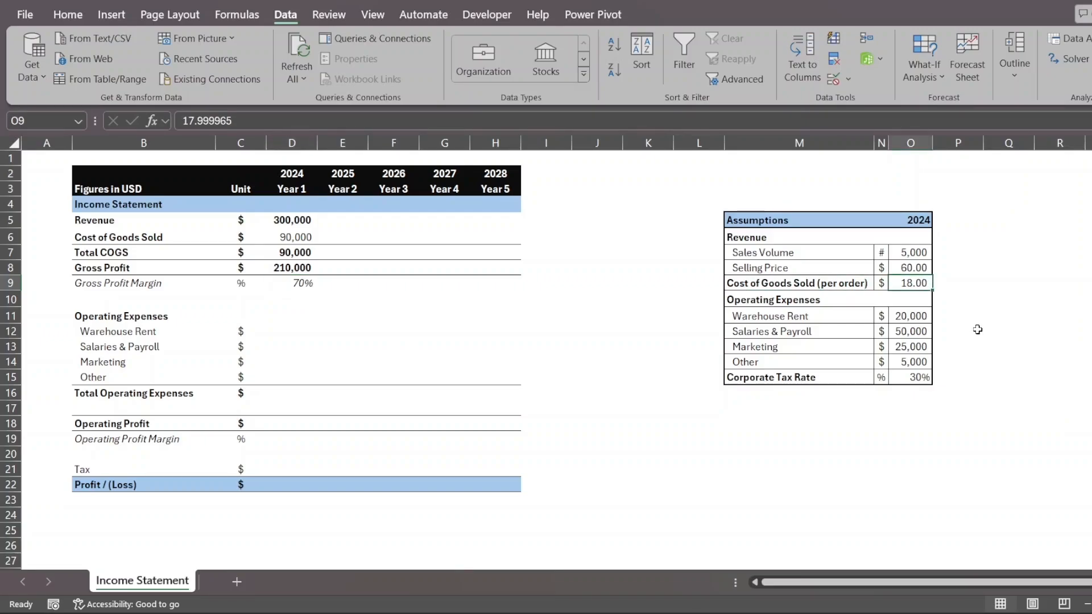
mouse_move(1019, 425)
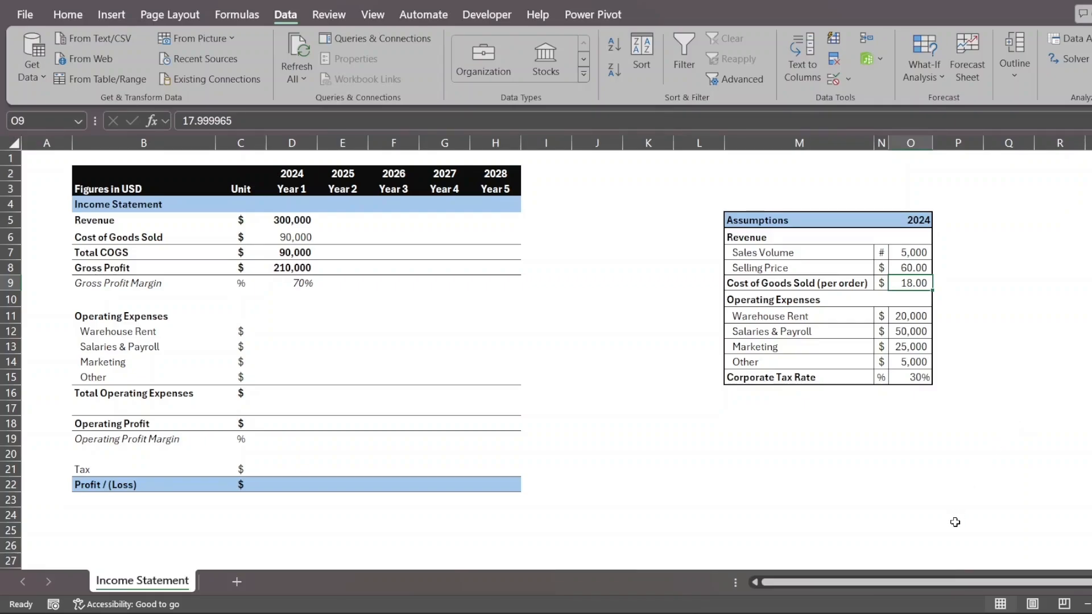
mouse_move(642, 288)
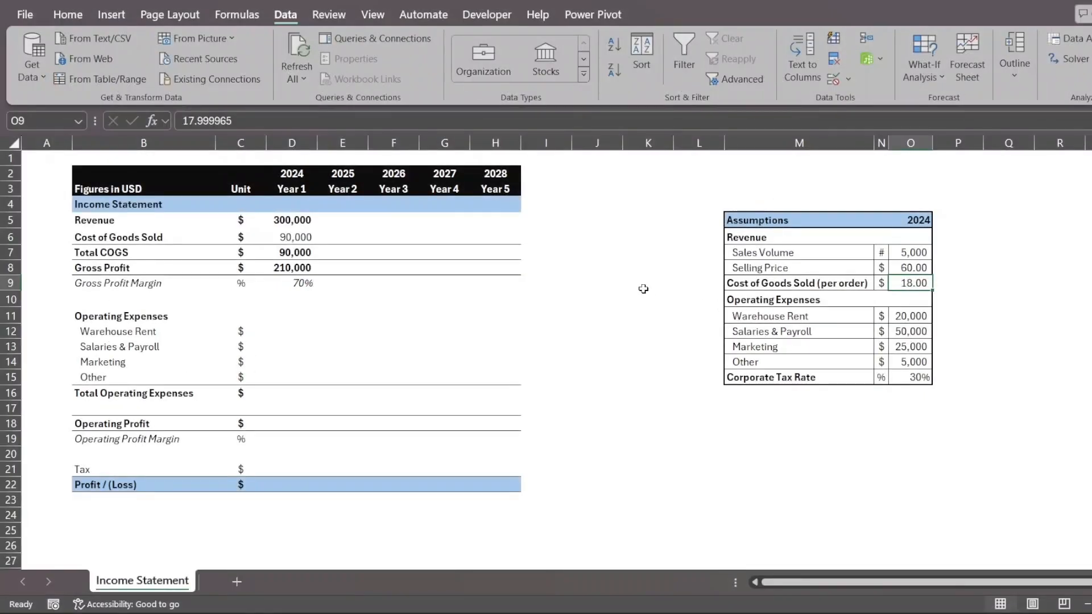
click(647, 283)
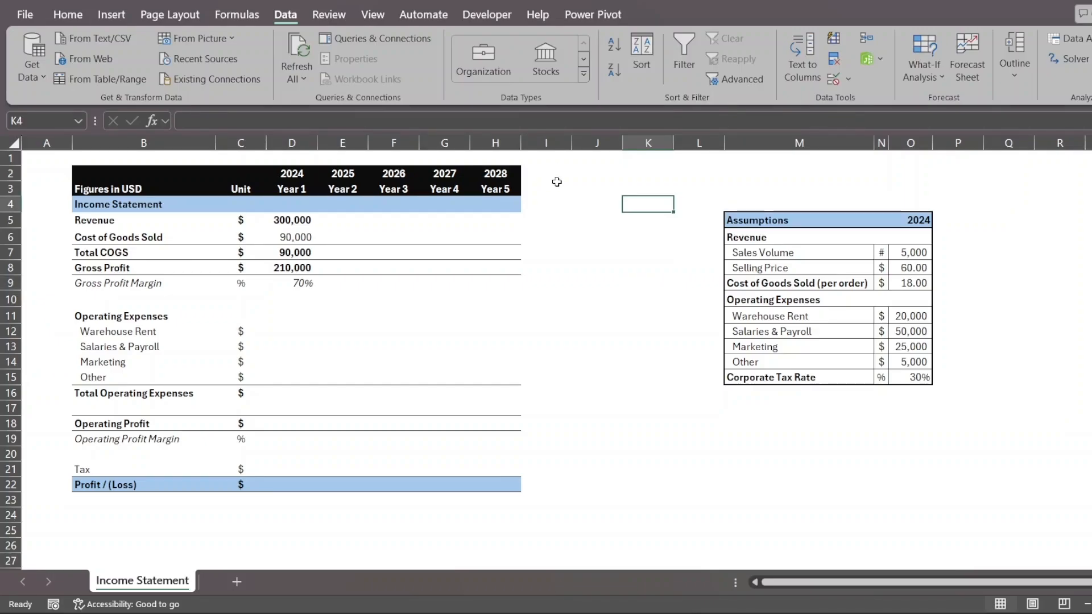
Select the 2024 figures D5:D9 and choose Correlation from Data Analysis.
click(444, 220)
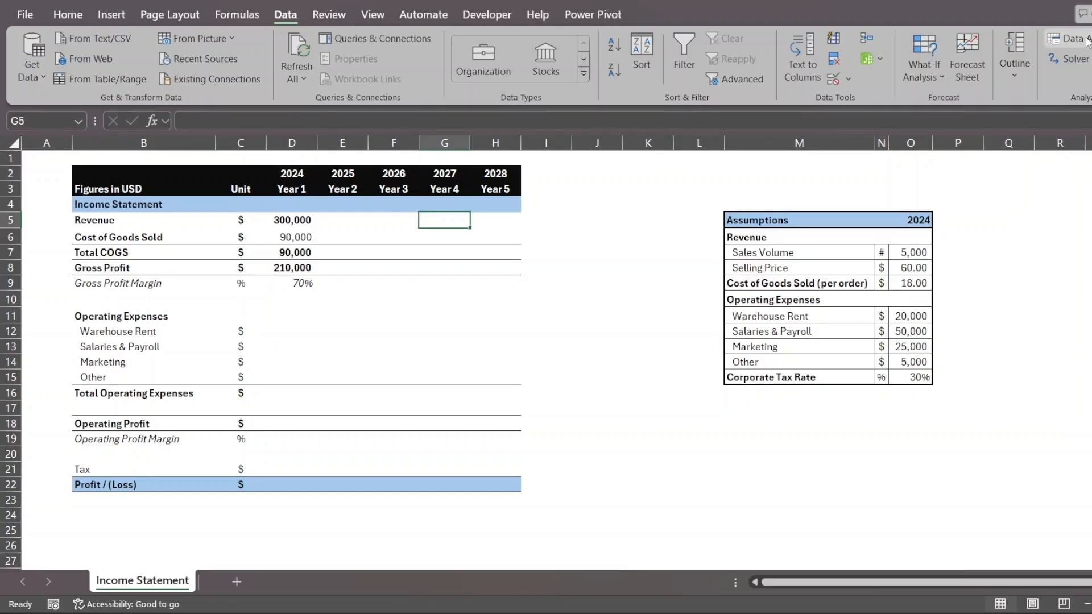
click(909, 221)
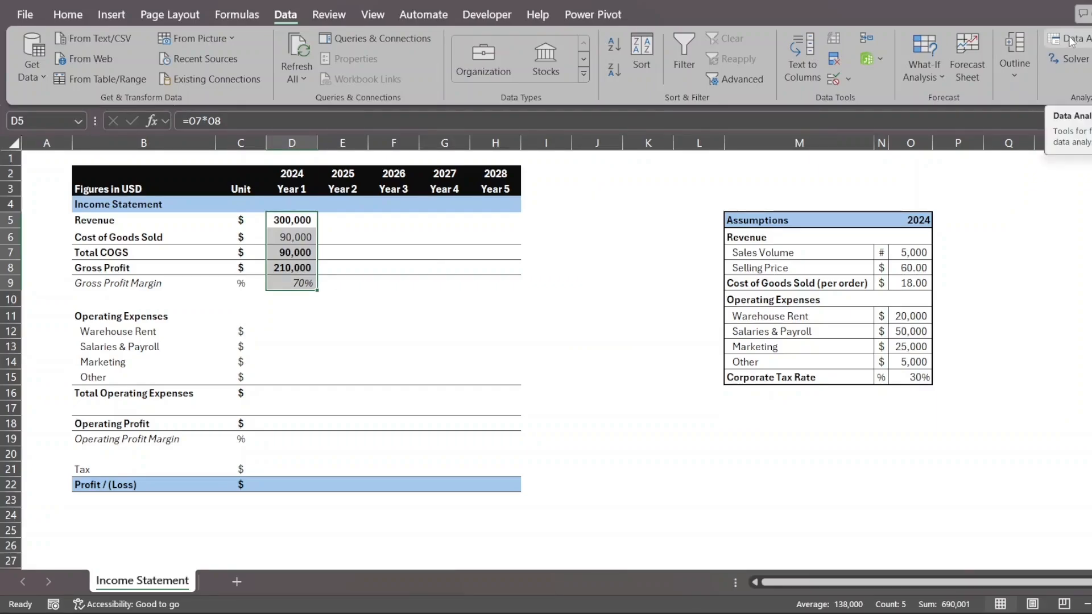
click(1071, 40)
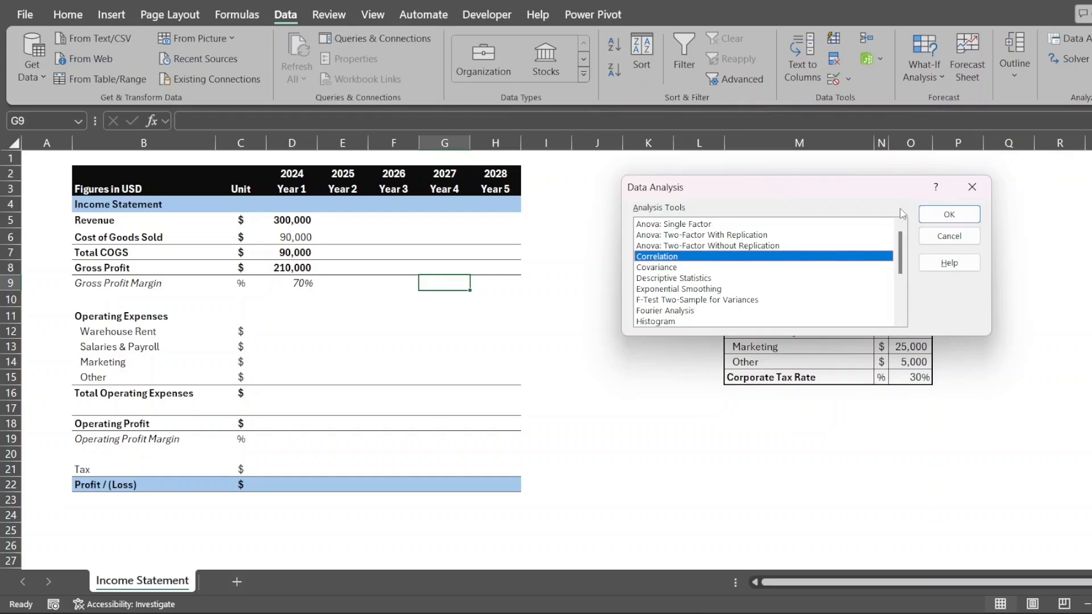
mouse_move(830, 288)
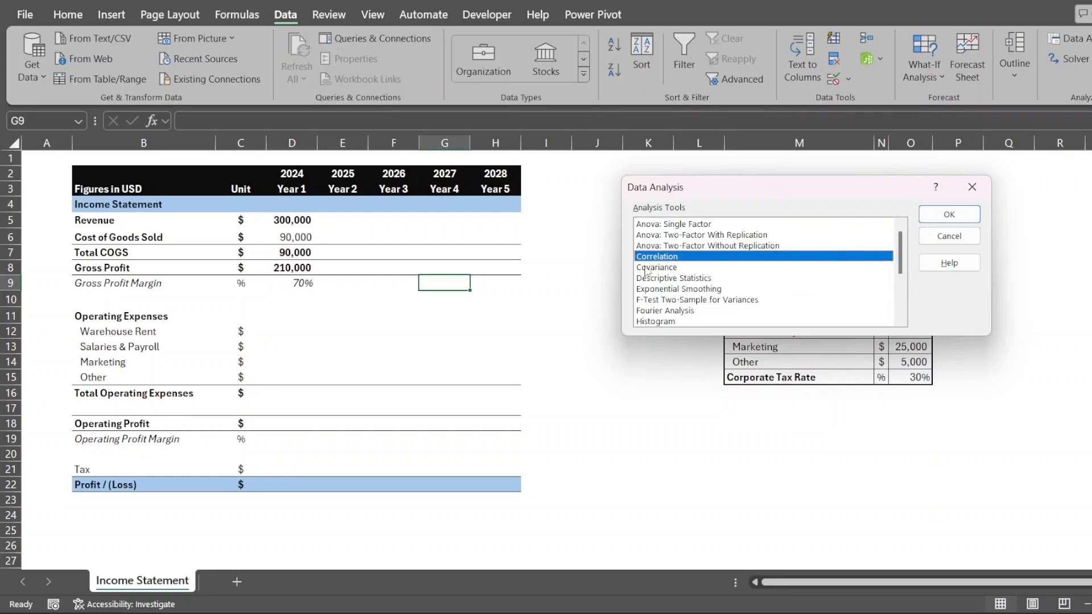
click(948, 214)
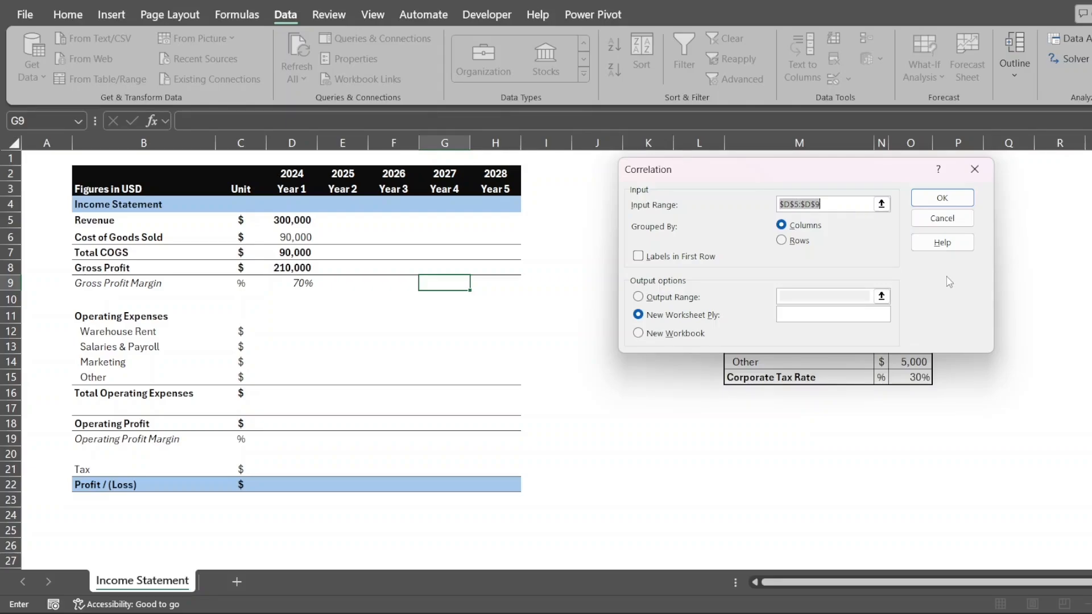
mouse_move(974, 170)
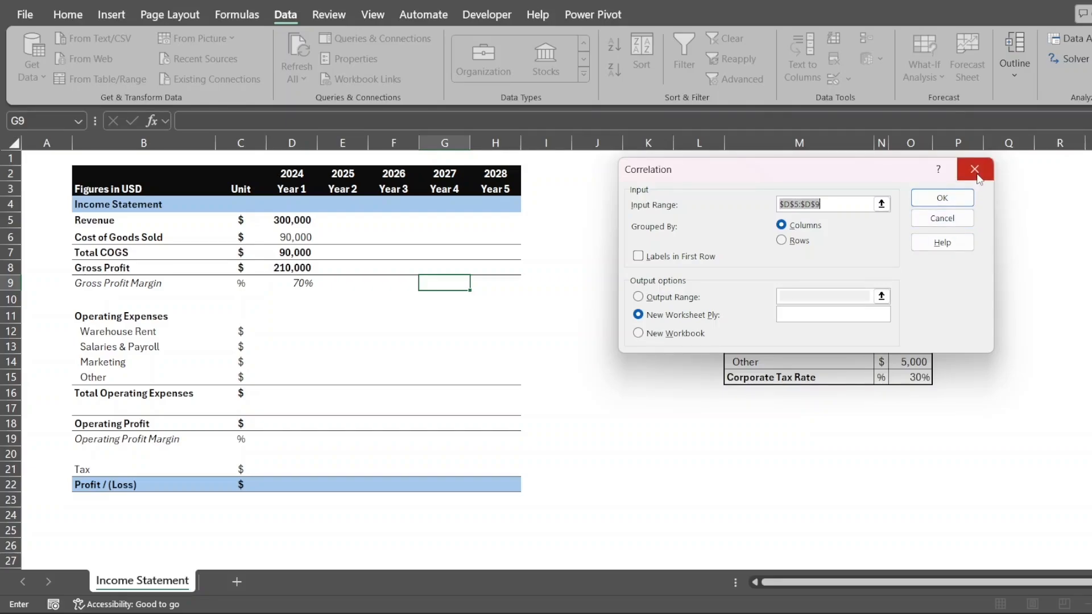
mouse_move(974, 170)
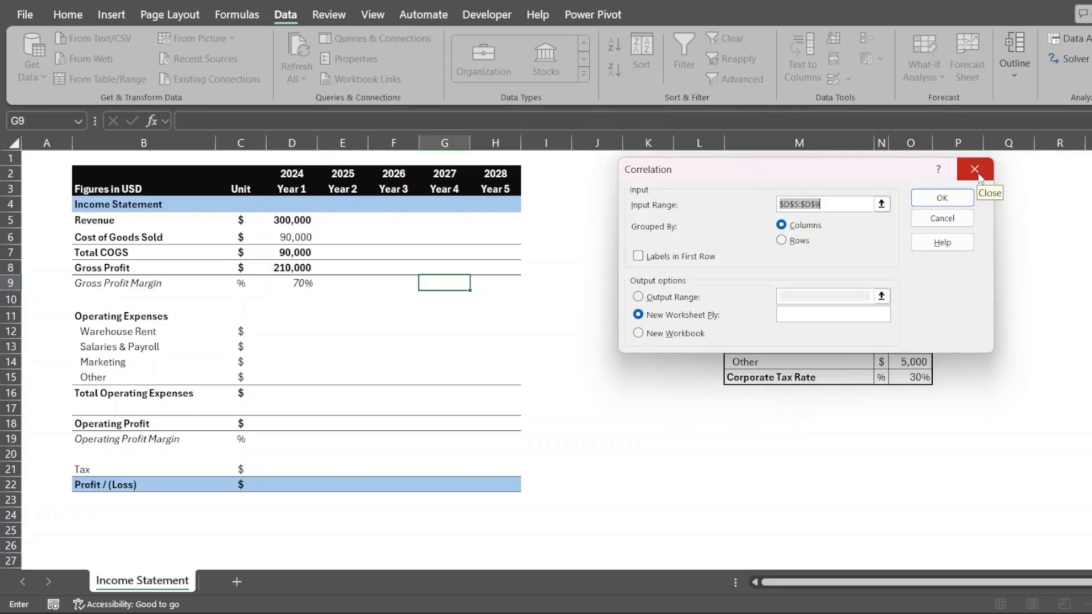